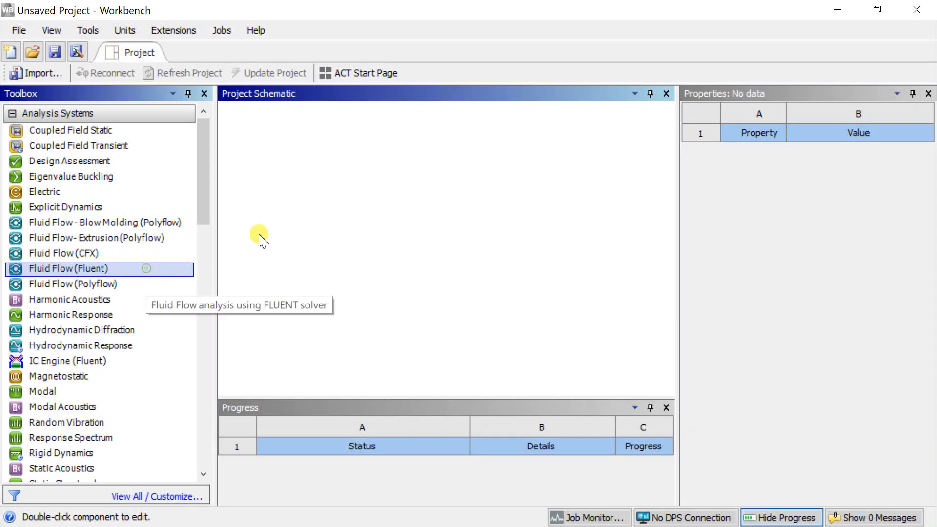
Add a Fluid Flow (Fluent) system to the schematic and start a new DesignModeler geometry
left_click_drag(67, 268, 321, 182)
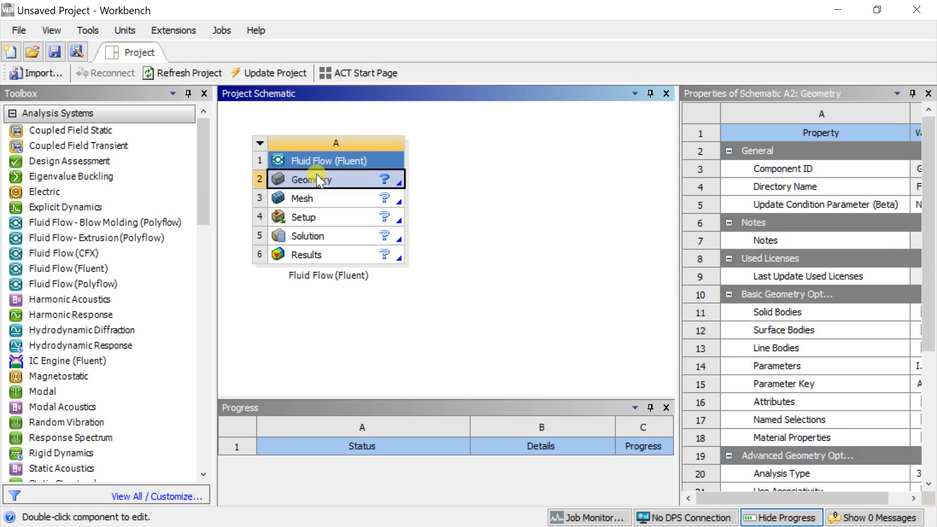
right_click(314, 179)
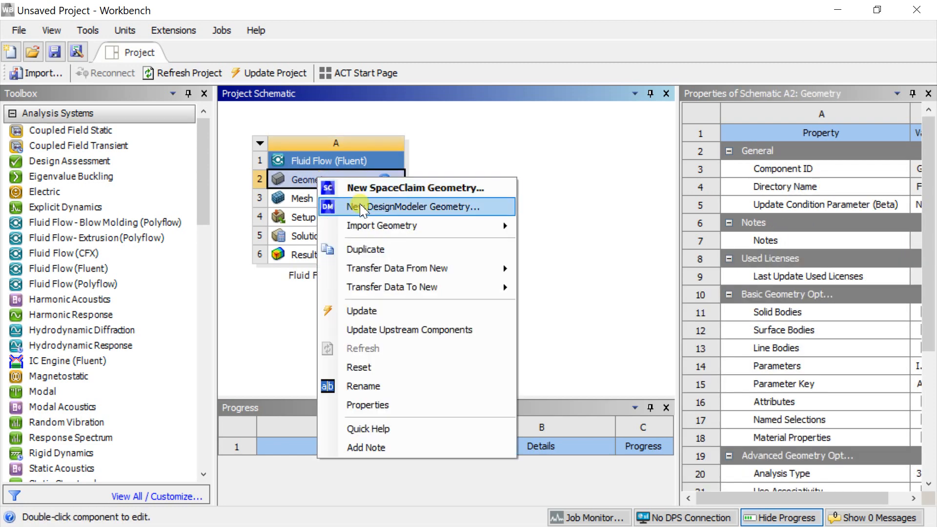
left_click(413, 207)
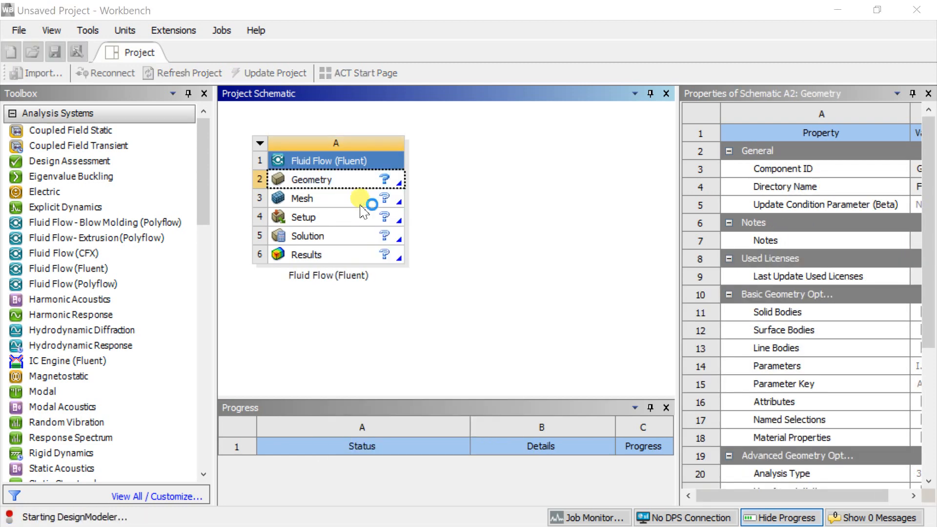
Switch the DesignModeler model units to Millimeter and browse the Create menu
double_click(310, 179)
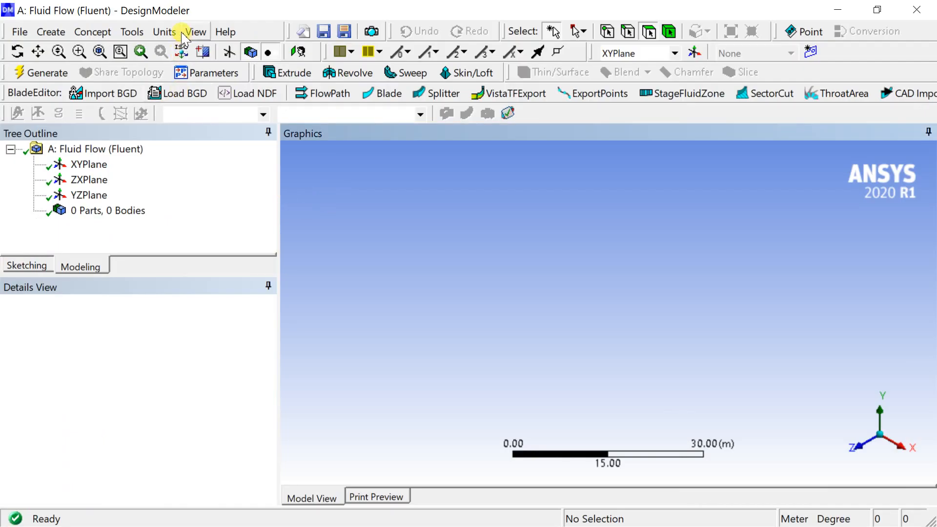
left_click(163, 31)
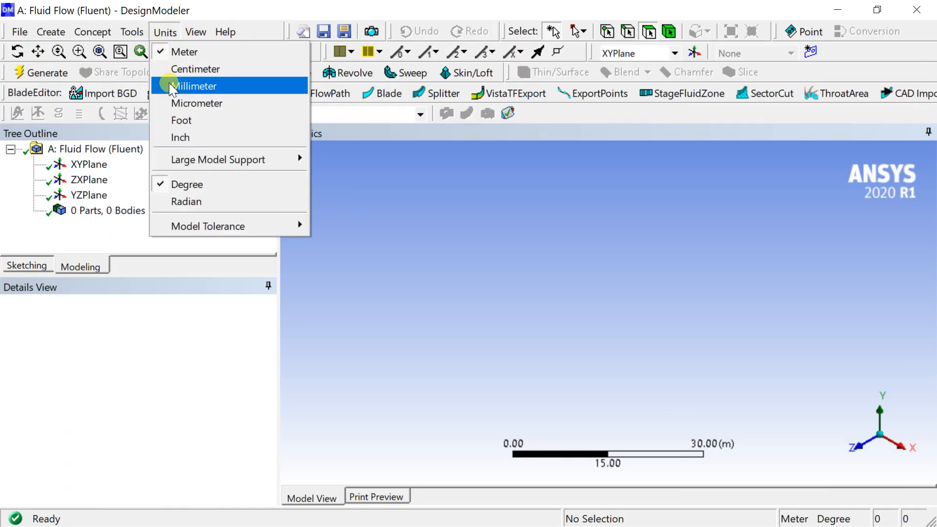
left_click(195, 86)
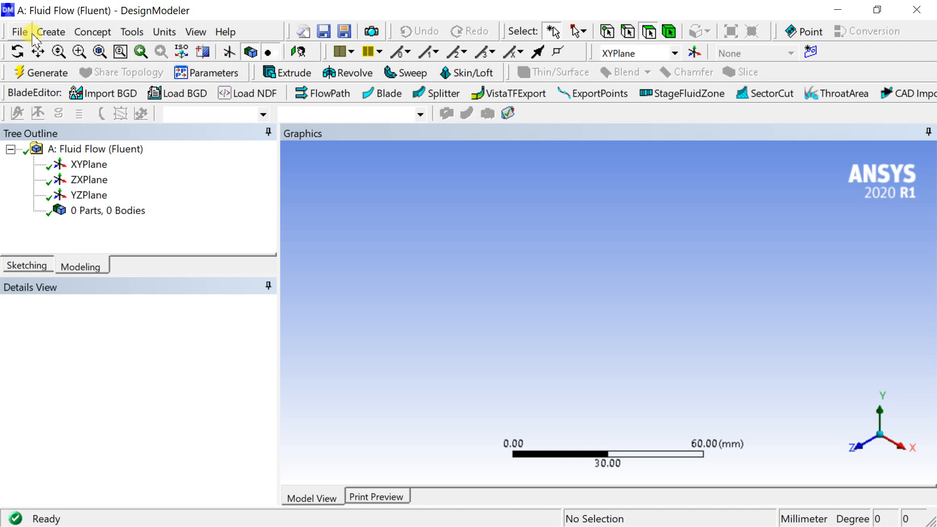
left_click(52, 31)
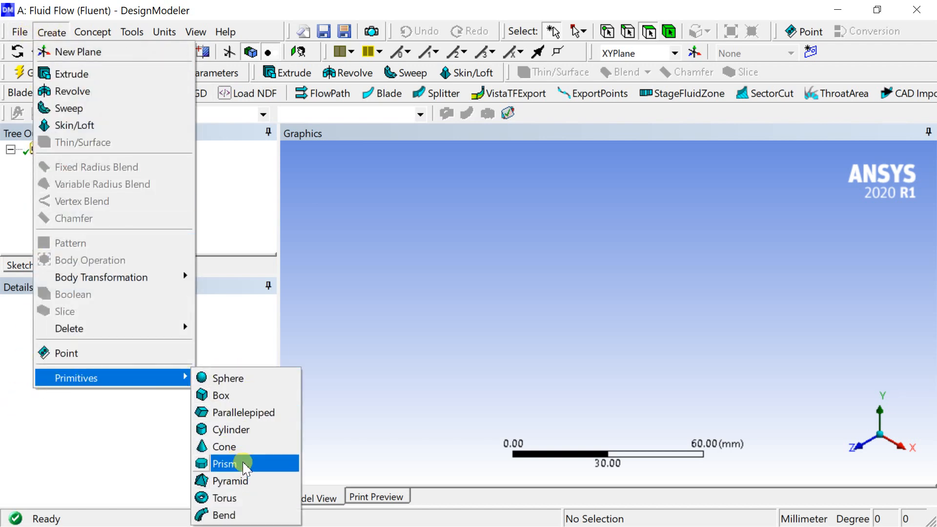
Generate a thin-walled cylinder primitive with 50 mm radius and 25 mm inner thickness
left_click(231, 430)
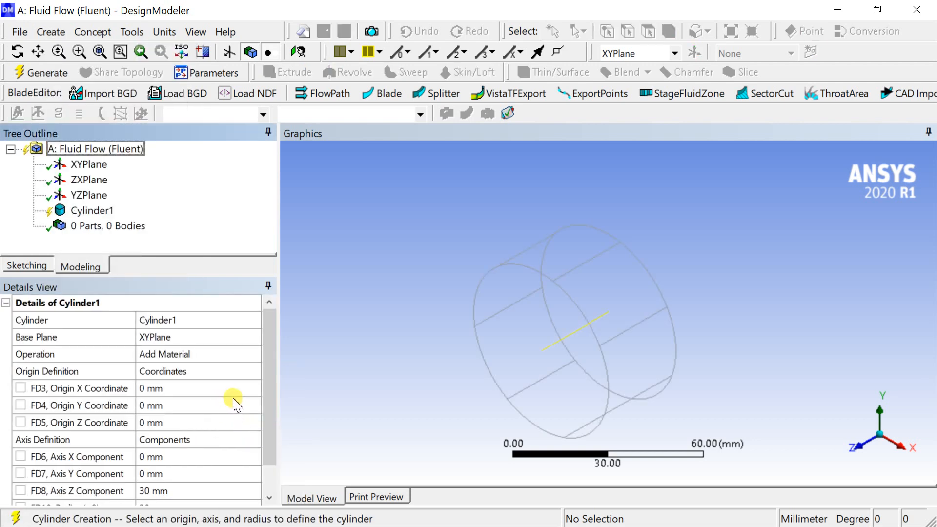
scroll("down", 3)
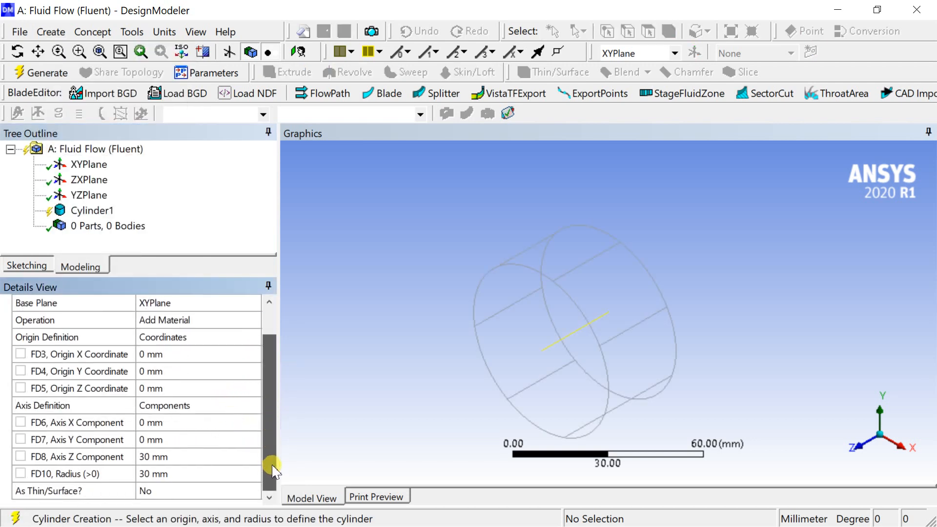
left_click(71, 473)
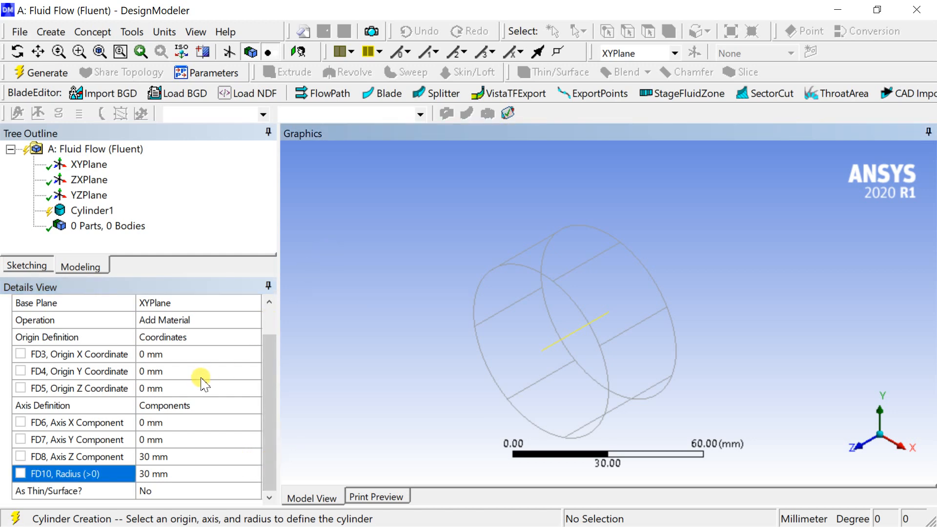
left_click(73, 491)
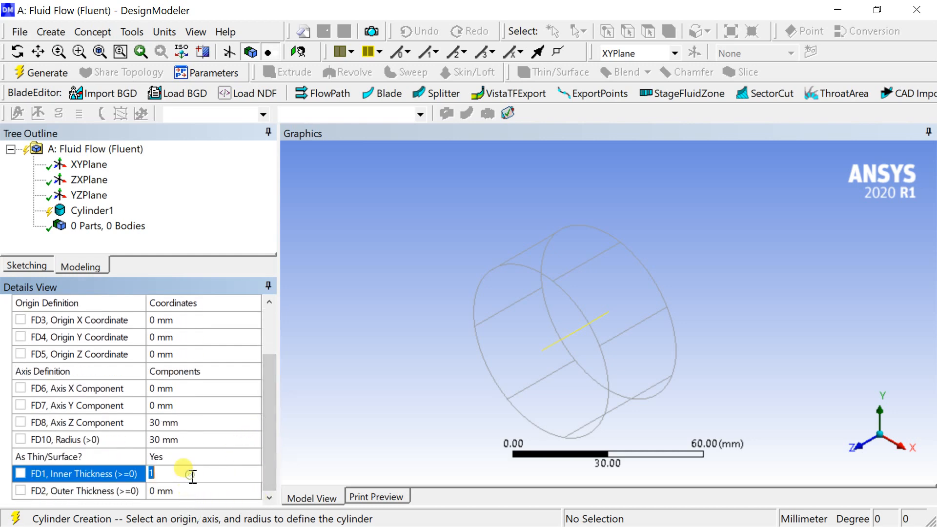
left_click(180, 440)
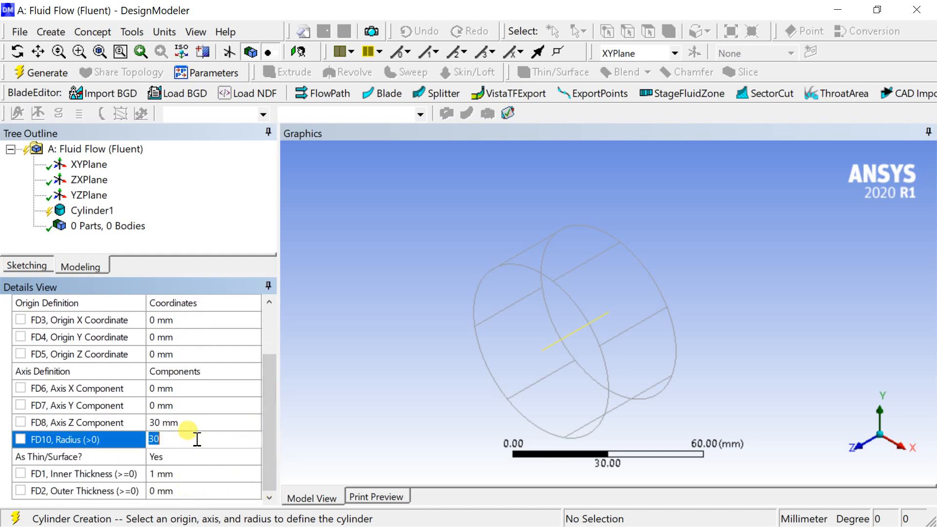
type("50 mm")
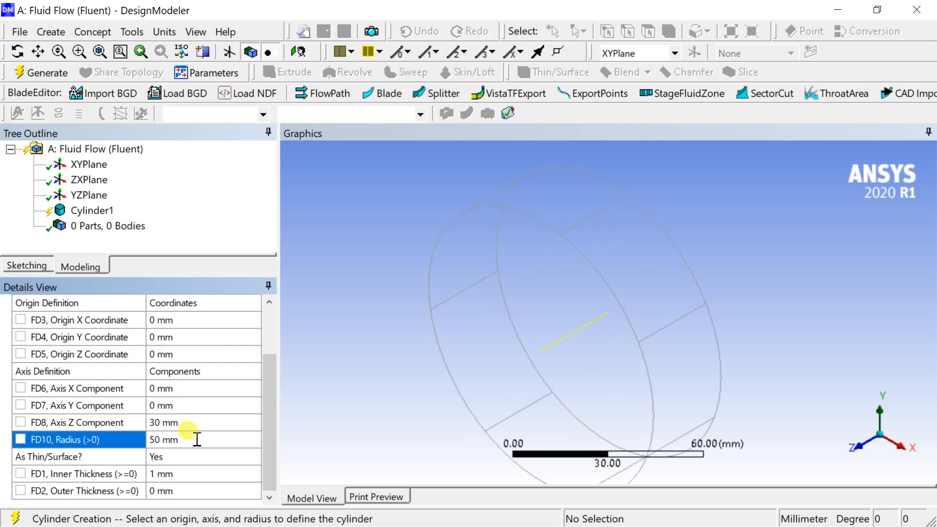
mouse_move(164, 473)
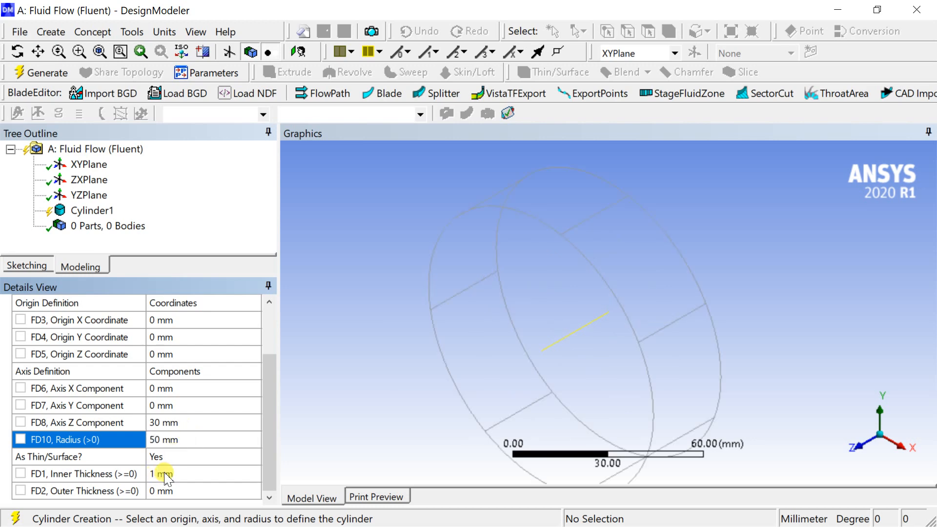
type("25")
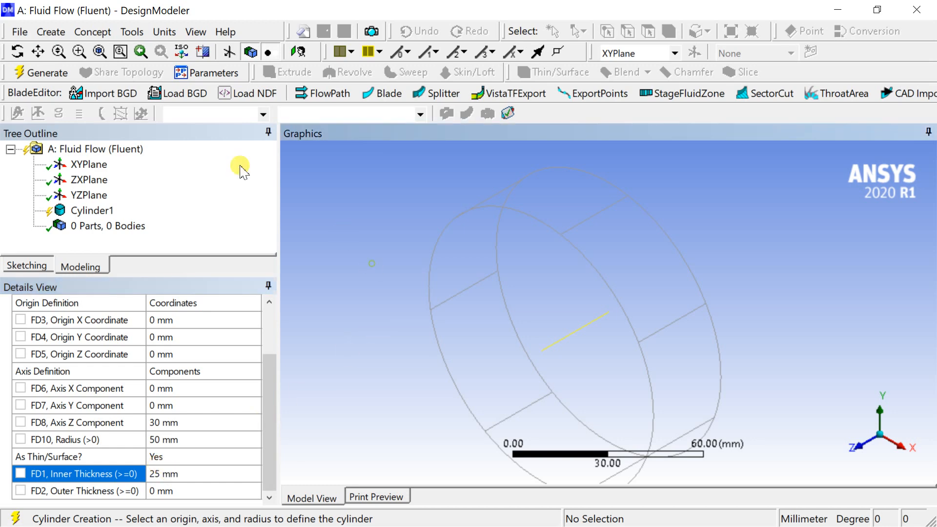
left_click(46, 72)
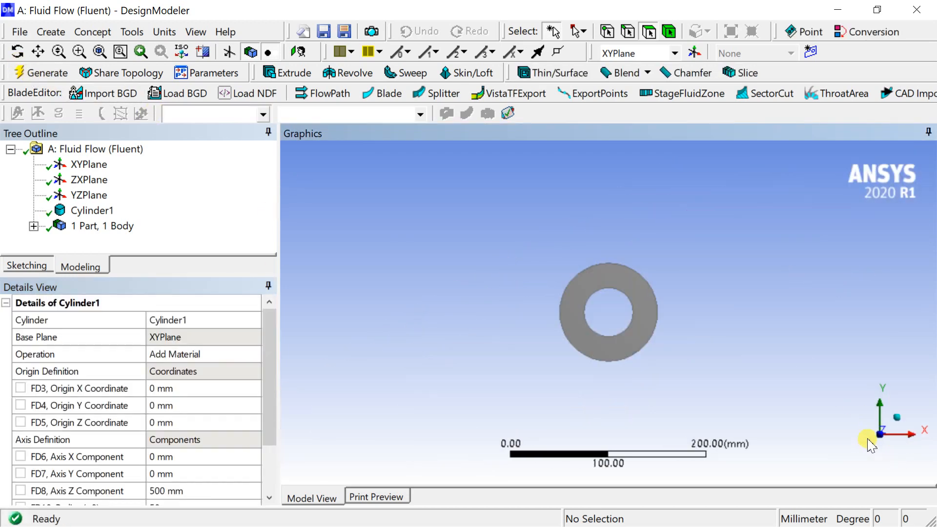
left_click(39, 72)
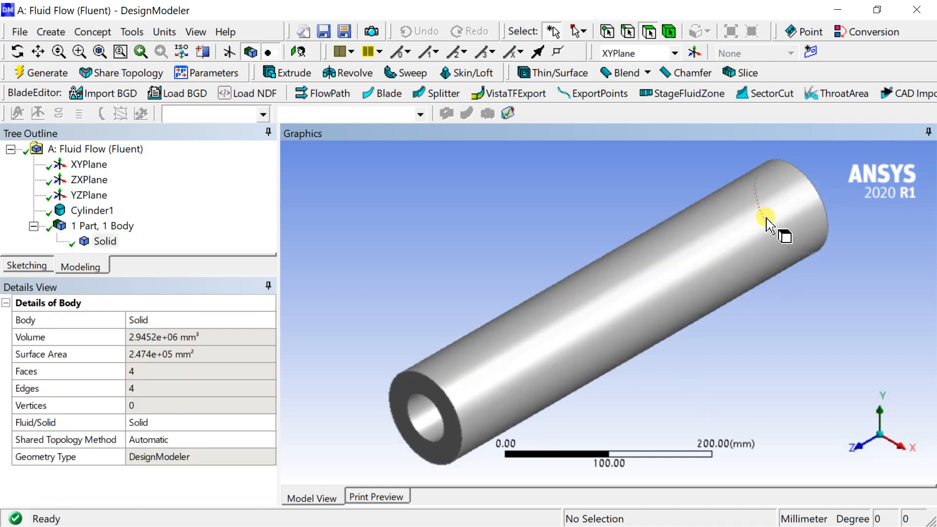
mouse_move(595, 214)
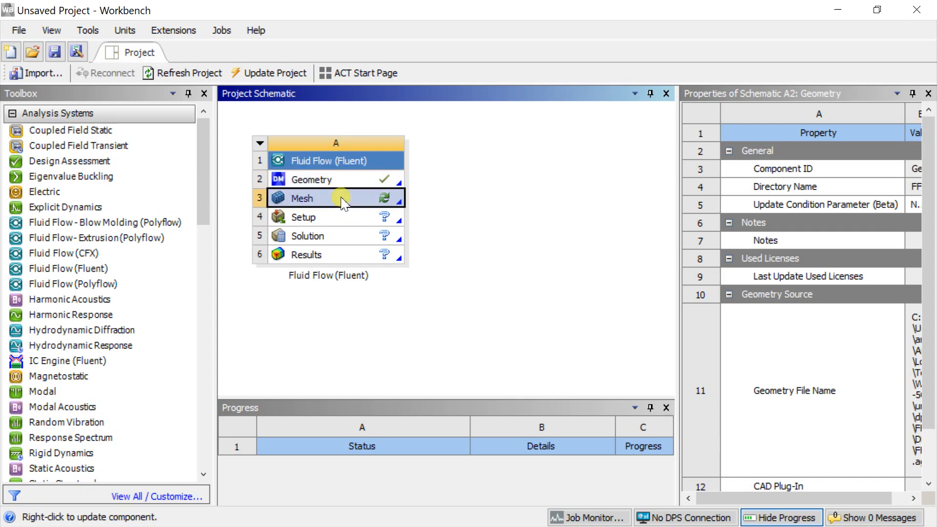
Open the Mesh component for editing and show the mesh settings
right_click(324, 198)
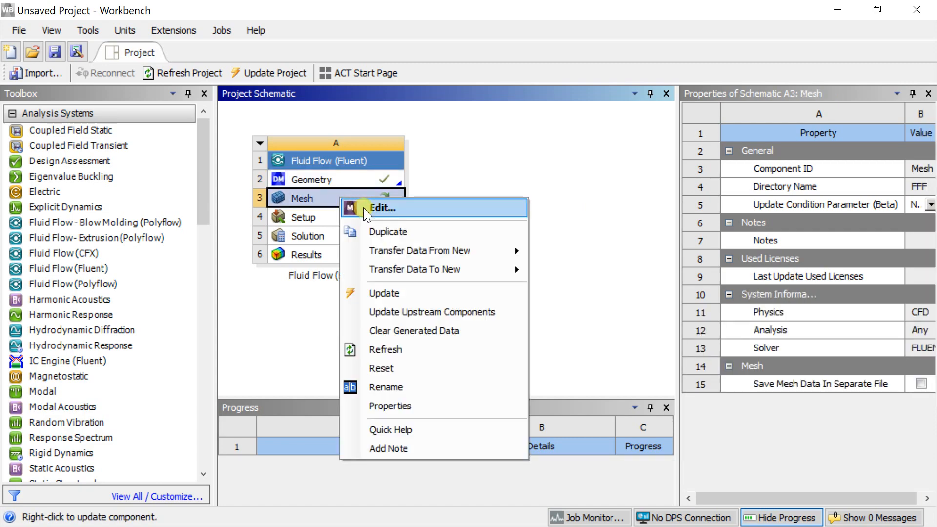
left_click(383, 207)
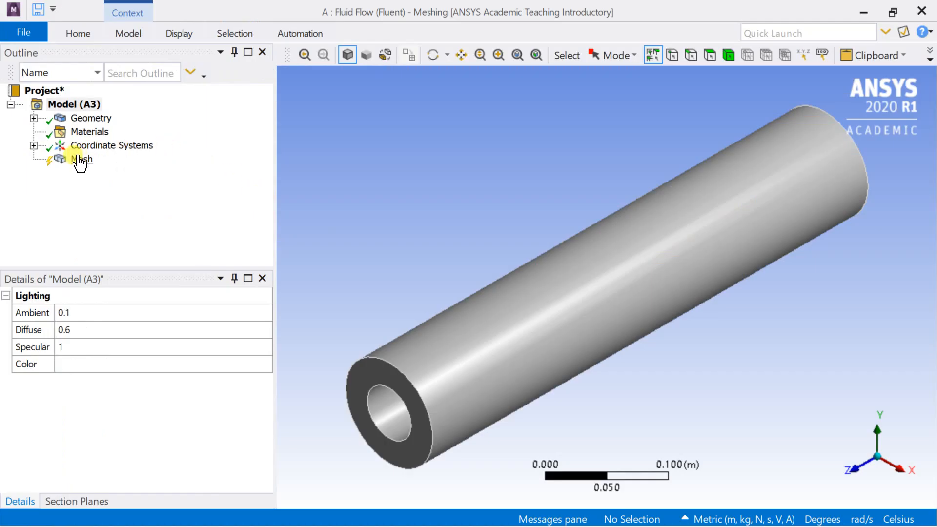
left_click(81, 159)
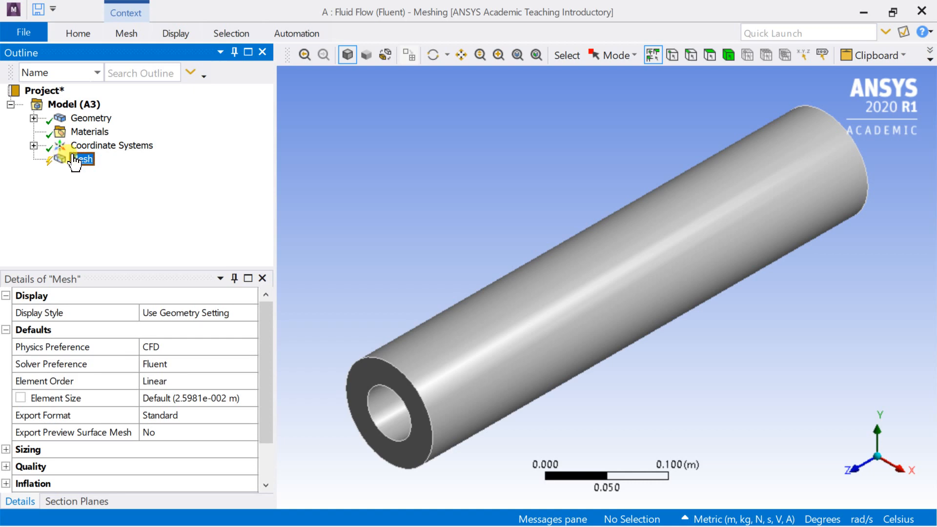
Insert an edge sizing of 100 hard divisions on the inner circular end edges
right_click(82, 159)
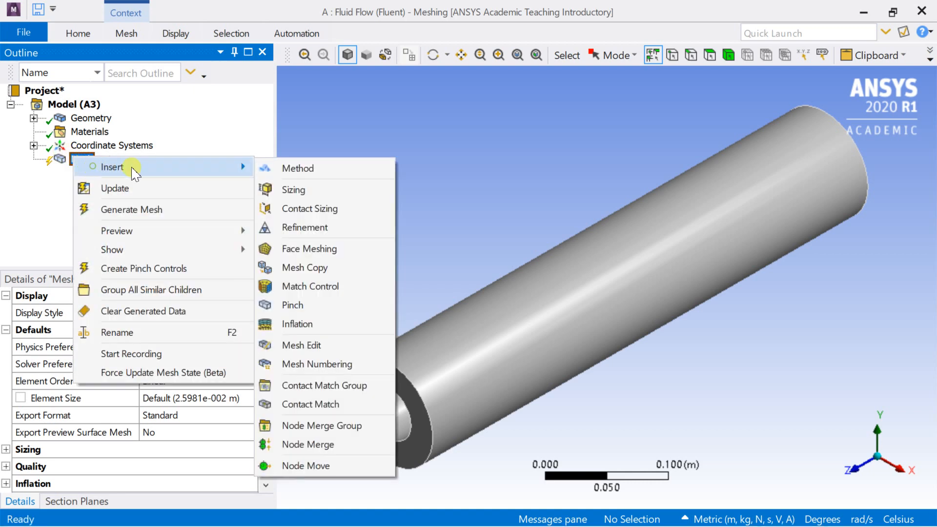
left_click(292, 189)
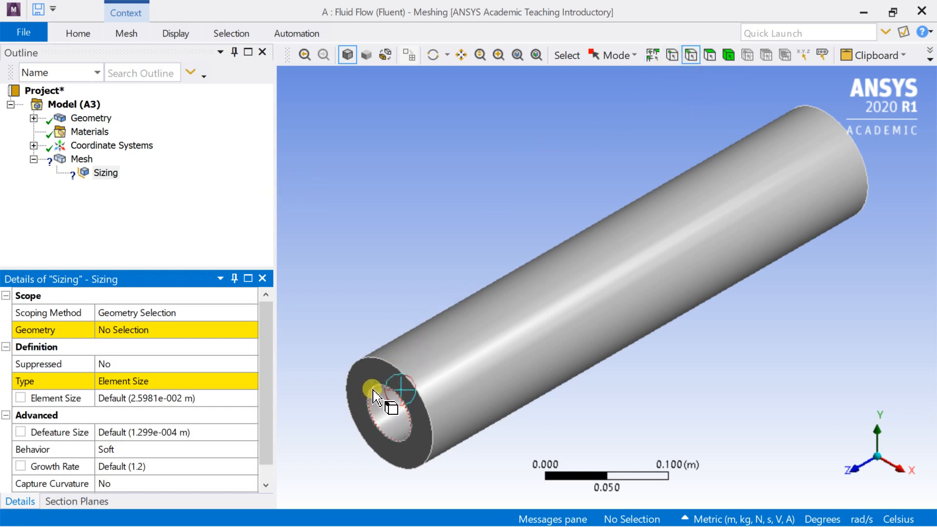
left_click(831, 158)
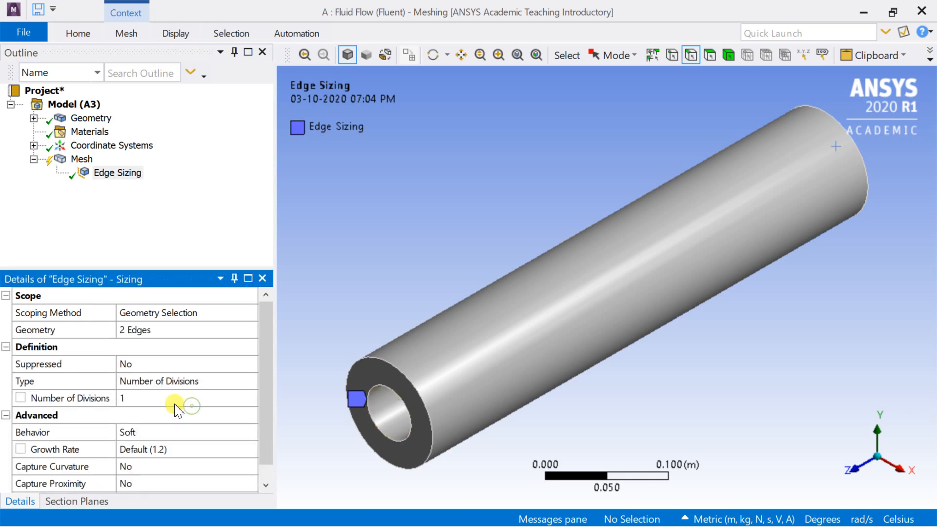
left_click(156, 398)
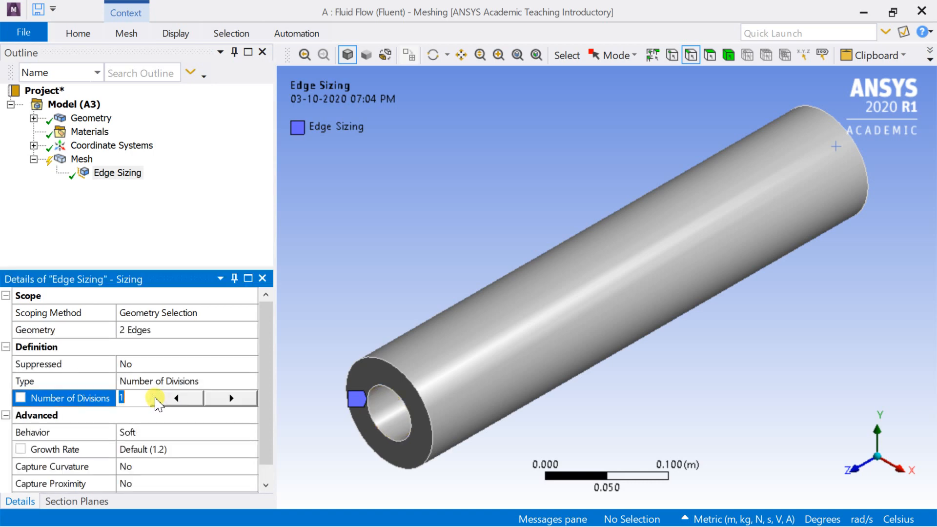
type("100")
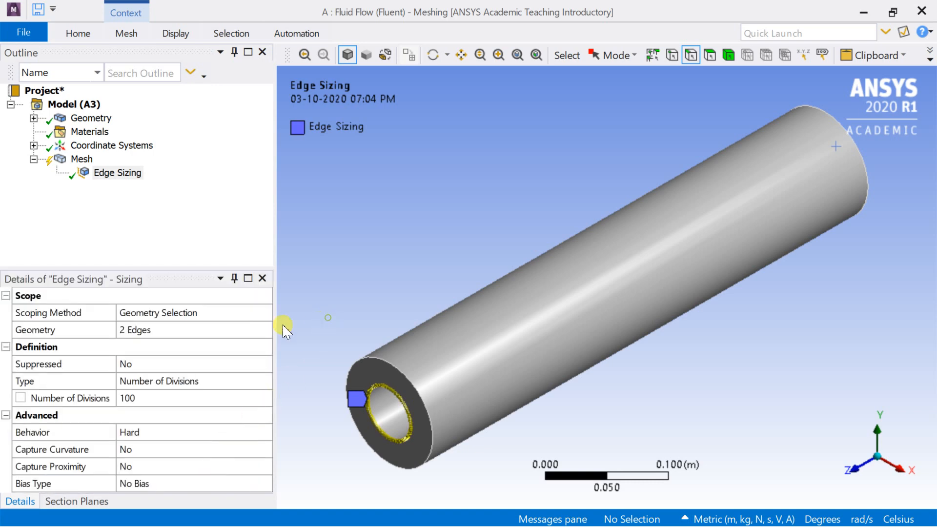
left_click(81, 159)
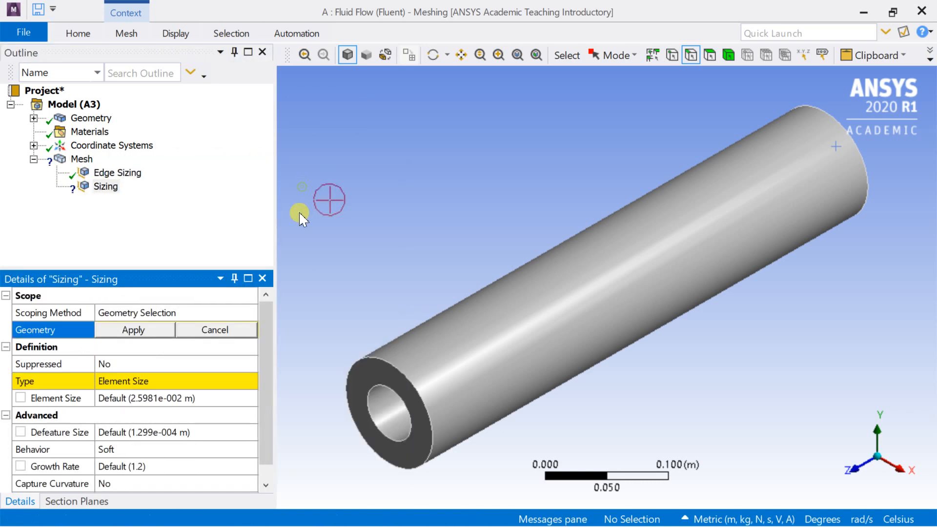
Add a second edge sizing of 100 hard divisions on the outer circular end edges
left_click(635, 276)
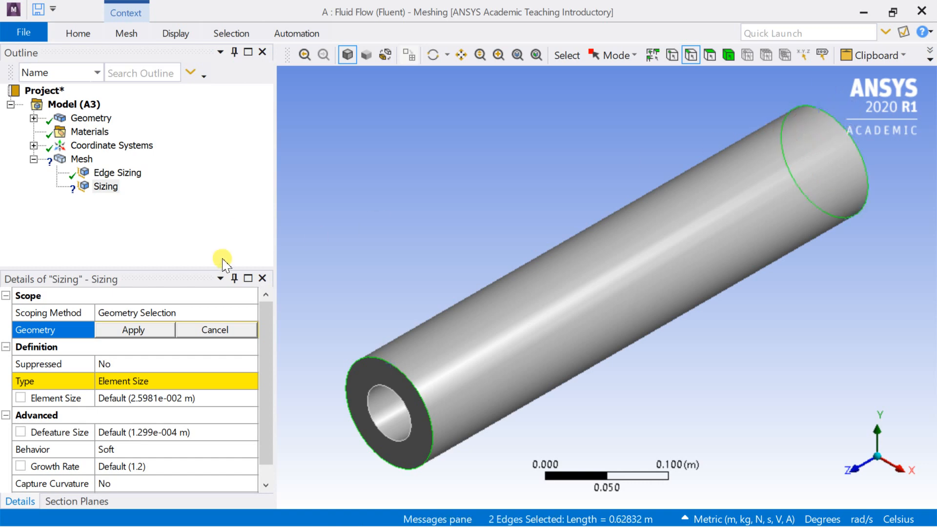
left_click(134, 329)
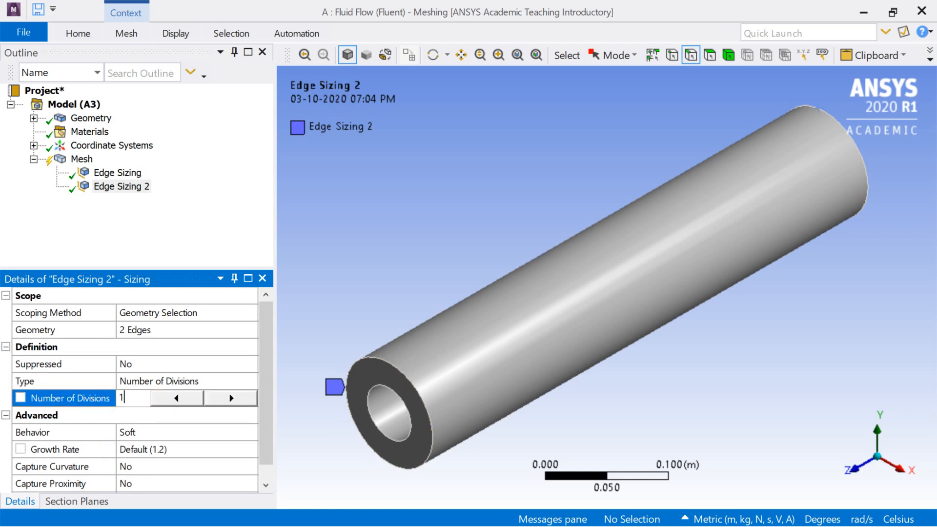
type("100")
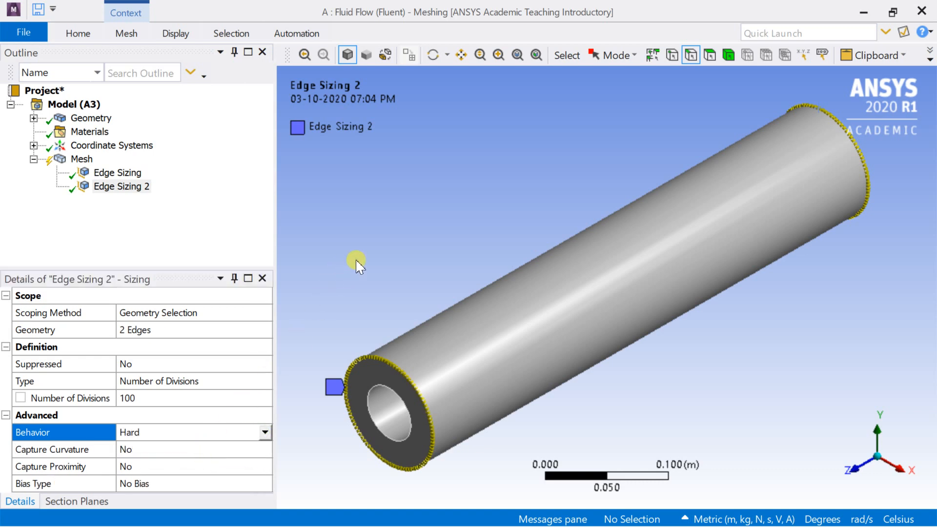
left_click(82, 159)
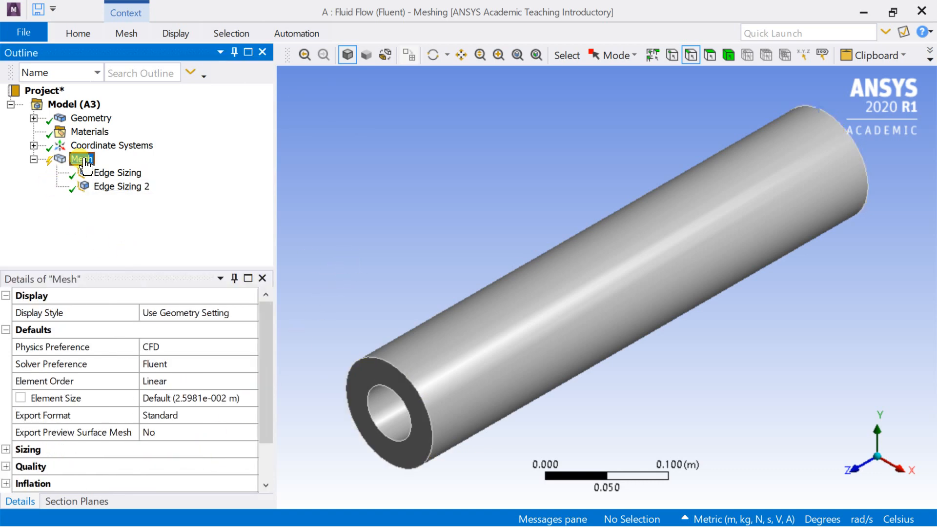
Generate the pipe mesh with the edge sizings and rotate to check the end face
right_click(81, 158)
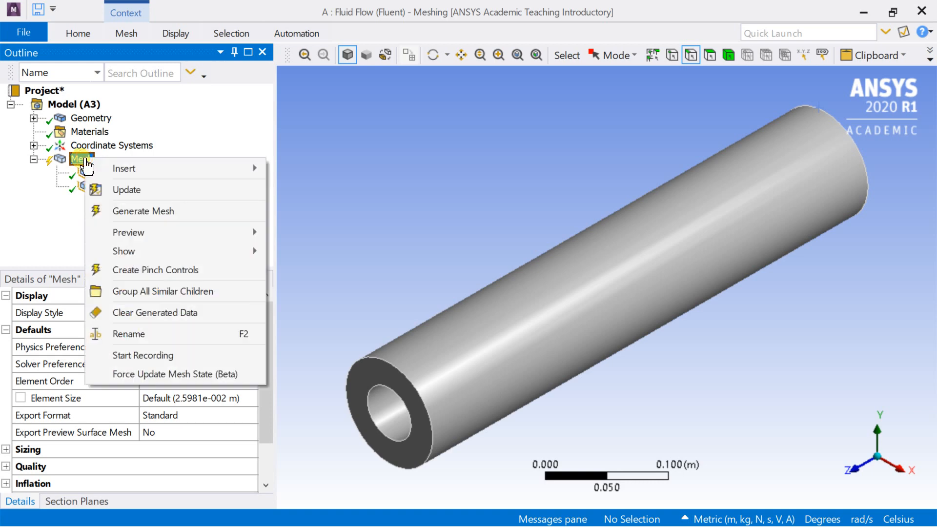
mouse_move(124, 168)
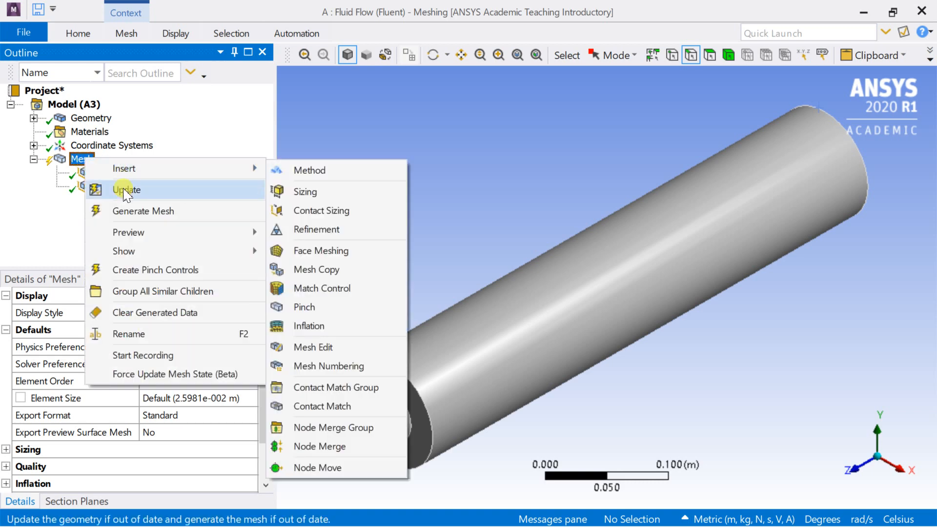
left_click(126, 190)
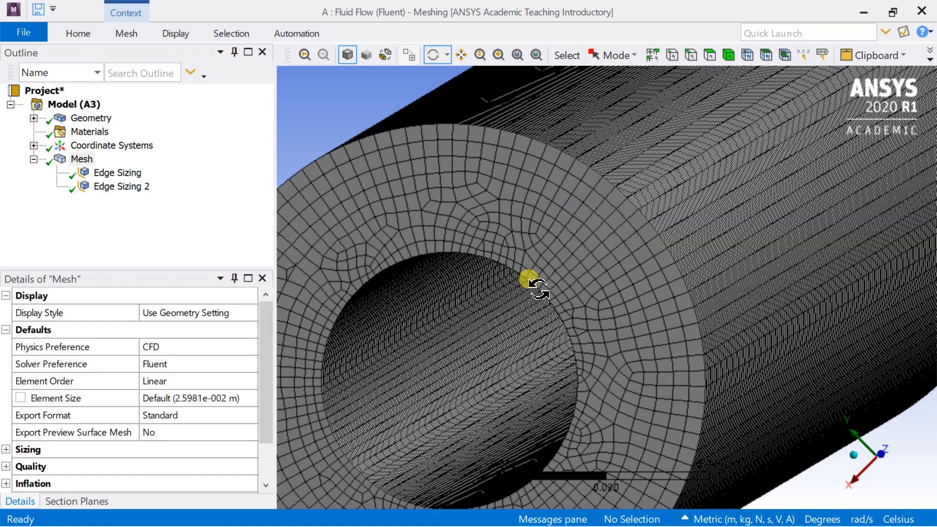
left_click_drag(533, 284, 747, 406)
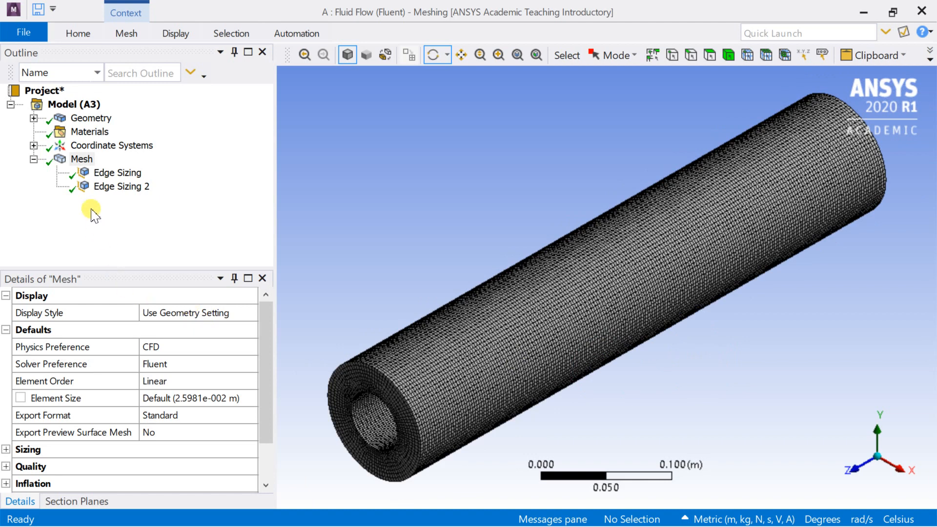
Insert a Sweep method with Axisymmetric algorithm applied to the pipe body
right_click(81, 159)
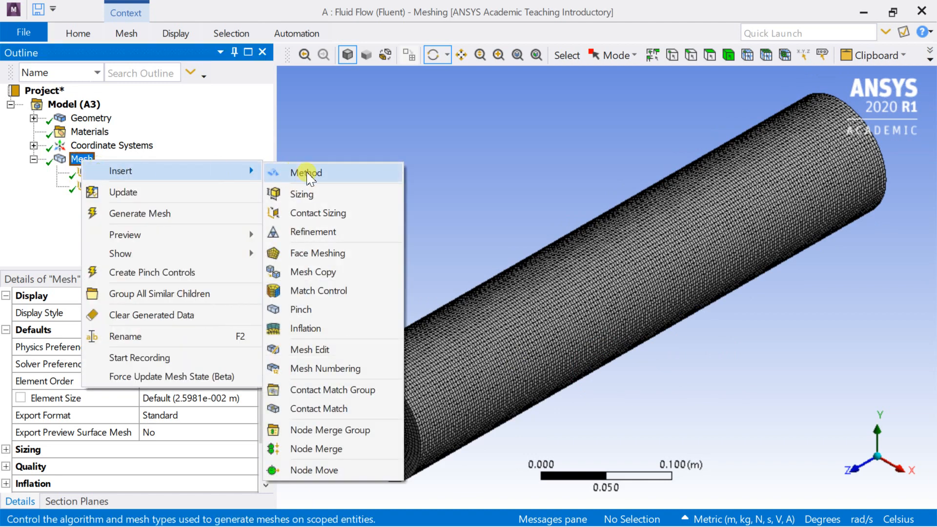
left_click(305, 172)
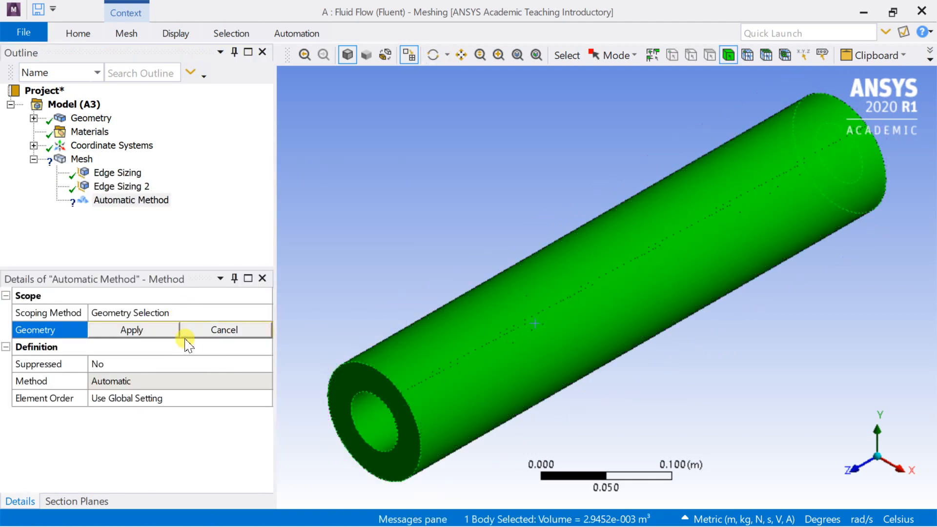
left_click(131, 329)
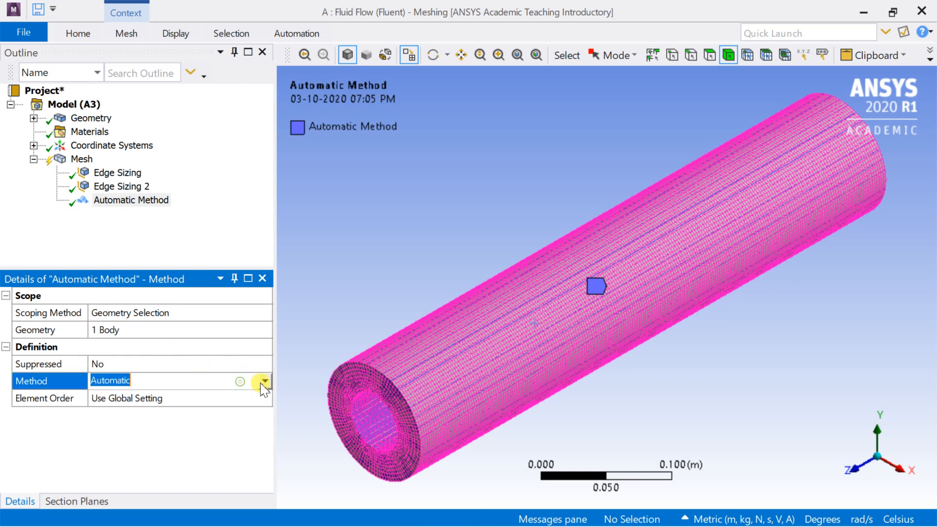
left_click(123, 381)
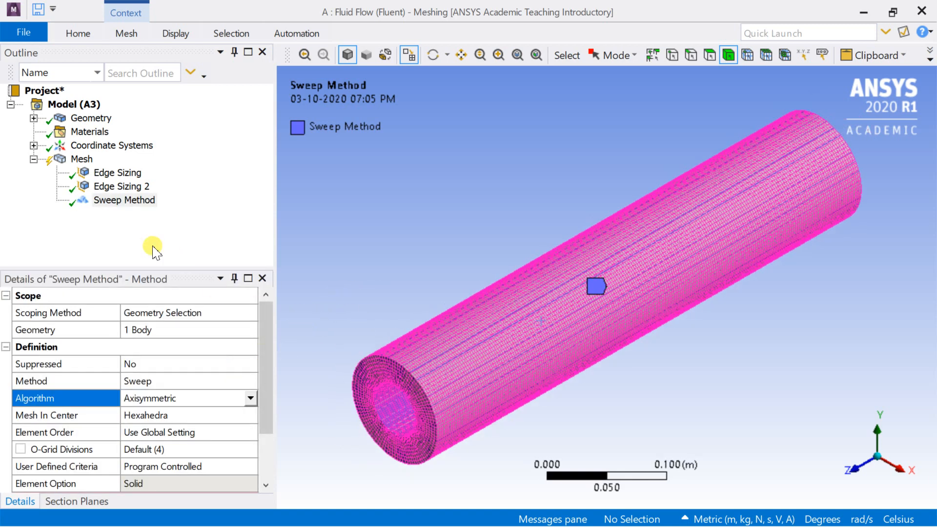
Enable adaptive sizing at resolution 7 in the global mesh settings
left_click(82, 158)
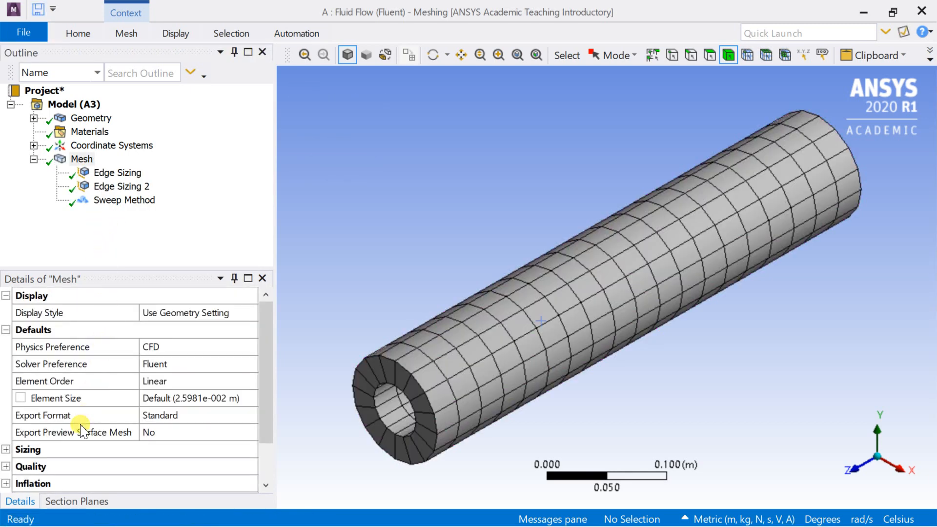
left_click(81, 158)
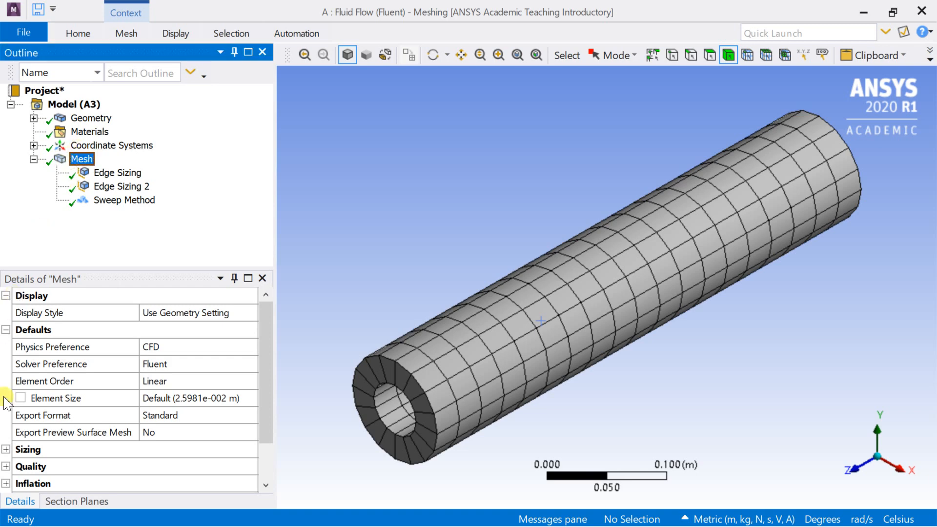
scroll("down", 3)
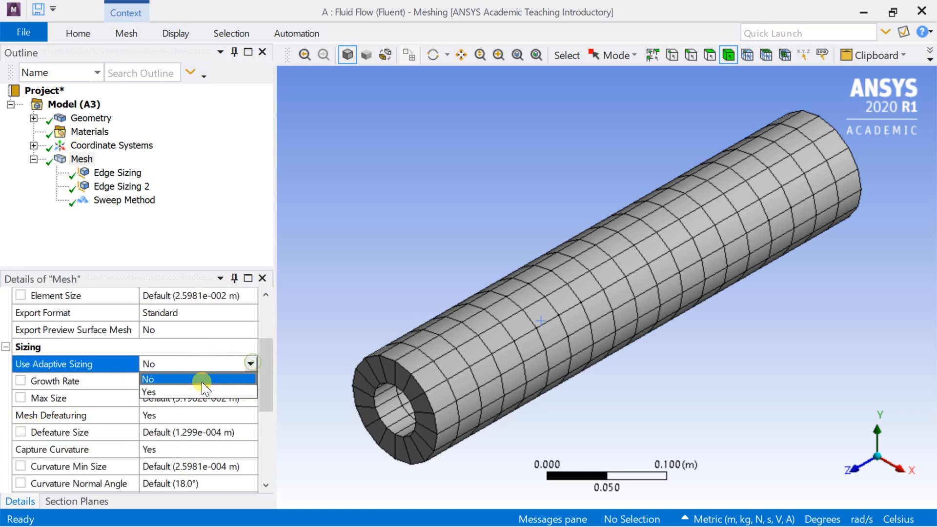
left_click(148, 392)
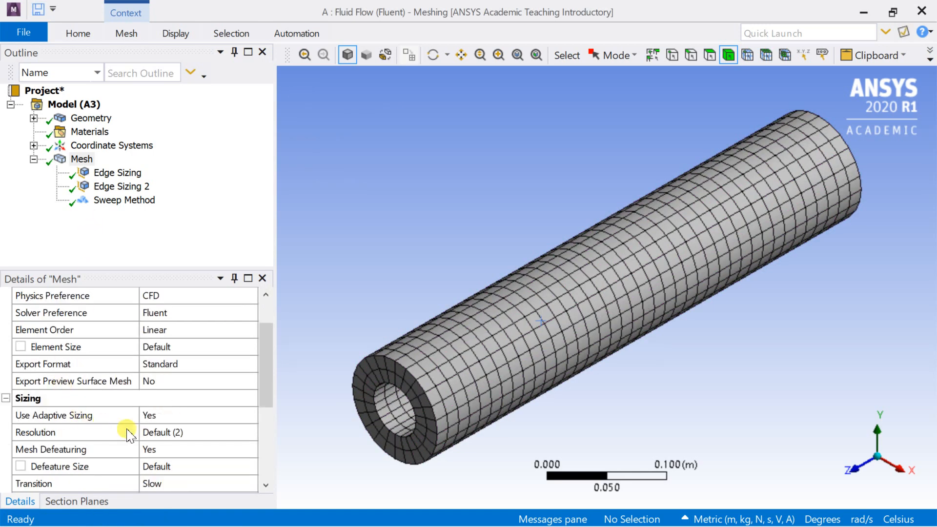
left_click(161, 432)
type("7")
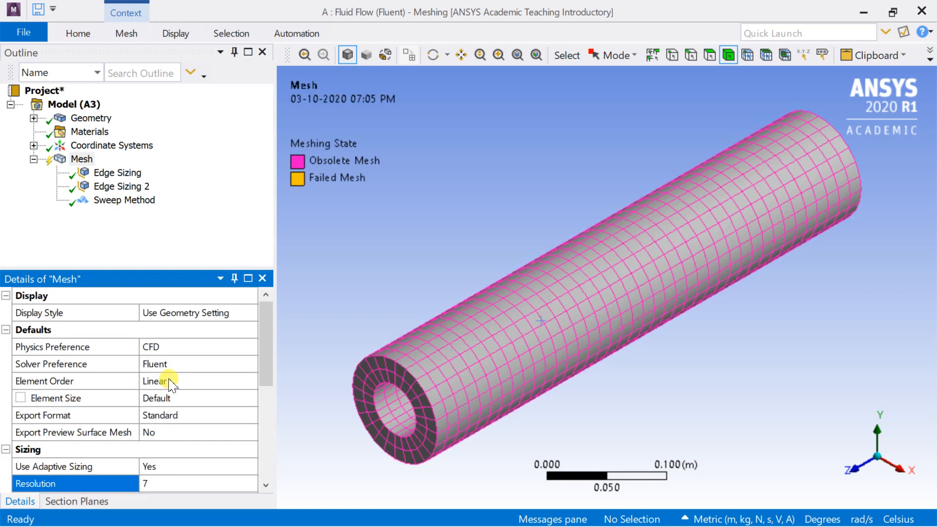
right_click(81, 158)
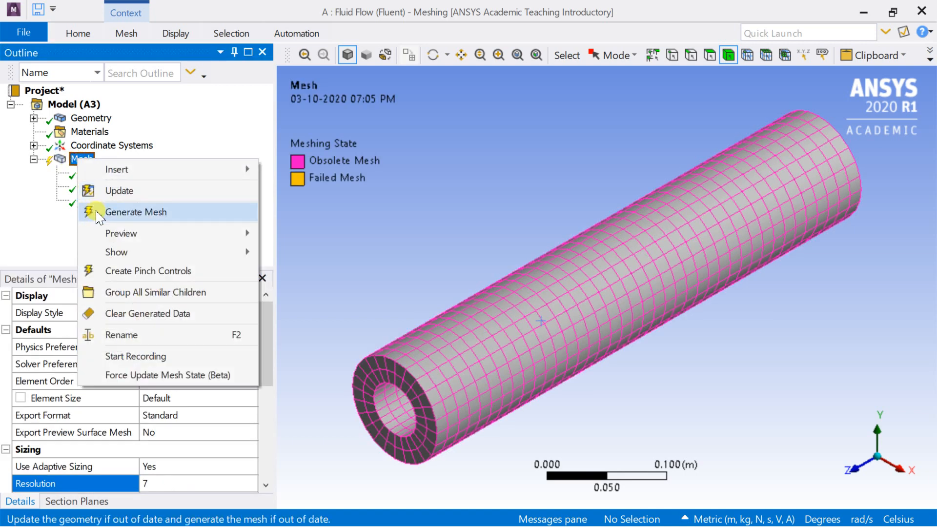
Regenerate the swept mesh and inspect the annular end face, then return to an angled view
left_click(136, 212)
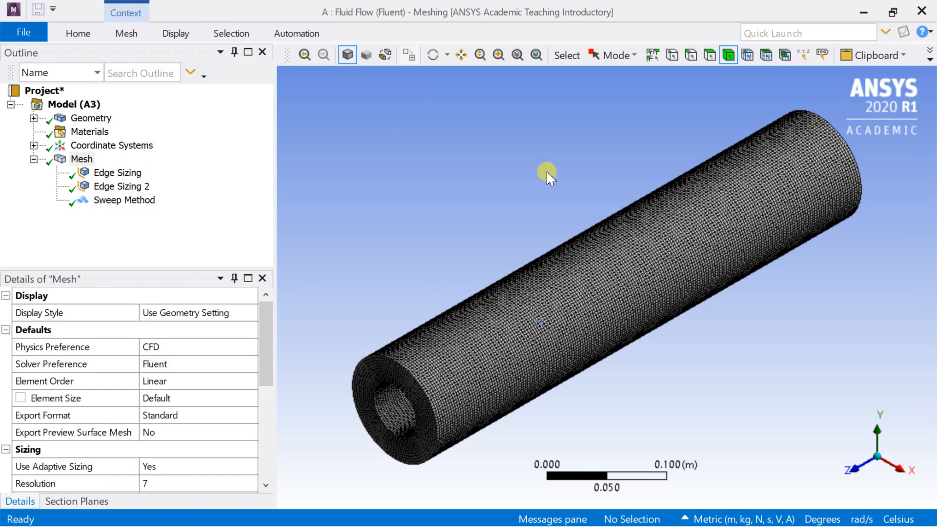
mouse_move(843, 449)
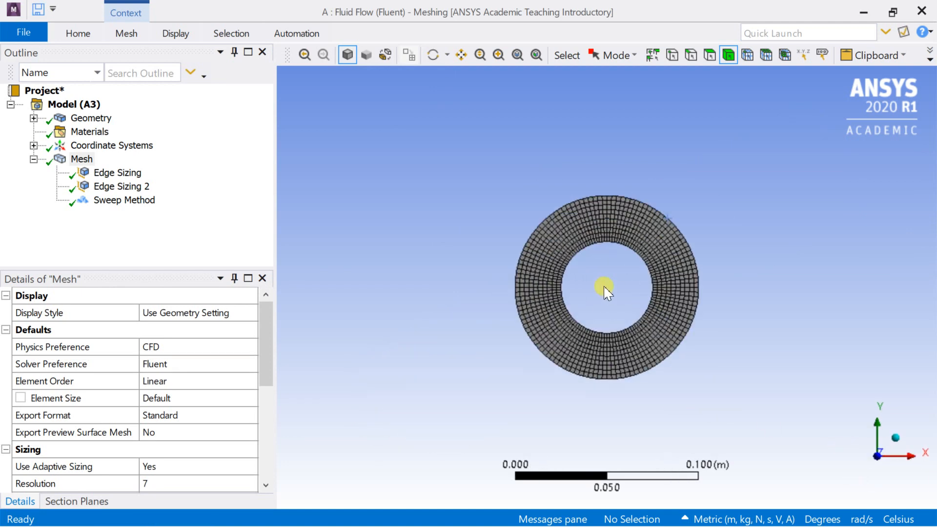
scroll("up", 3)
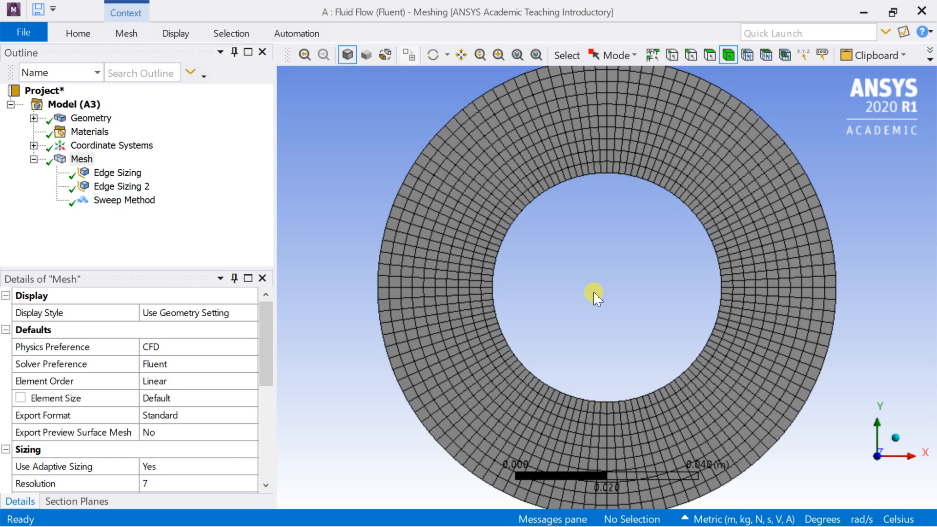
scroll("down", 3)
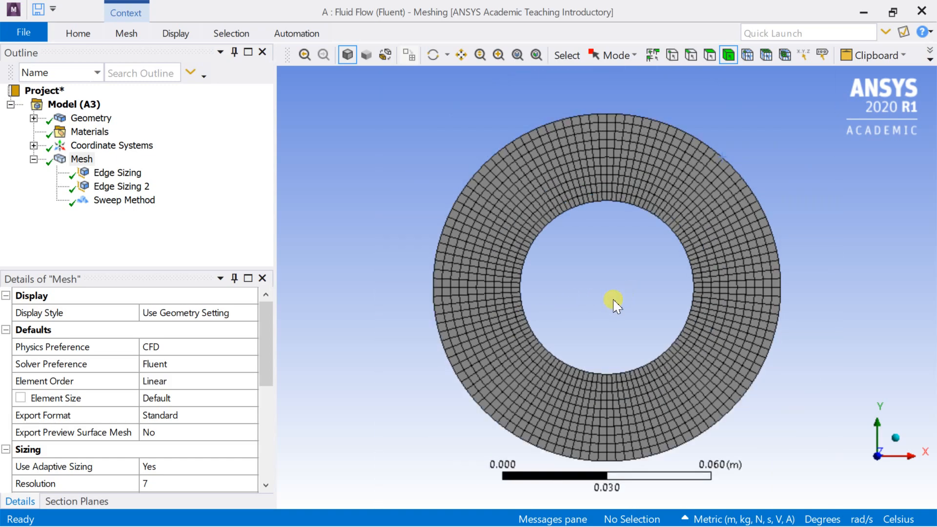
left_click_drag(613, 302, 676, 290)
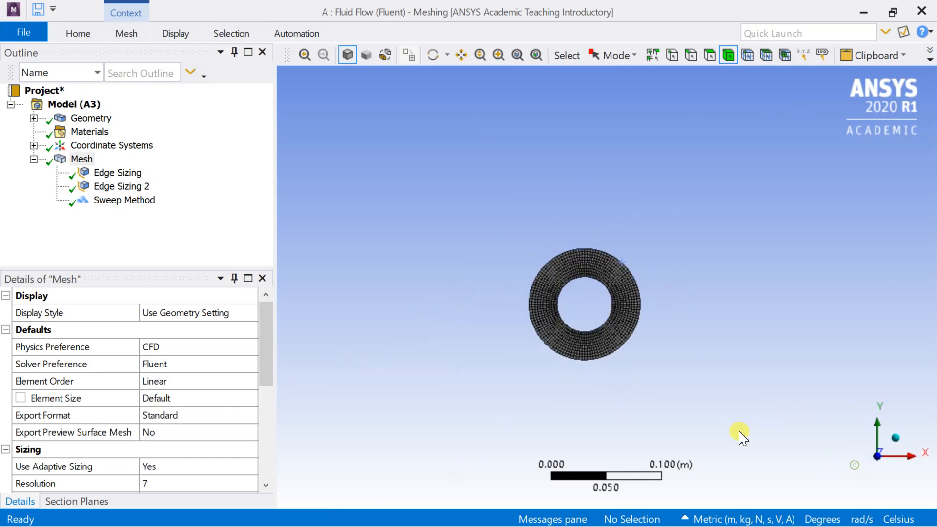
mouse_move(895, 436)
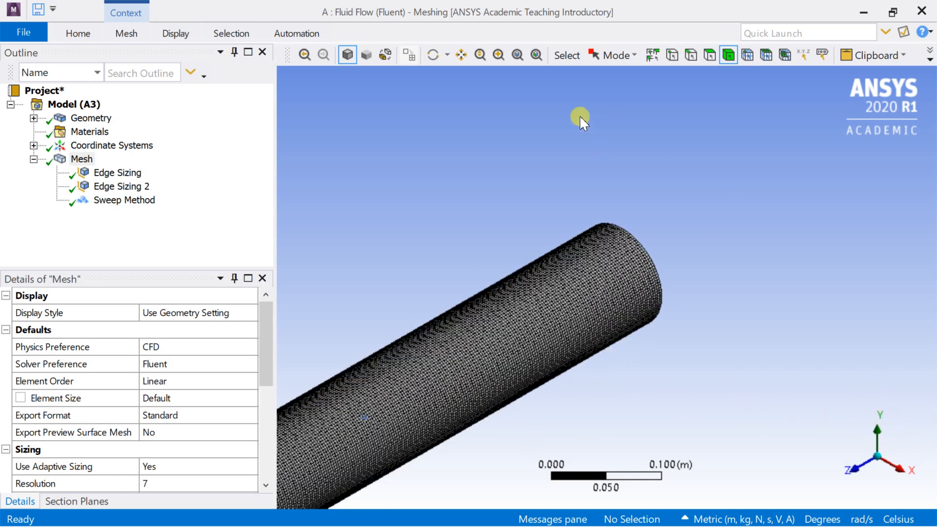
left_click_drag(580, 123, 436, 245)
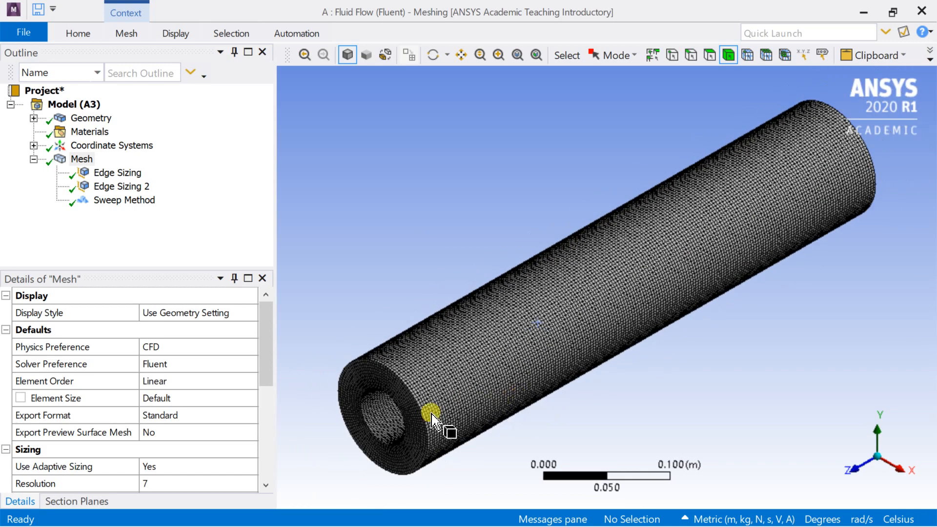
mouse_move(708, 55)
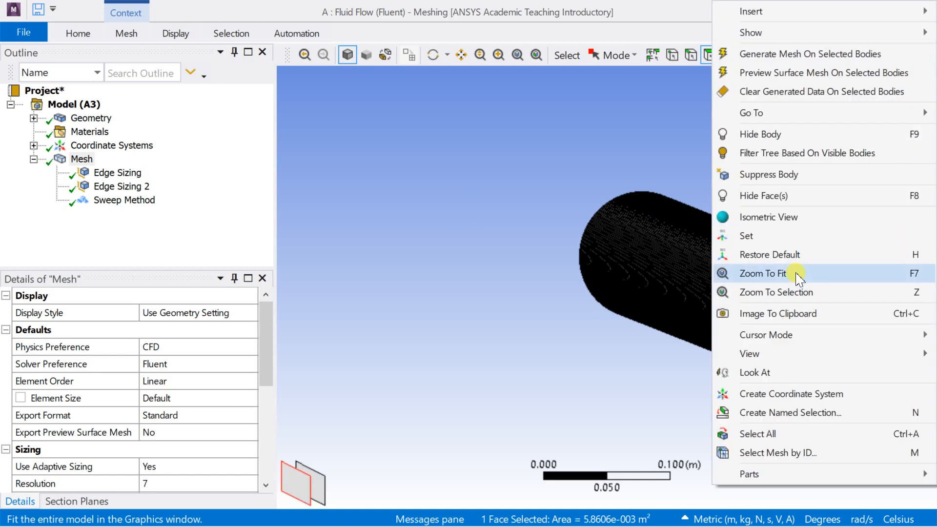
Create named selections in and out on the two annulus end faces
left_click(790, 412)
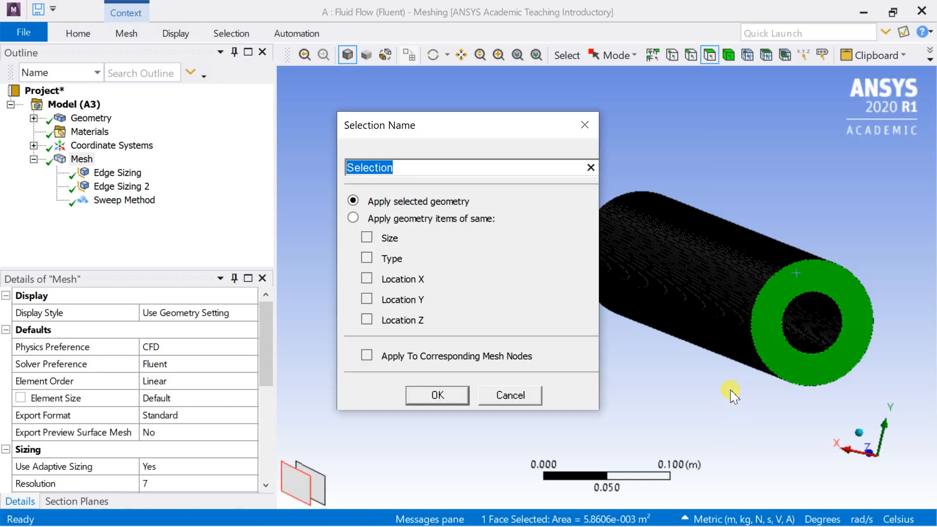
type("in")
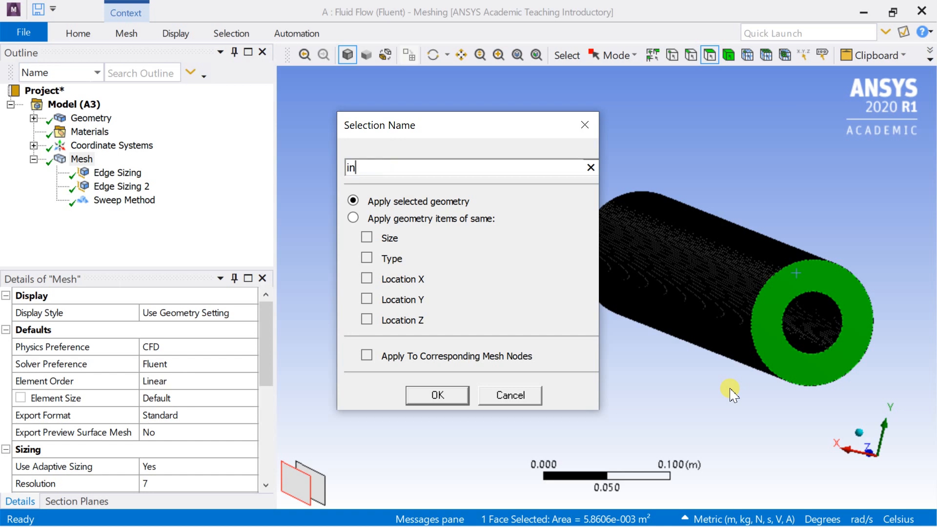
left_click(437, 395)
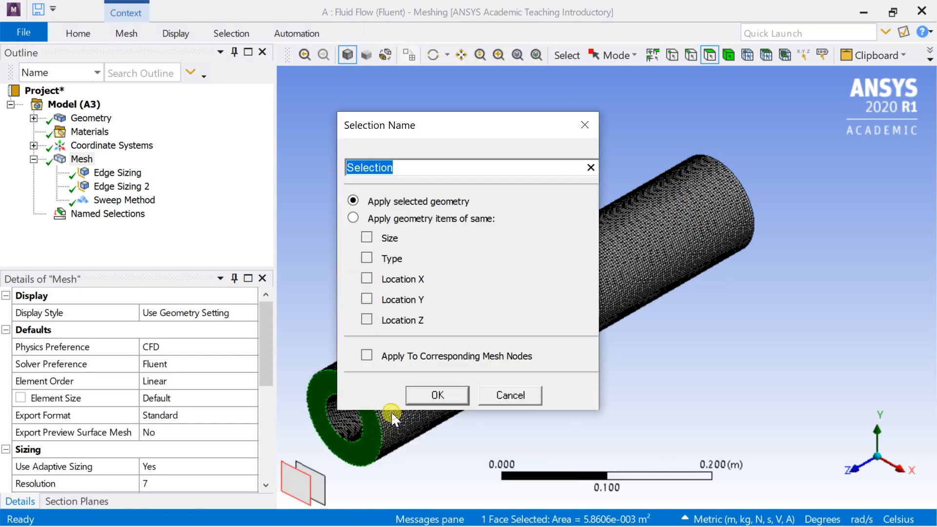
type("out")
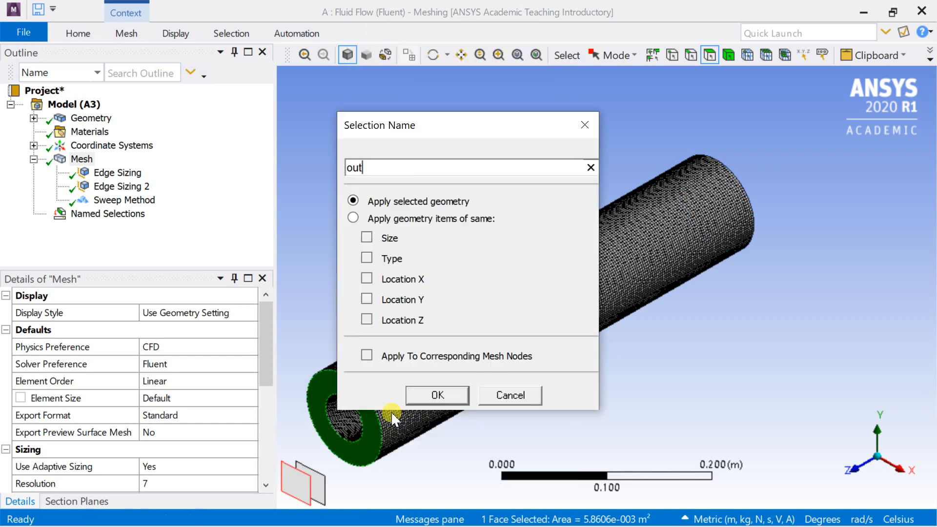
left_click(437, 396)
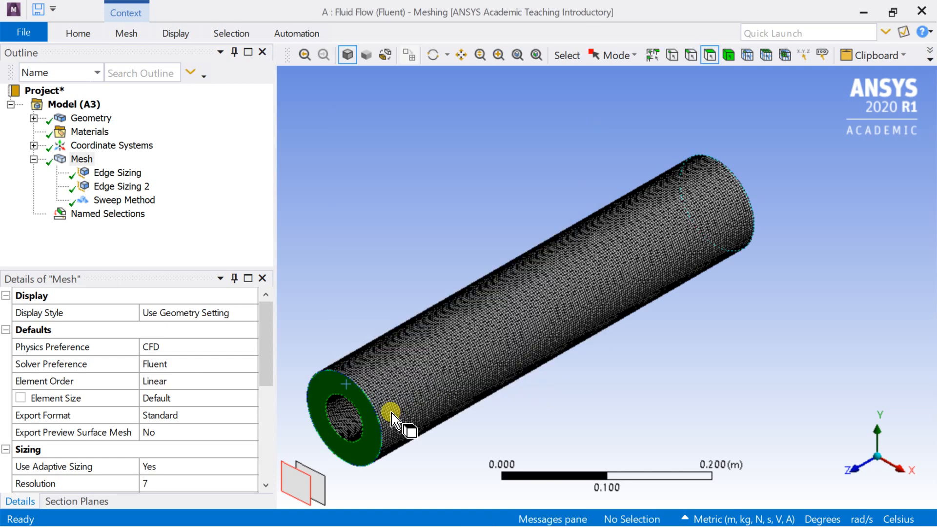
Create named selections inner cylinder and outer cylinder on the wall faces
scroll("down", 3)
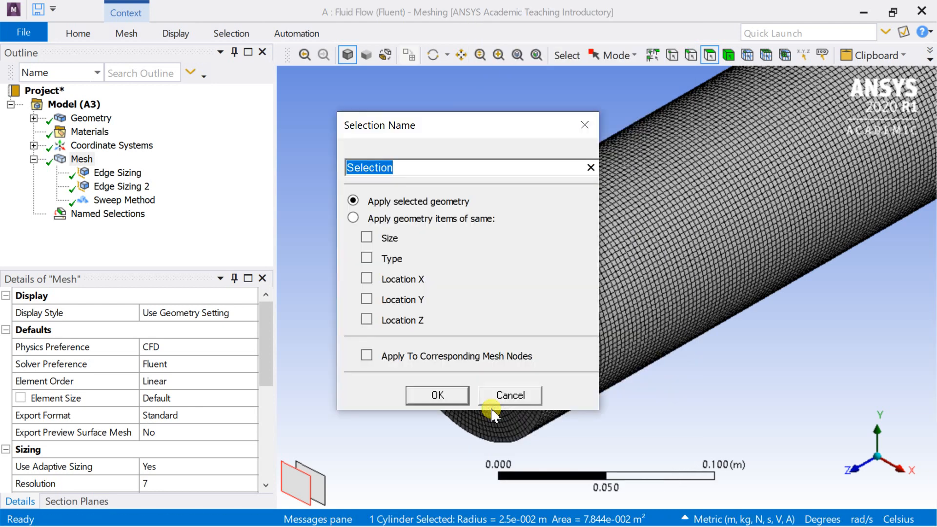
type("inner cy")
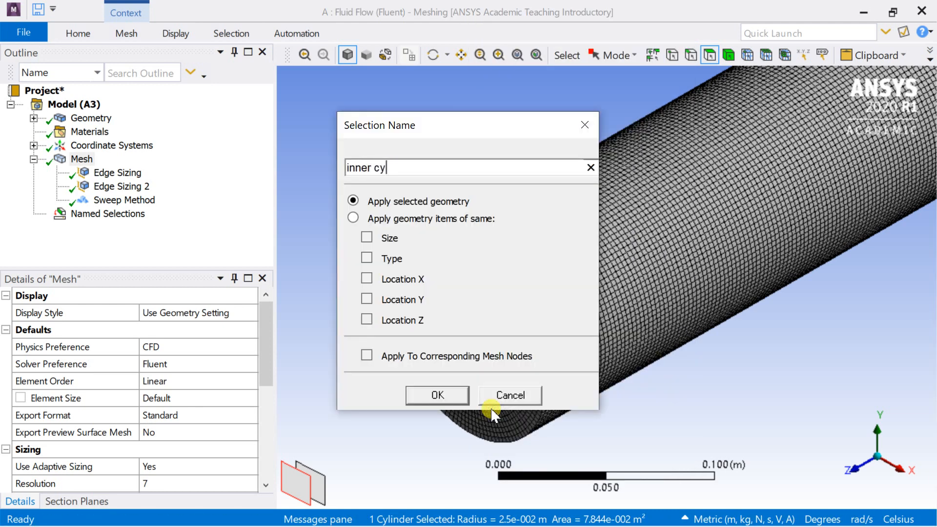
type("linder")
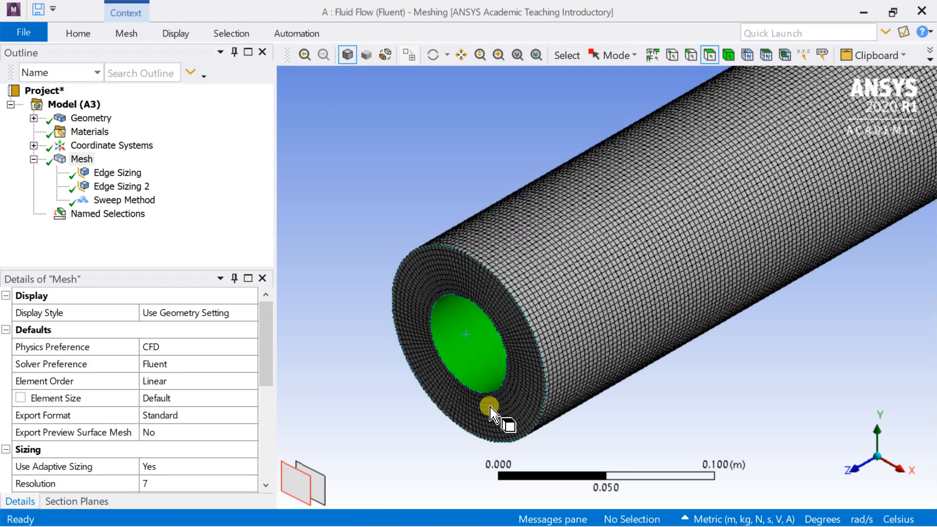
right_click(490, 409)
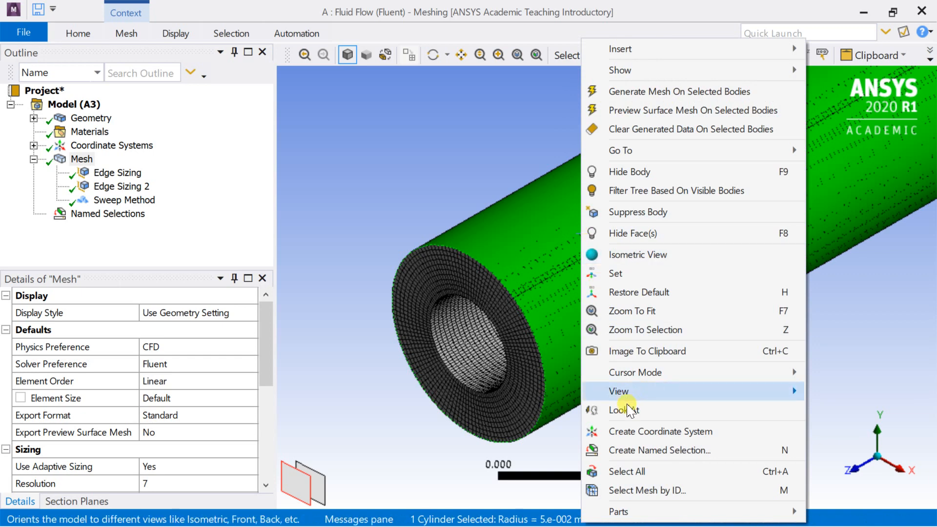
left_click(659, 450)
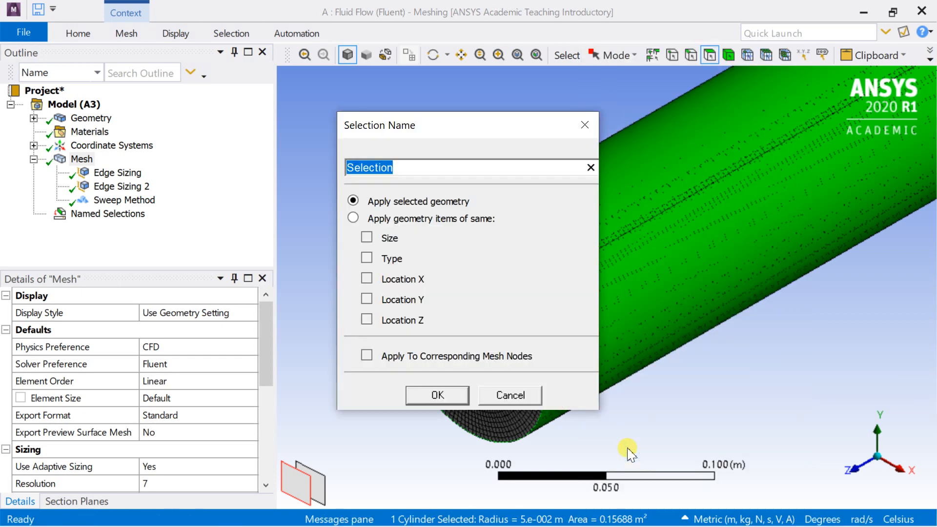
type("outer cylin")
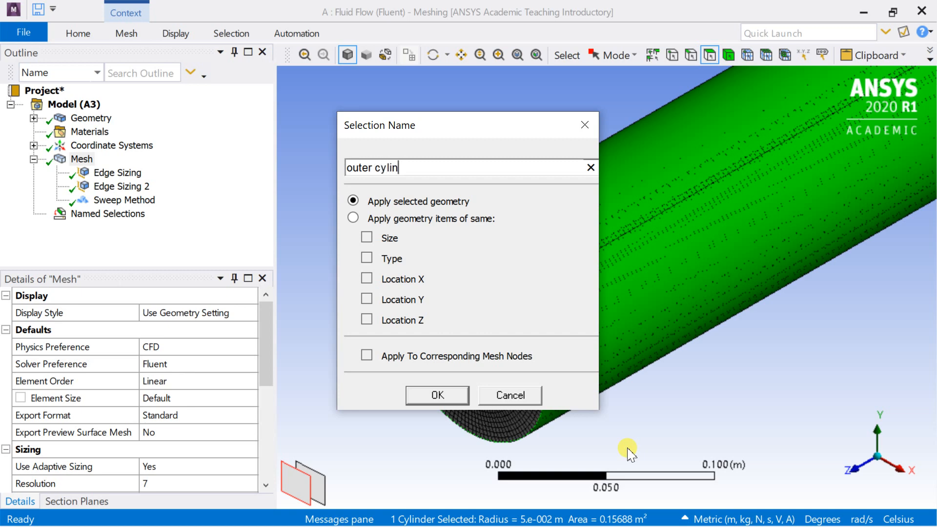
left_click(437, 396)
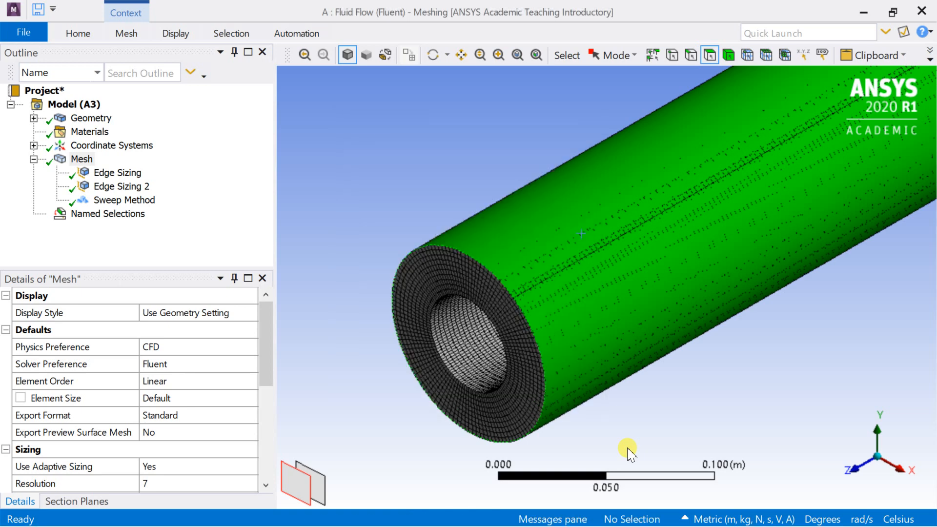
left_click(34, 214)
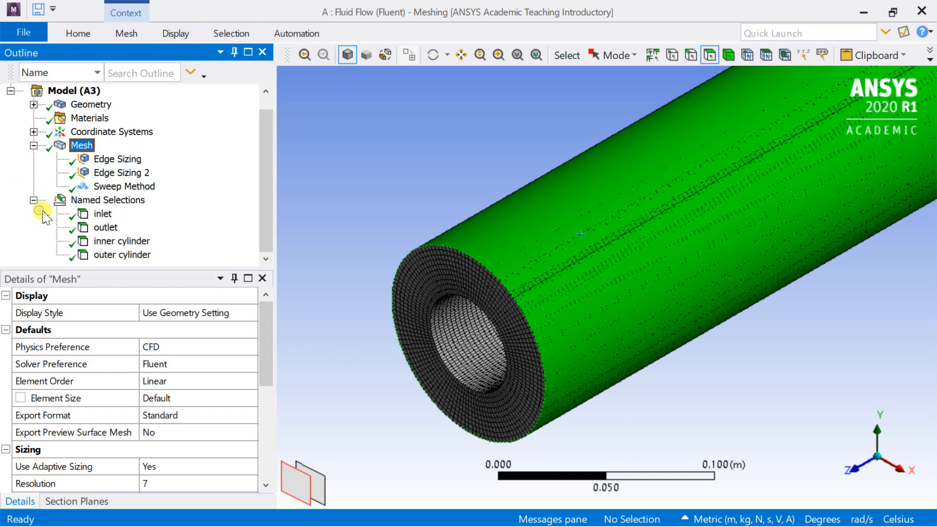
Create a fluid domain named selection covering the whole annulus body
left_click(104, 228)
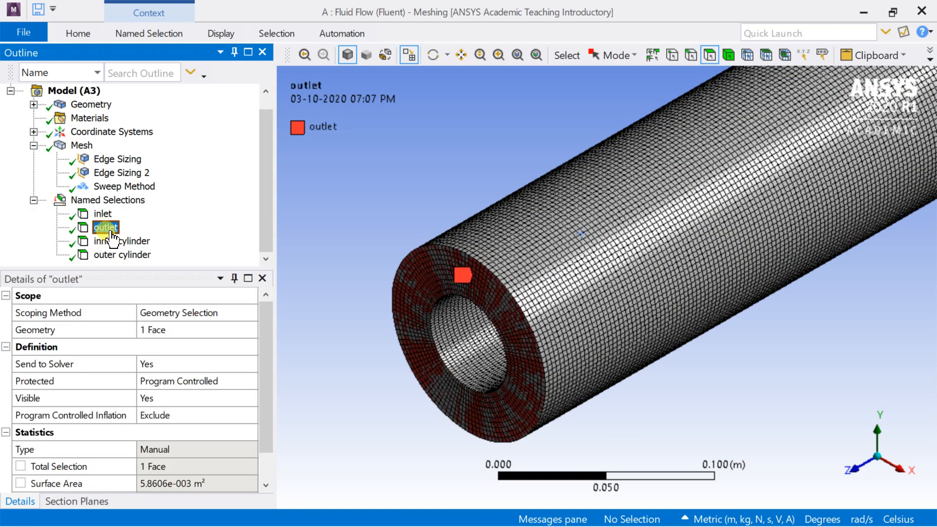
left_click(123, 255)
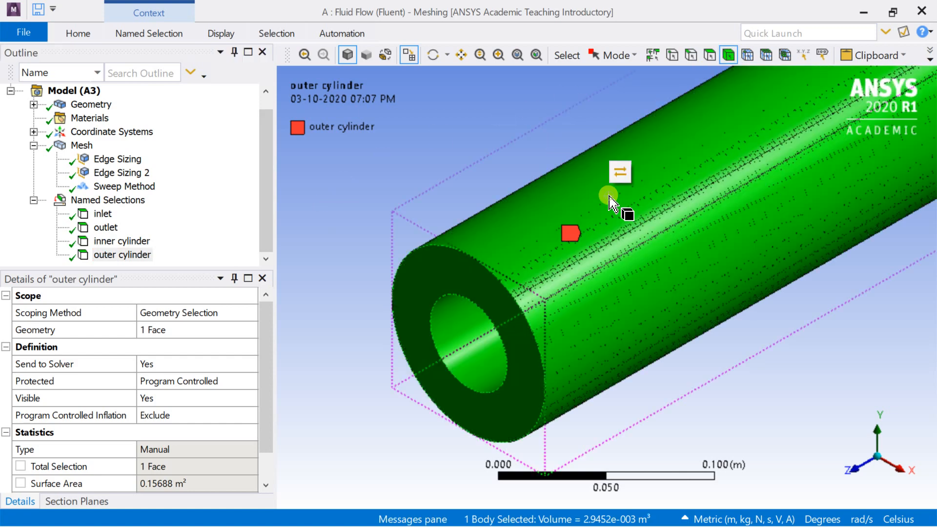
right_click(611, 200)
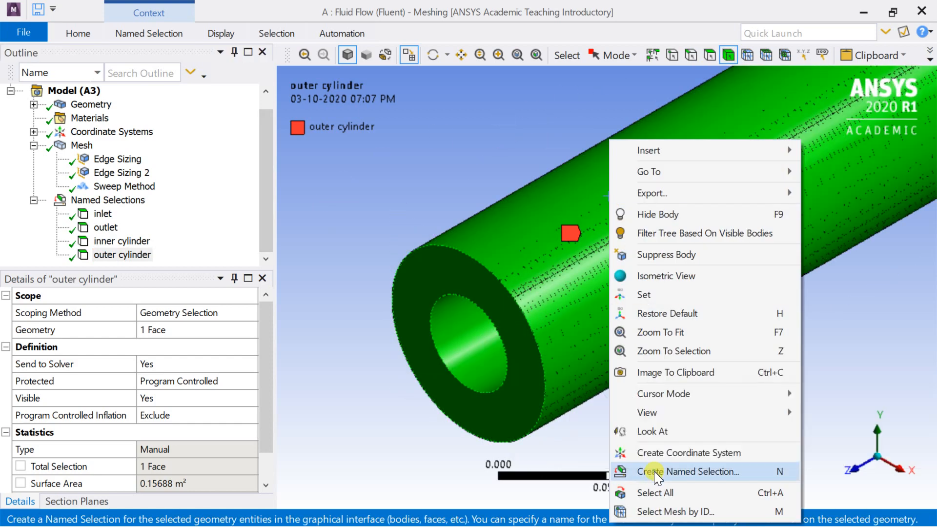
left_click(688, 471)
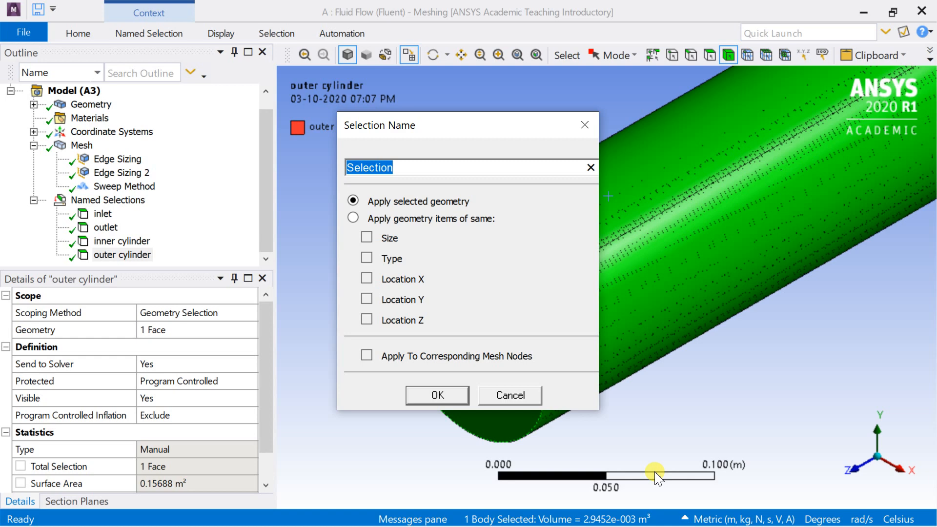
type("fluid dom")
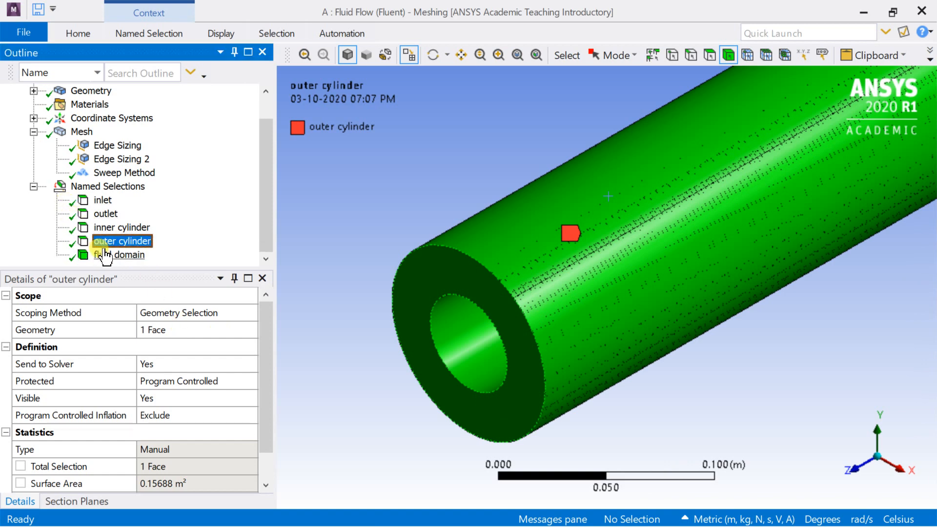
left_click(127, 254)
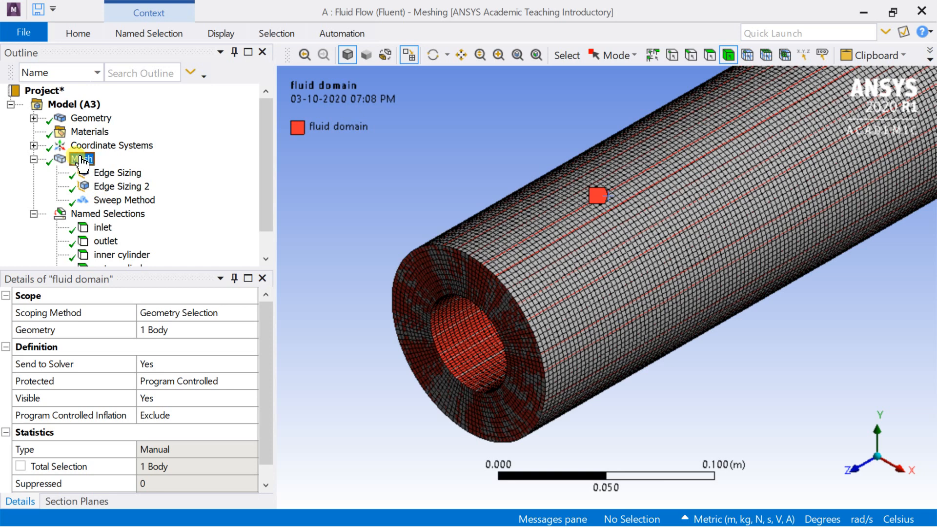
left_click(82, 159)
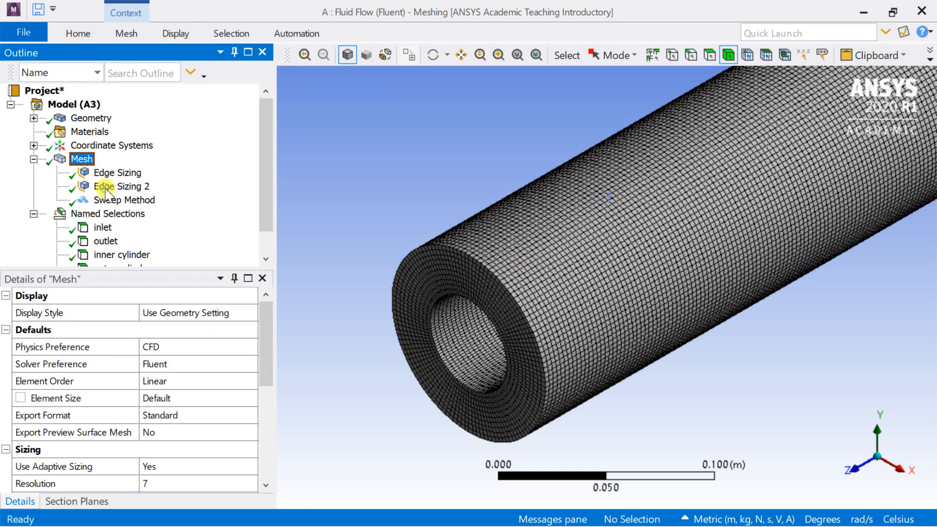
Launch Fluent from the Fluid Flow system's Setup cell with Double Precision enabled
left_click(122, 186)
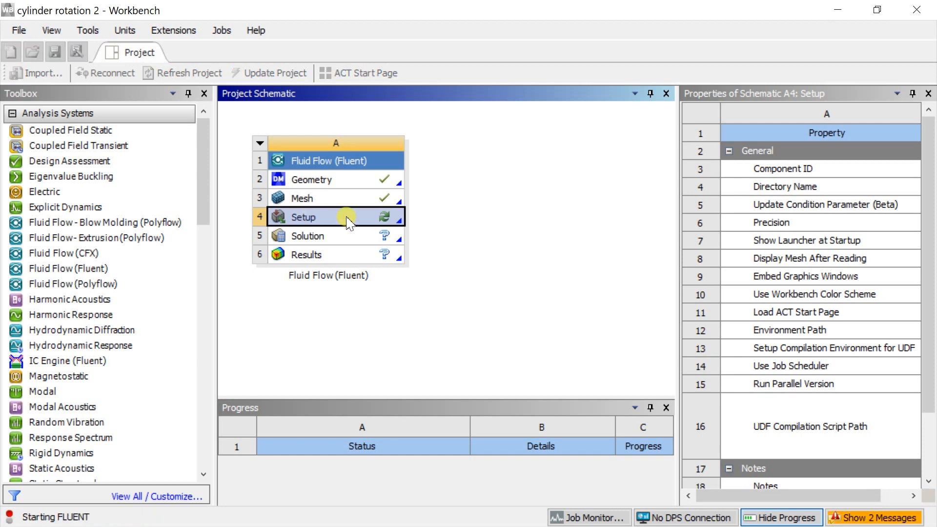
double_click(304, 217)
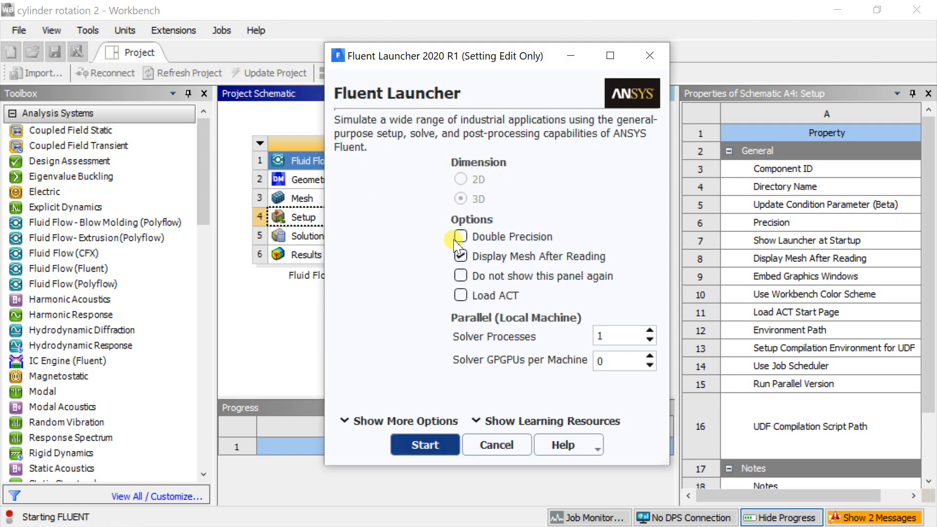
left_click(425, 445)
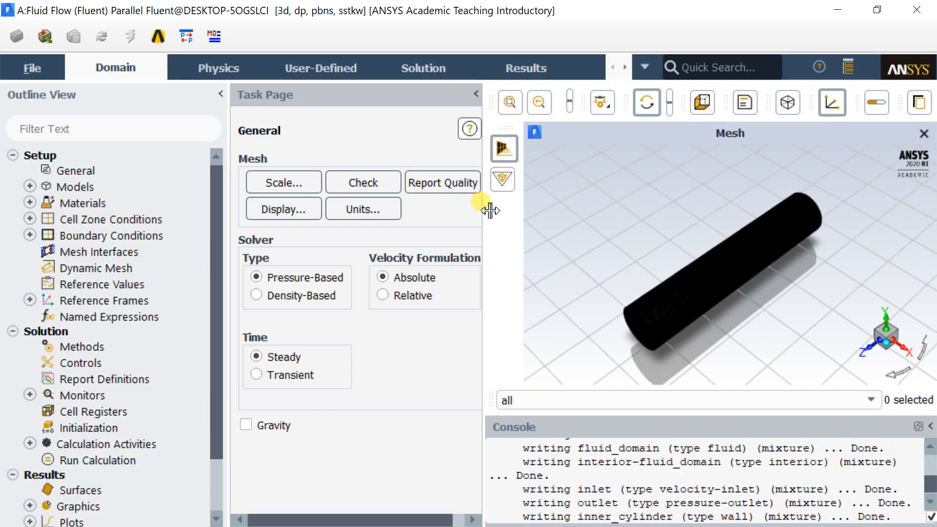
Check the annulus mesh and report quality: min orthogonal quality 0.198, max aspect ratio 17.9
left_click(361, 183)
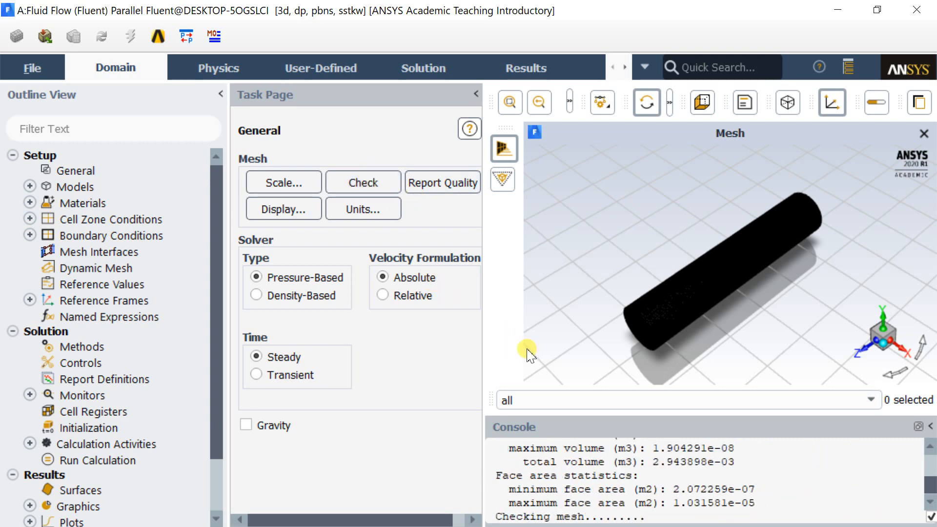
left_click_drag(544, 353, 544, 317)
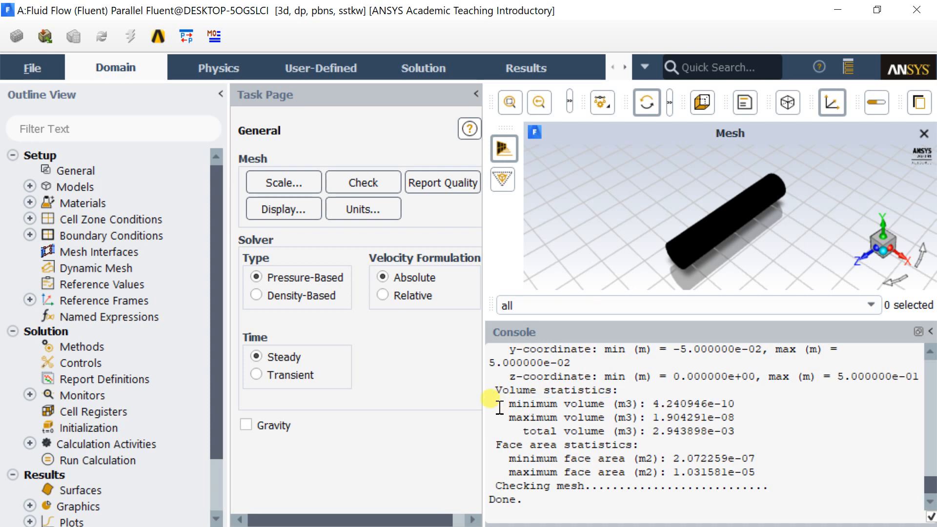
left_click(443, 182)
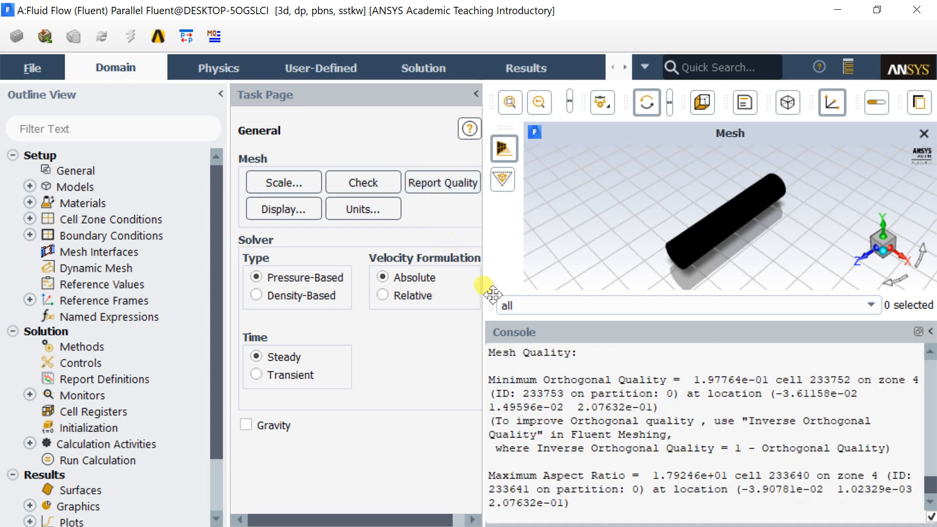
left_click_drag(676, 380, 890, 380)
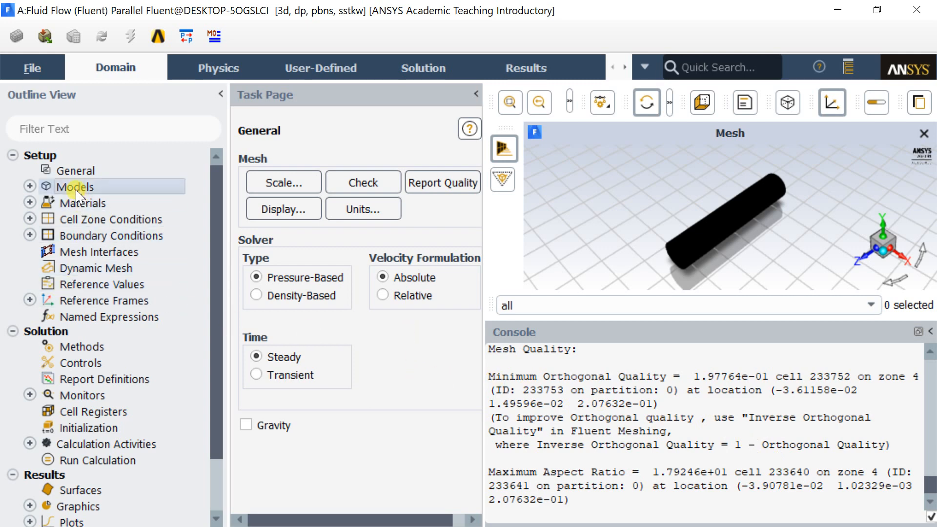
Review the Viscous model settings and keep SST k-omega with default options
left_click(78, 186)
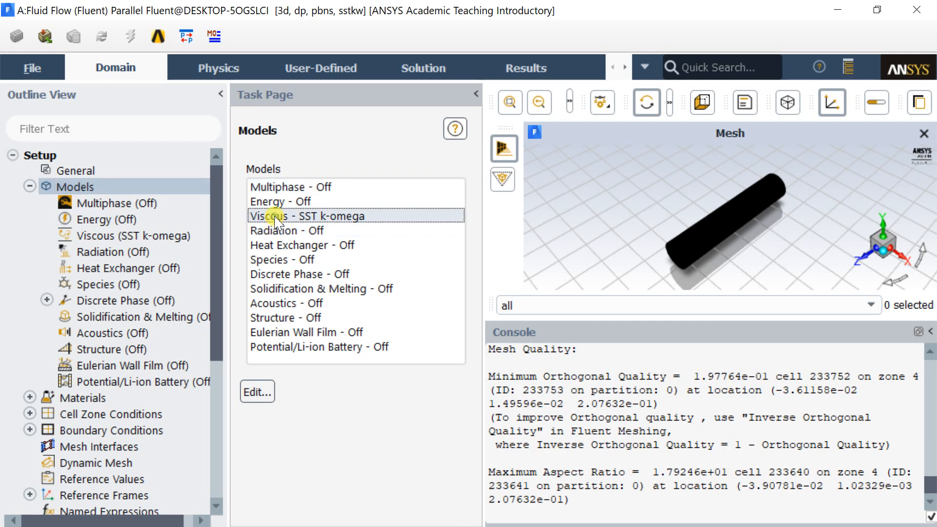
double_click(299, 216)
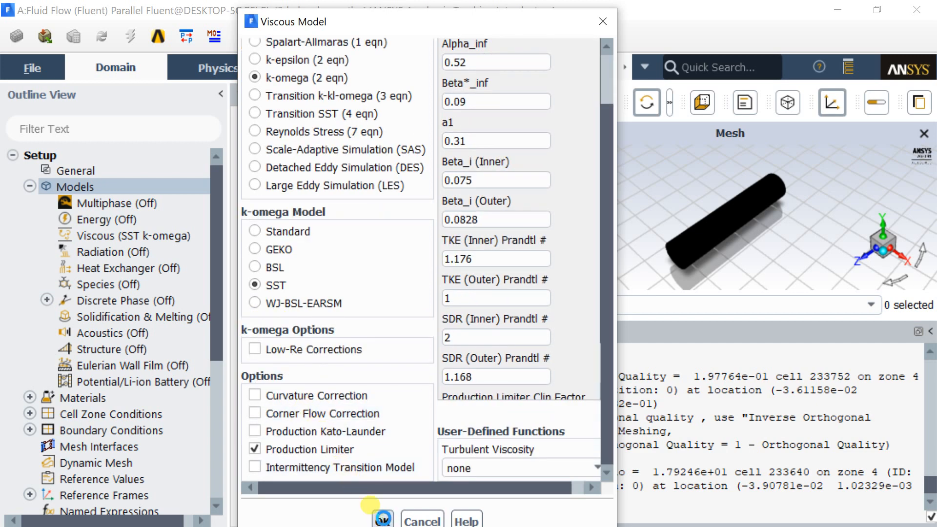
left_click(383, 517)
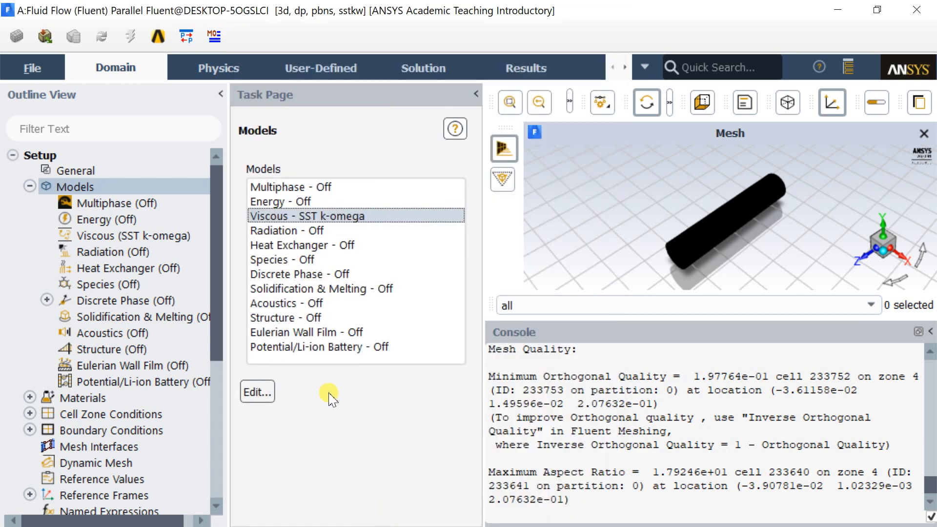
mouse_move(311, 395)
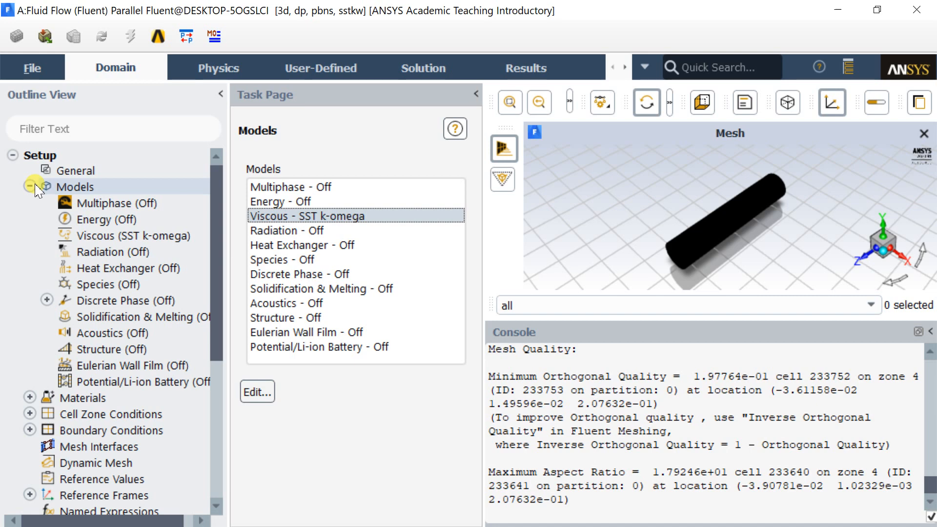
Copy water-liquid from the Fluent material database into the case's fluid materials
left_click(29, 186)
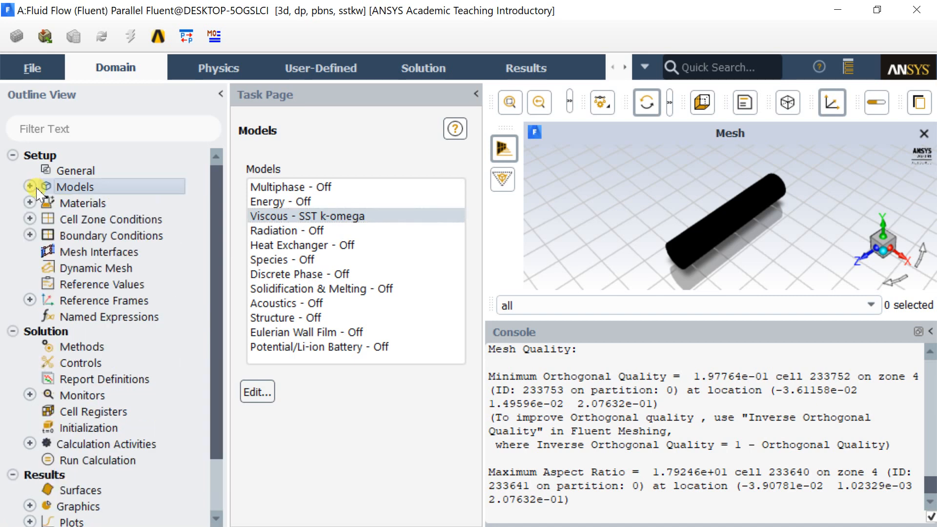
left_click(84, 203)
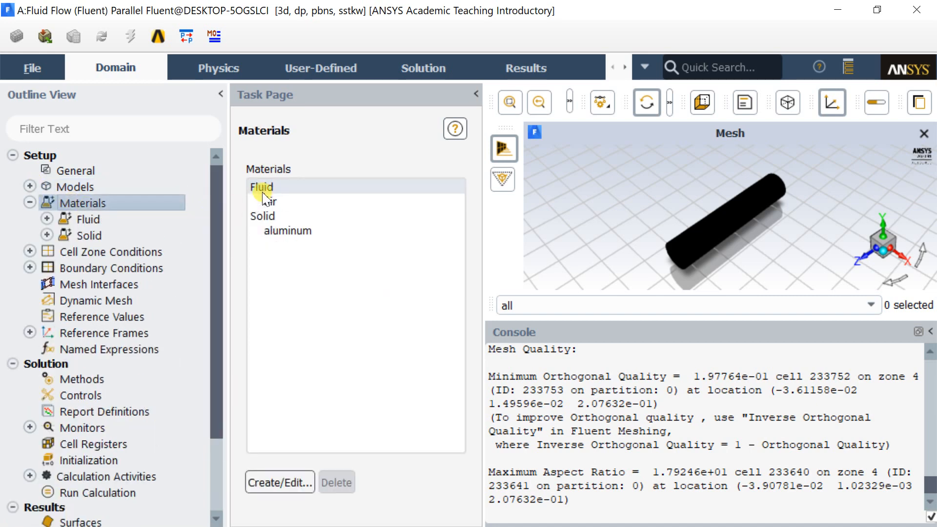
left_click(279, 482)
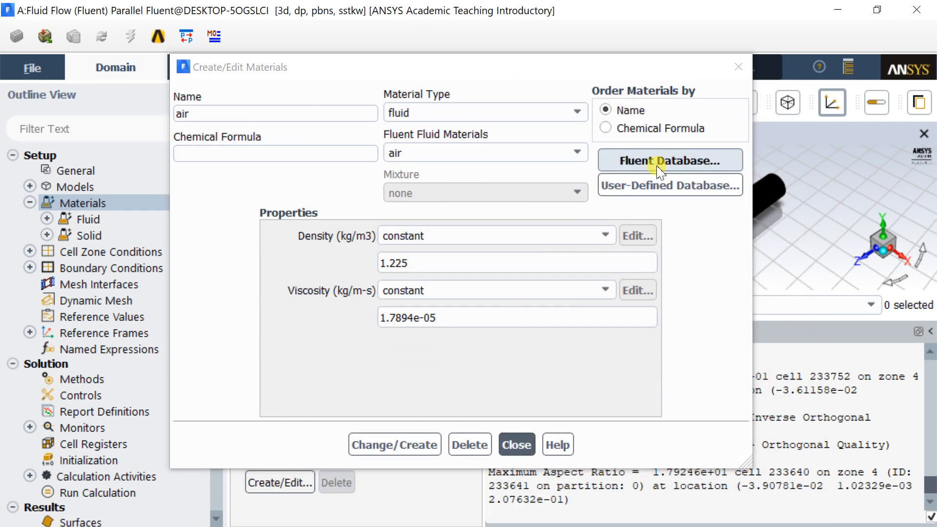
left_click(669, 159)
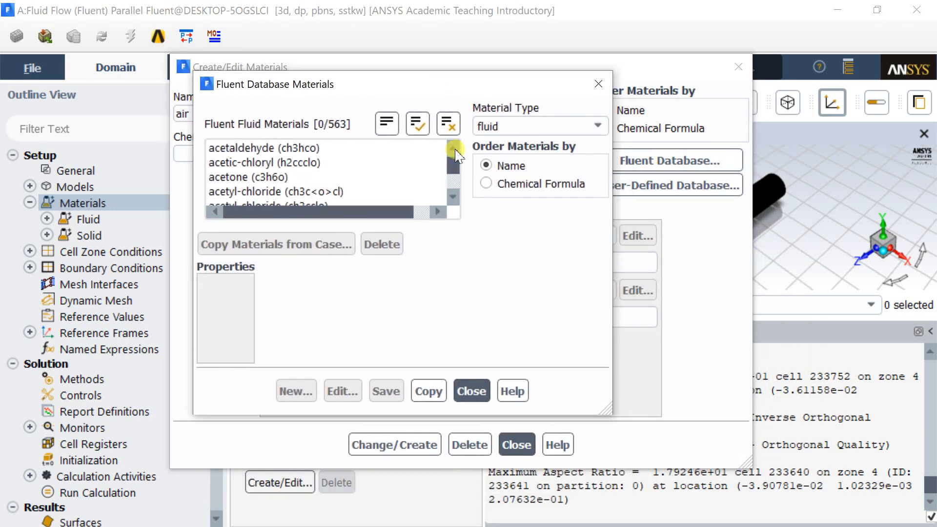
left_click(271, 176)
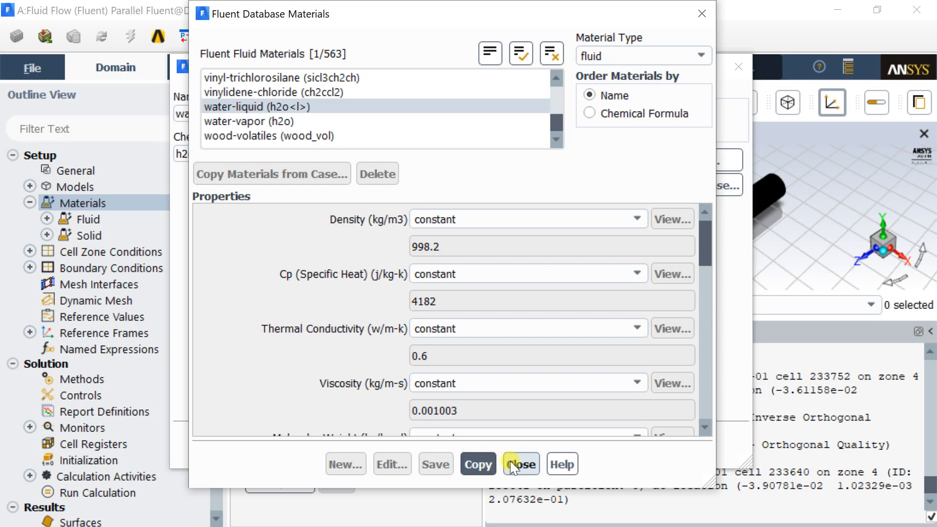
left_click(518, 464)
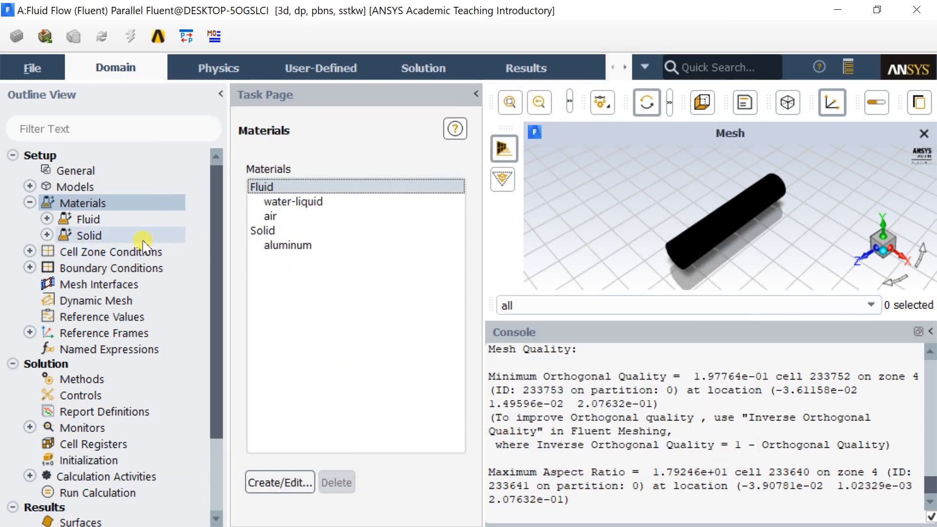
Assign water-liquid as the material of the fluid_domain cell zone
left_click(113, 252)
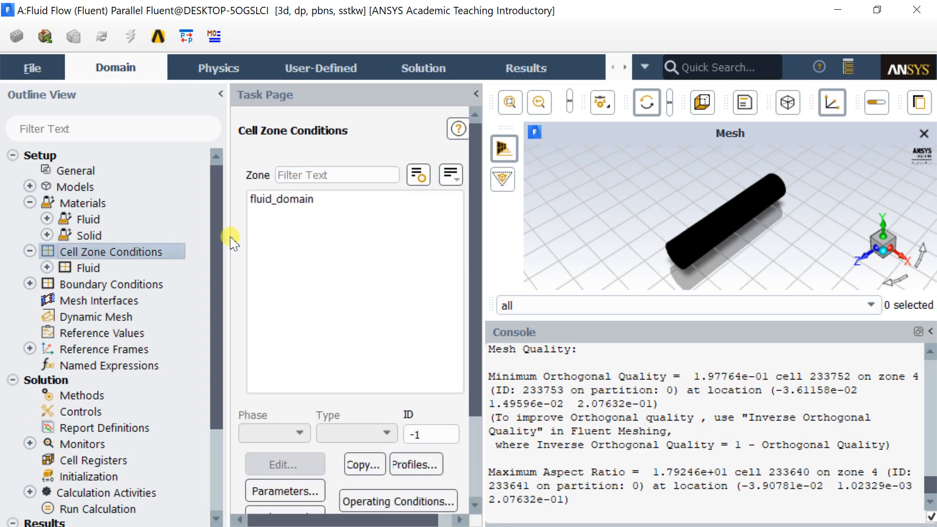
left_click(281, 199)
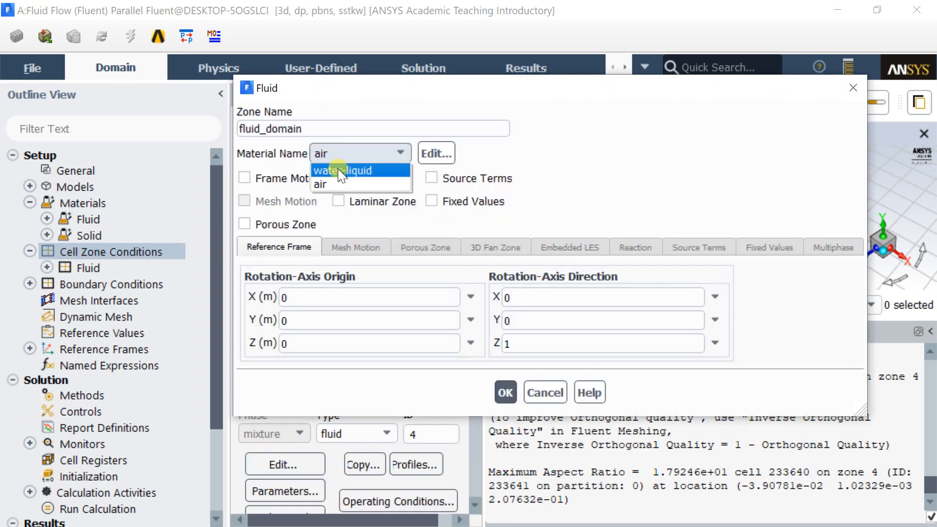
left_click(341, 170)
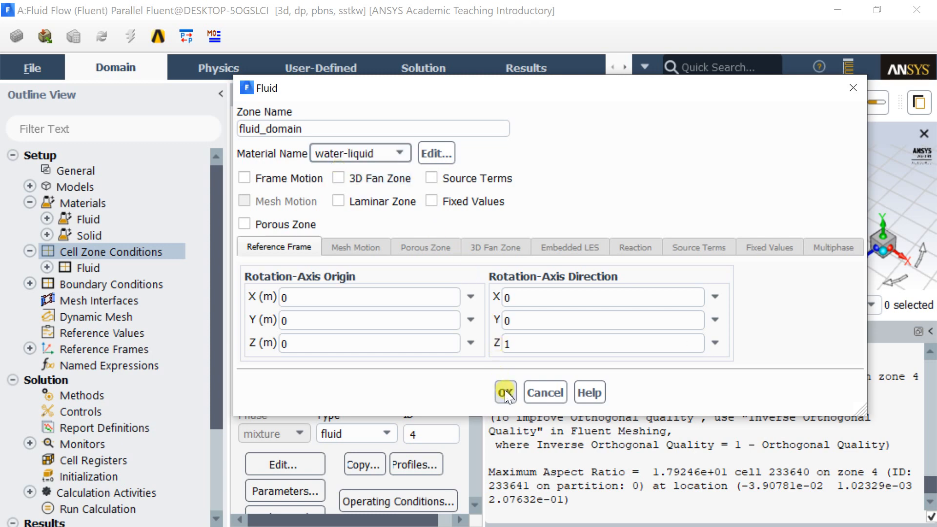
left_click(505, 393)
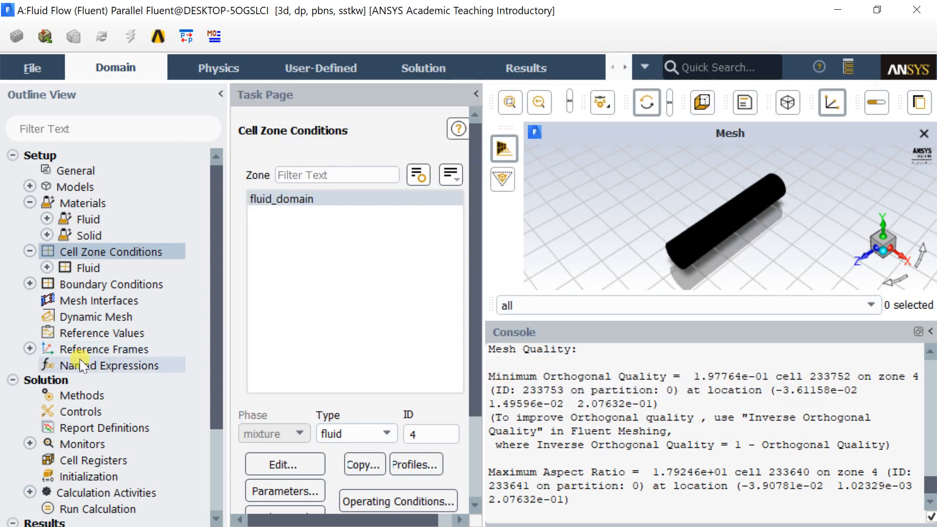
Keep the inlet as a velocity inlet and edit its velocity magnitude
left_click(111, 284)
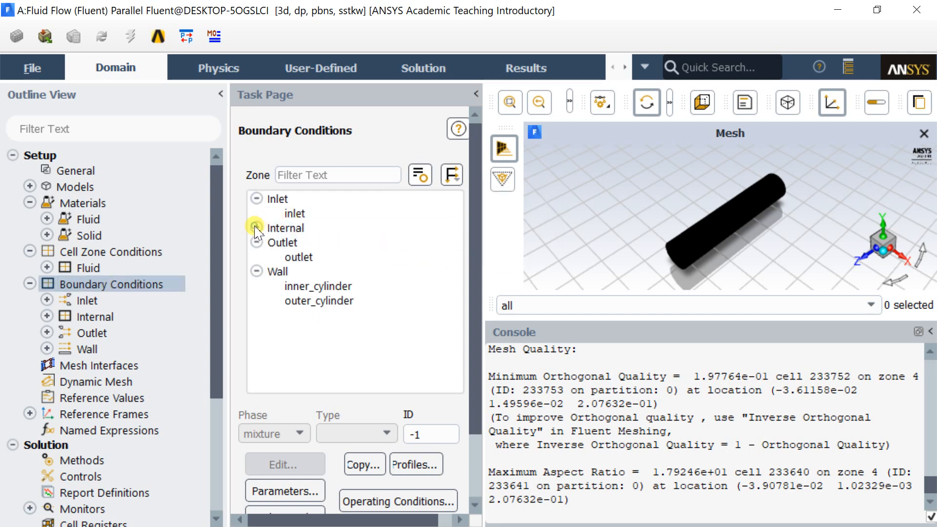
left_click(294, 214)
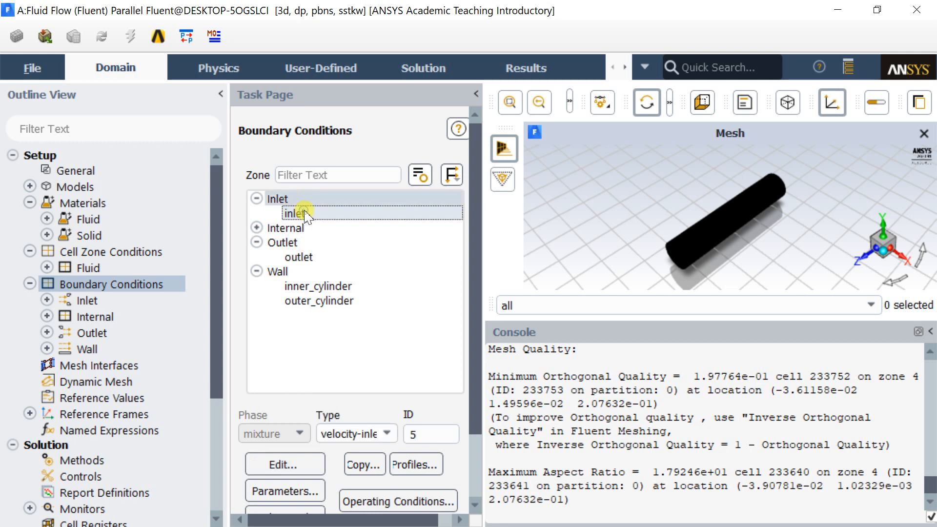
left_click(356, 434)
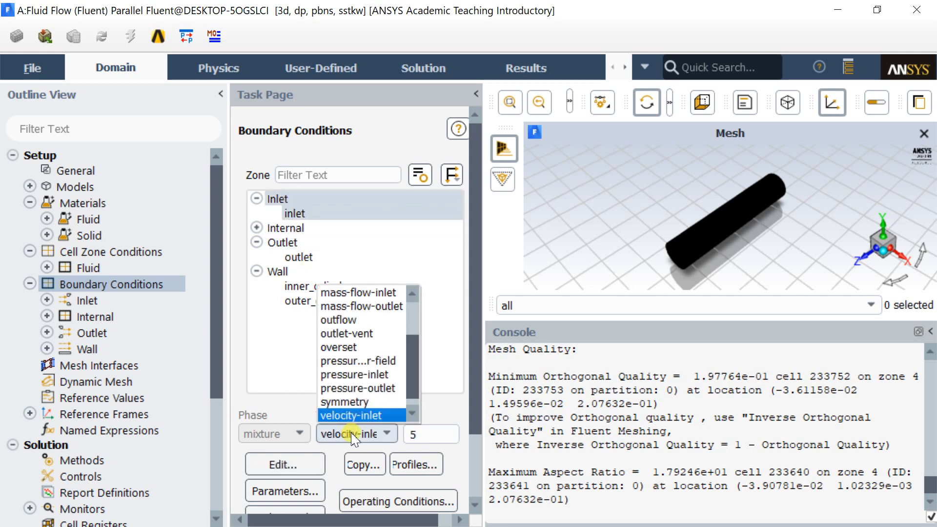
left_click(357, 415)
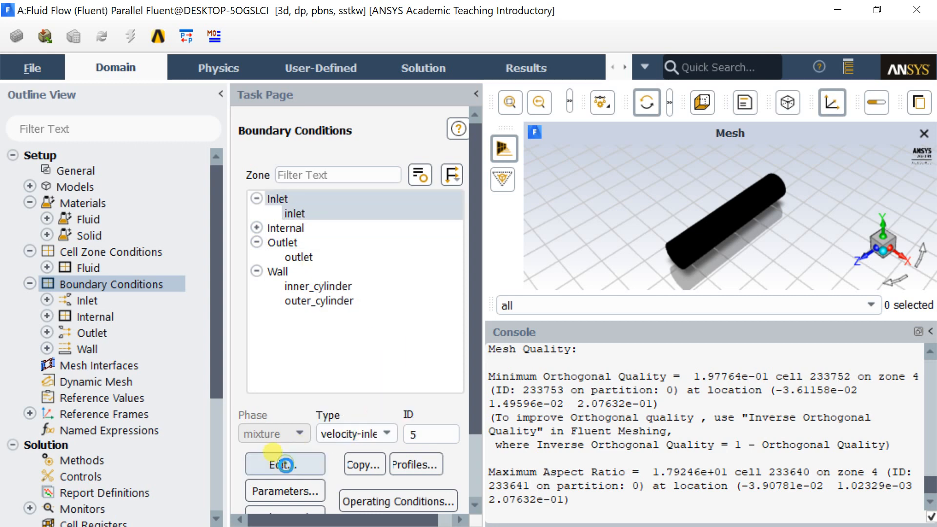
left_click(285, 464)
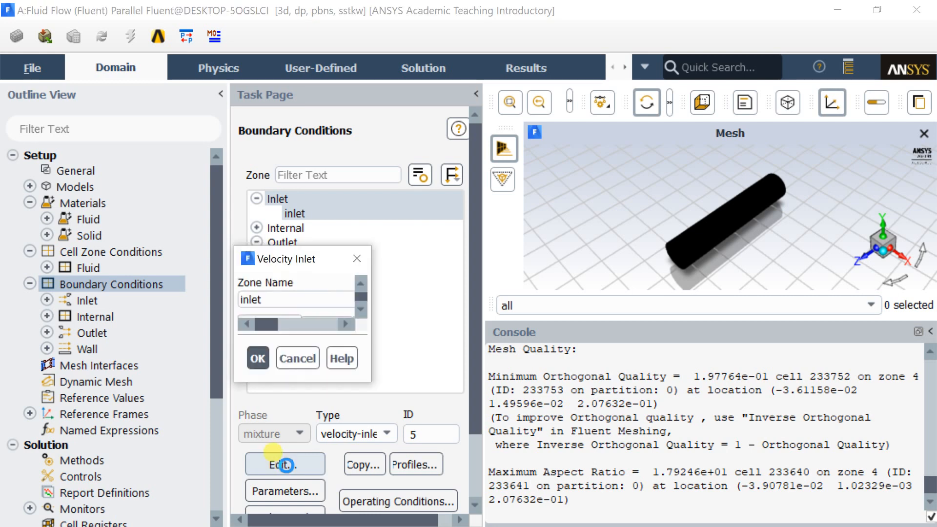
left_click(284, 464)
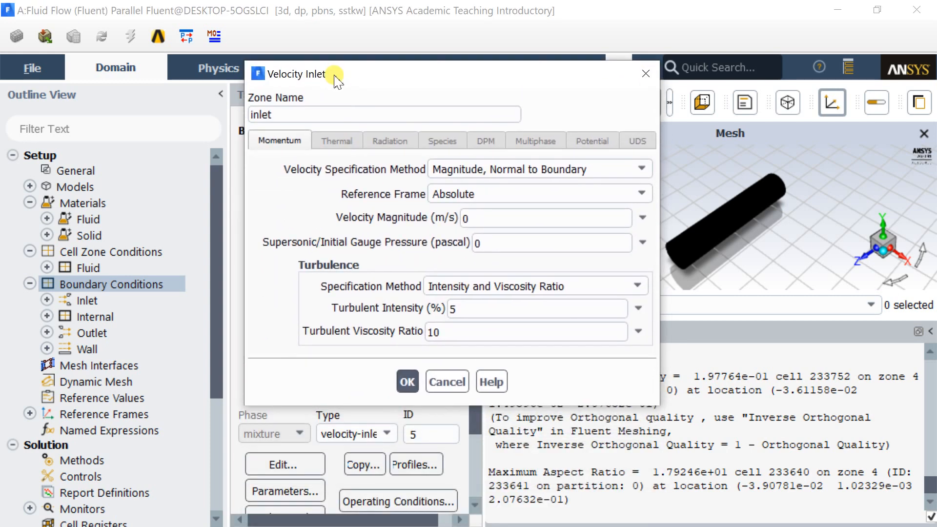
left_click(532, 218)
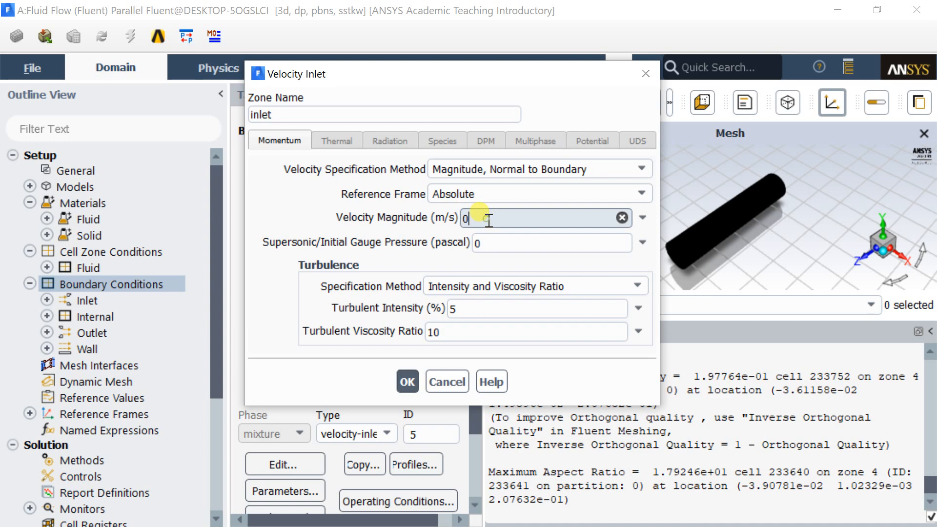
type(".")
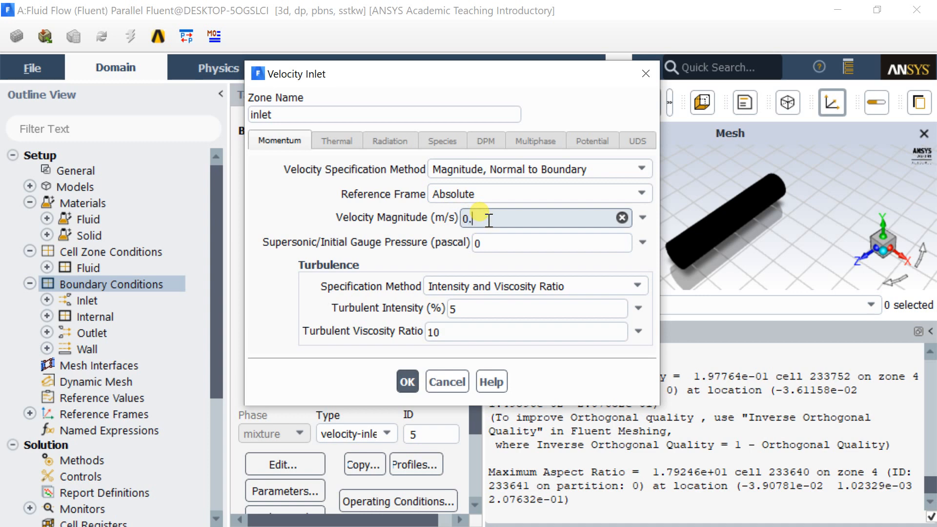
left_click(407, 382)
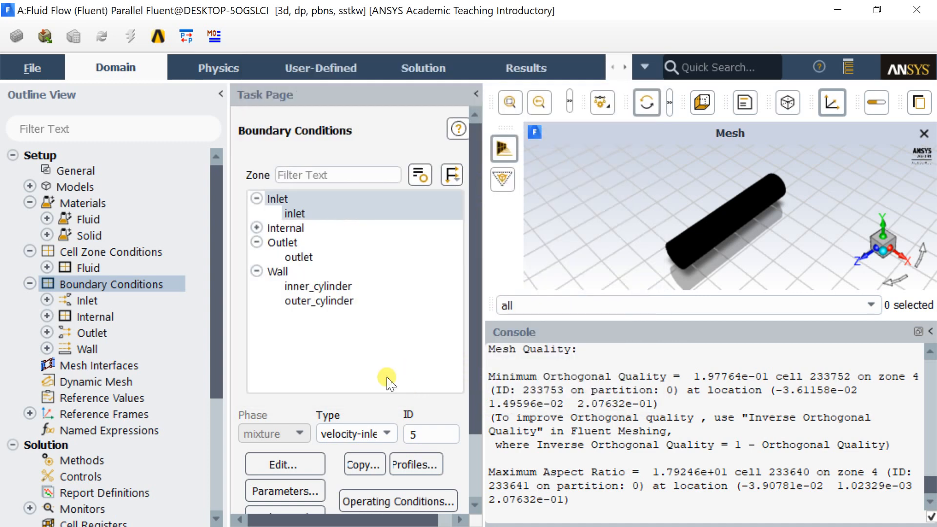
Change the outlet boundary type to outflow
left_click(298, 257)
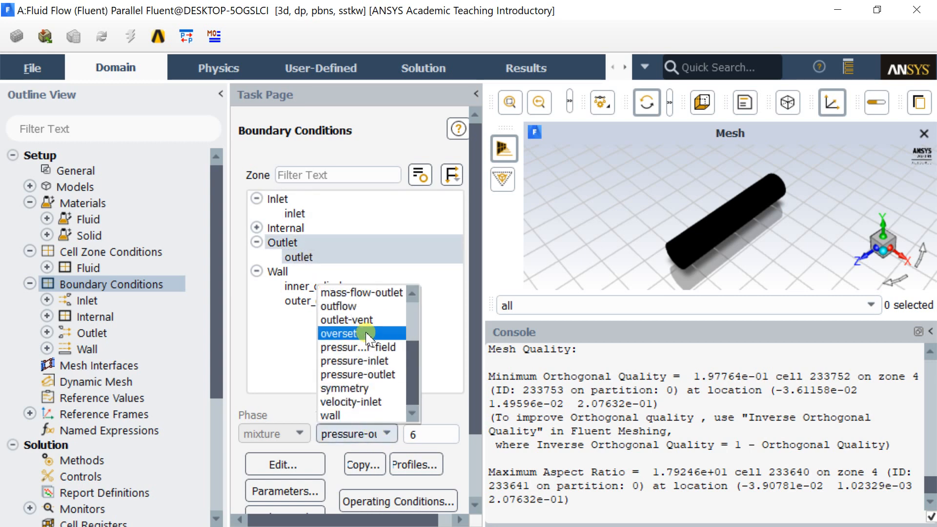
left_click(338, 306)
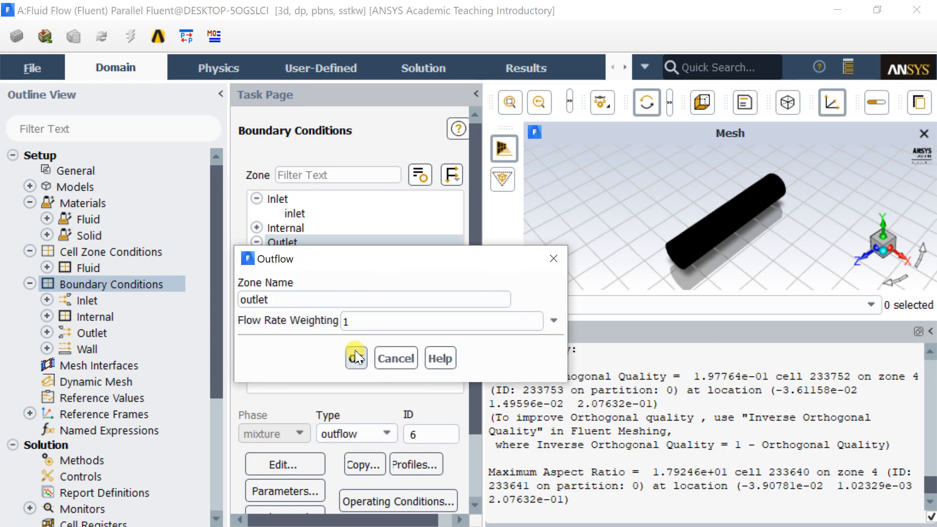
left_click(356, 359)
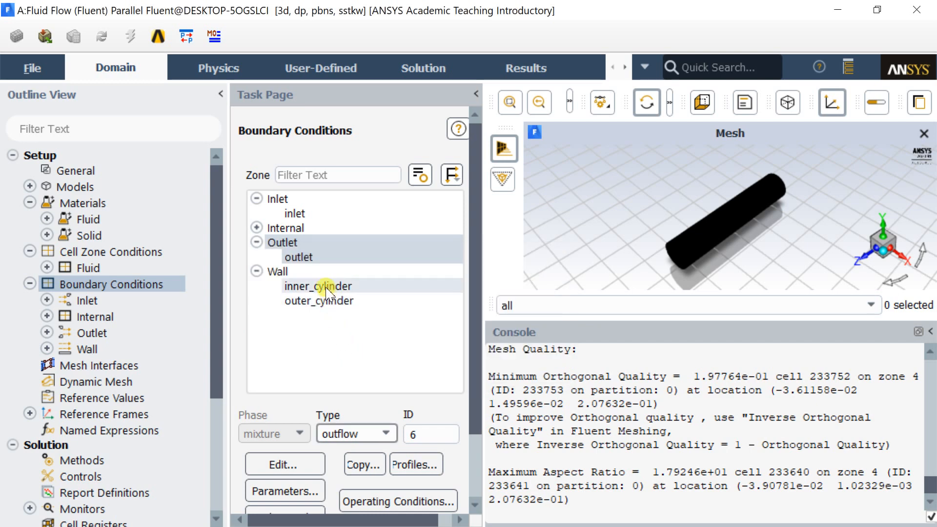
Set inner_cylinder as a rotational moving wall at 40 rad/s about the Z axis
left_click(319, 286)
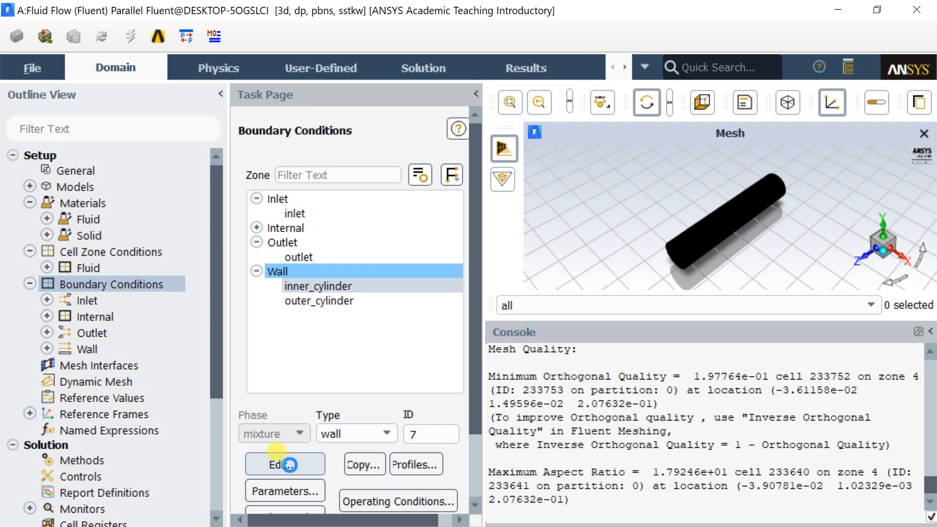
left_click(285, 463)
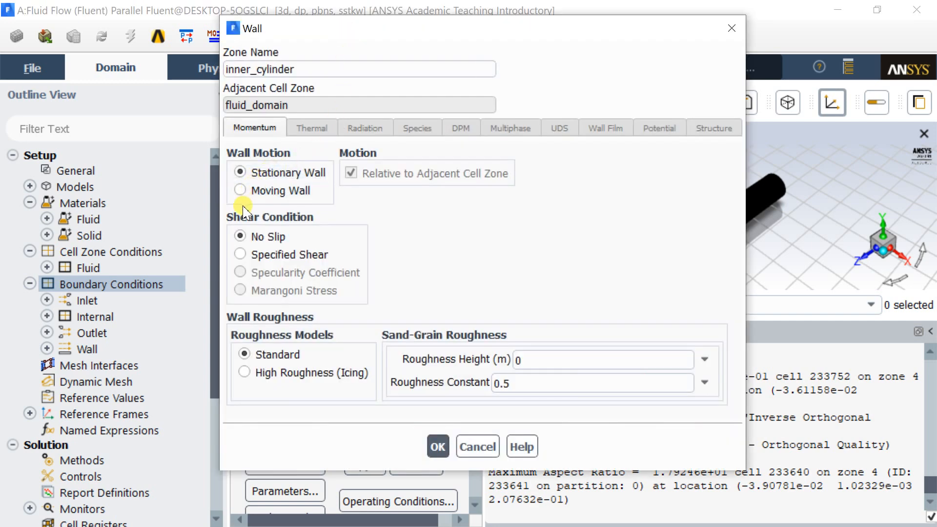
left_click(240, 191)
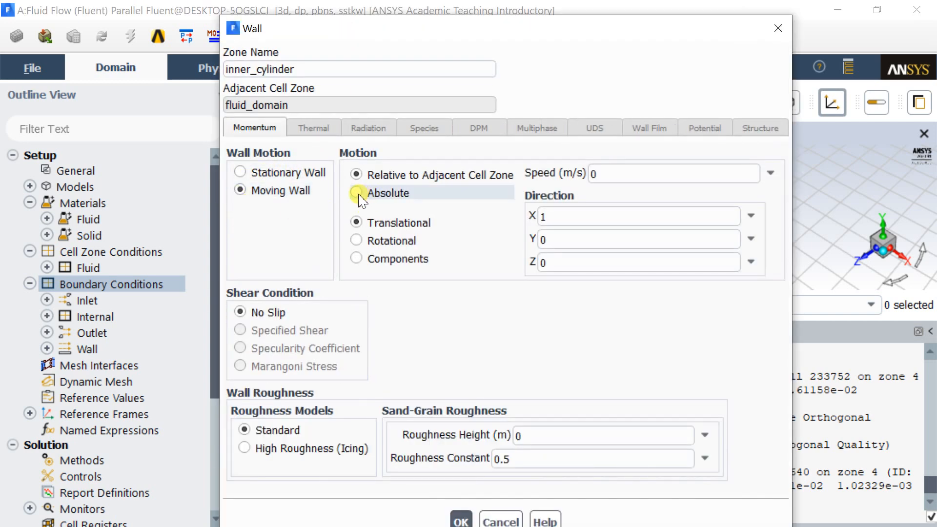
left_click(356, 241)
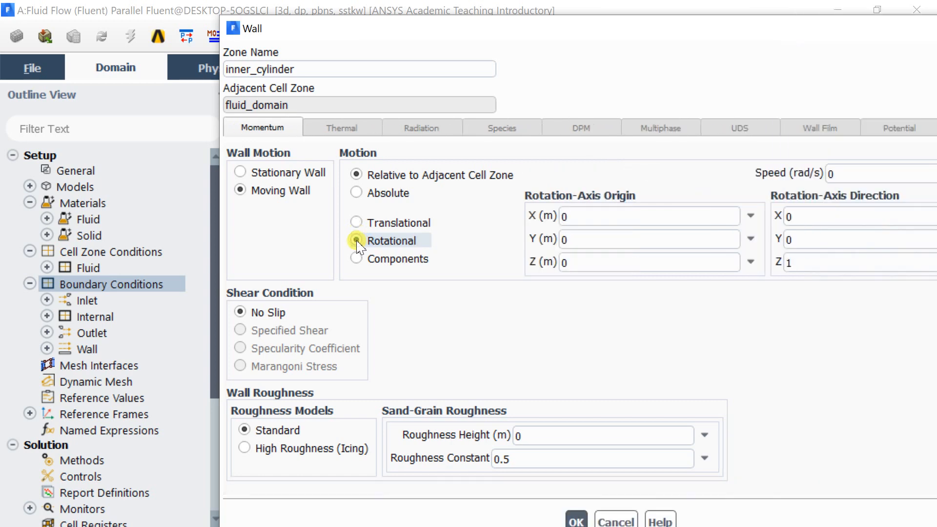
left_click(645, 215)
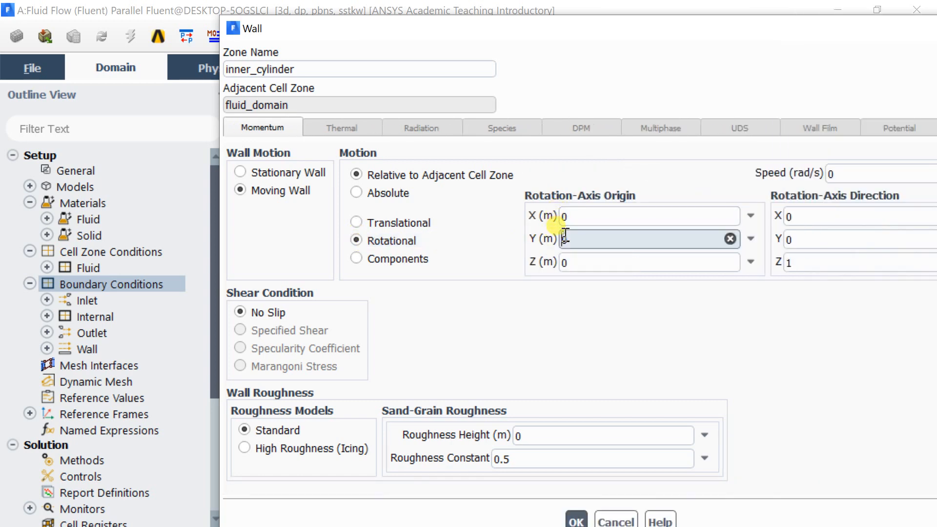
left_click(646, 262)
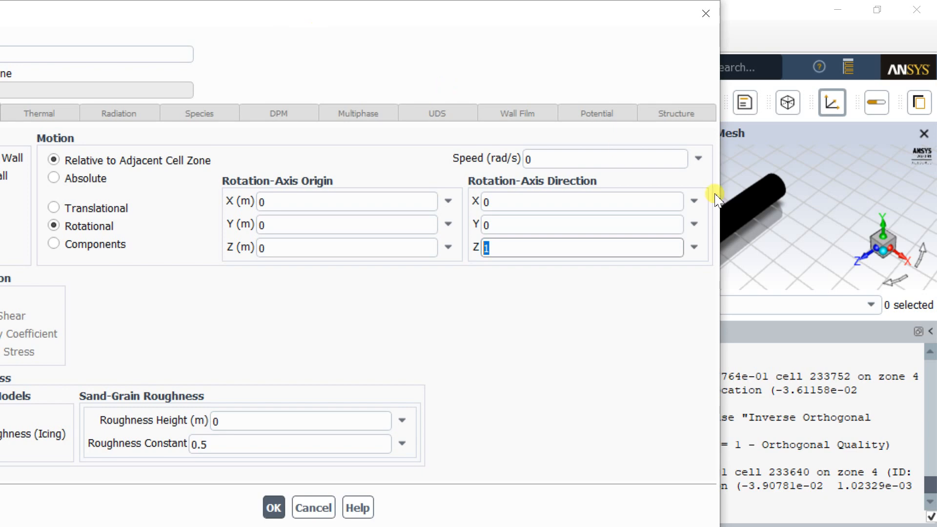
mouse_move(495, 268)
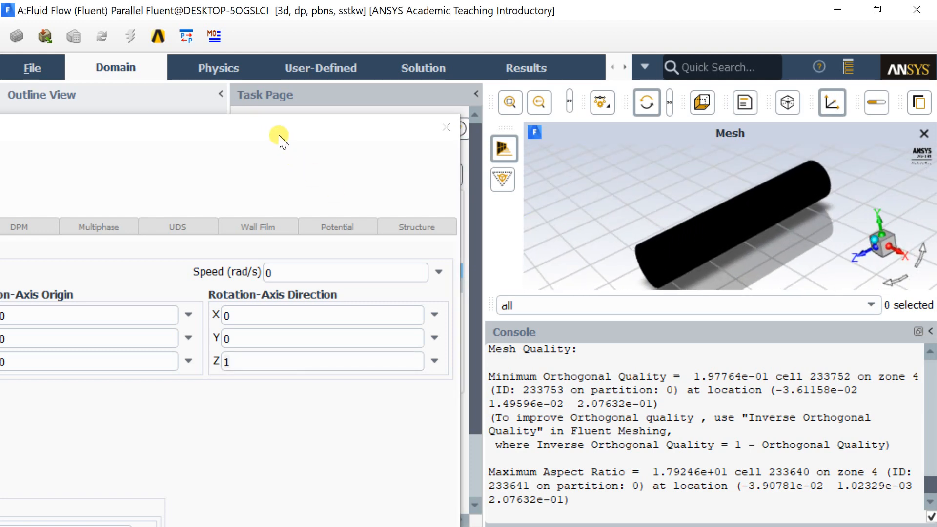
left_click(651, 258)
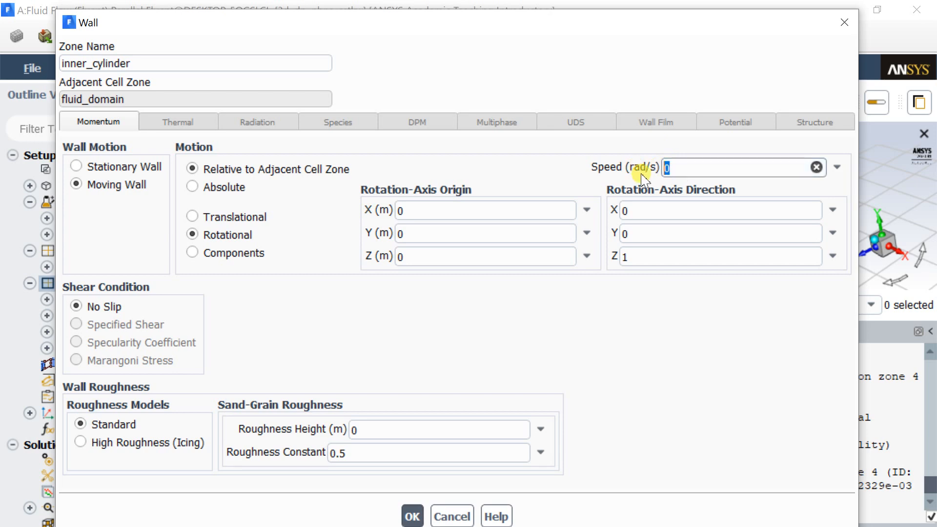
type("40")
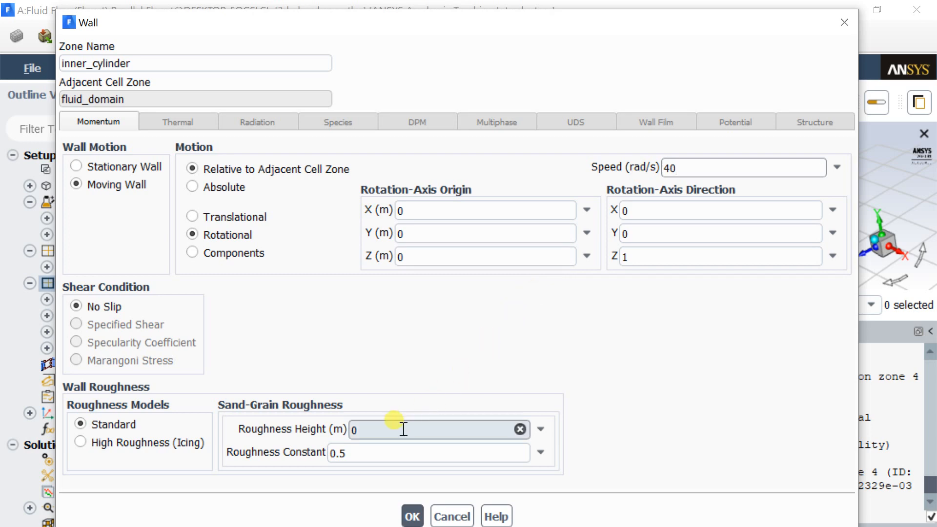
left_click(429, 452)
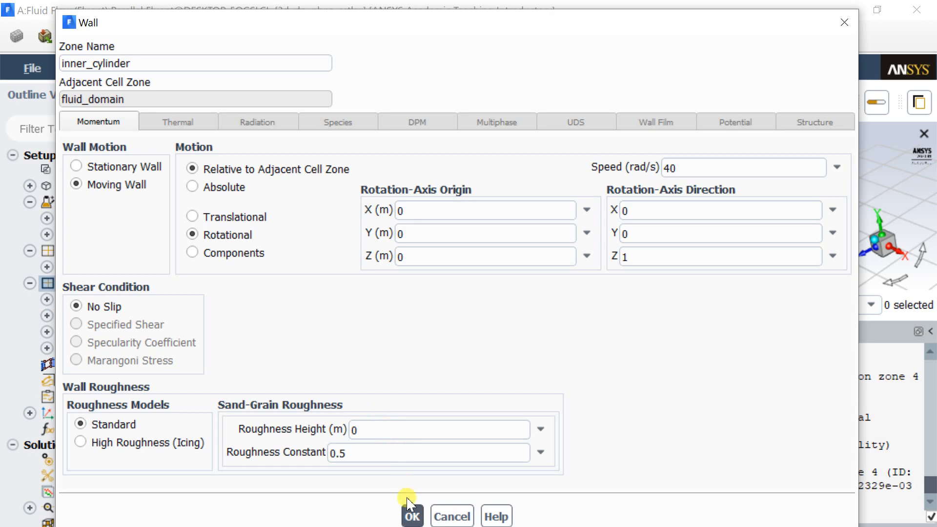
left_click(412, 516)
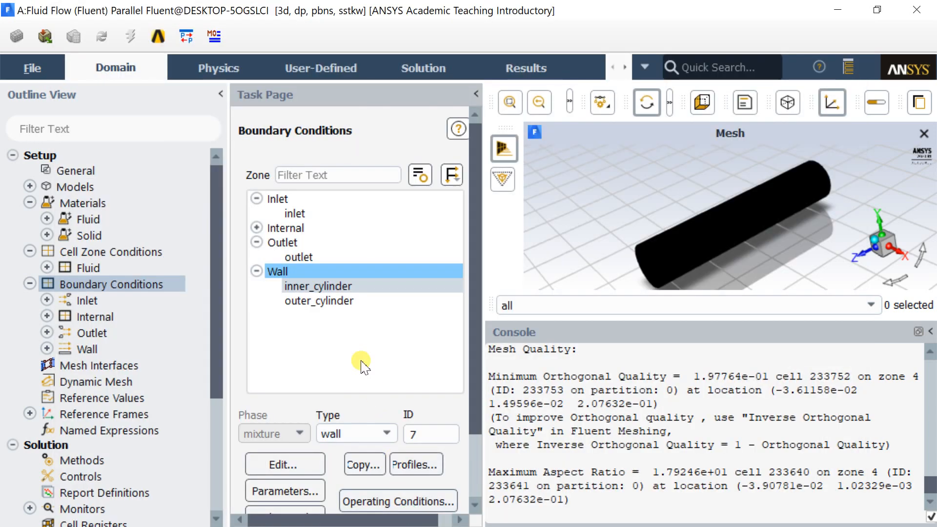
Review operating conditions and keep 101325 Pa with reference location at 0,0,0
left_click(318, 301)
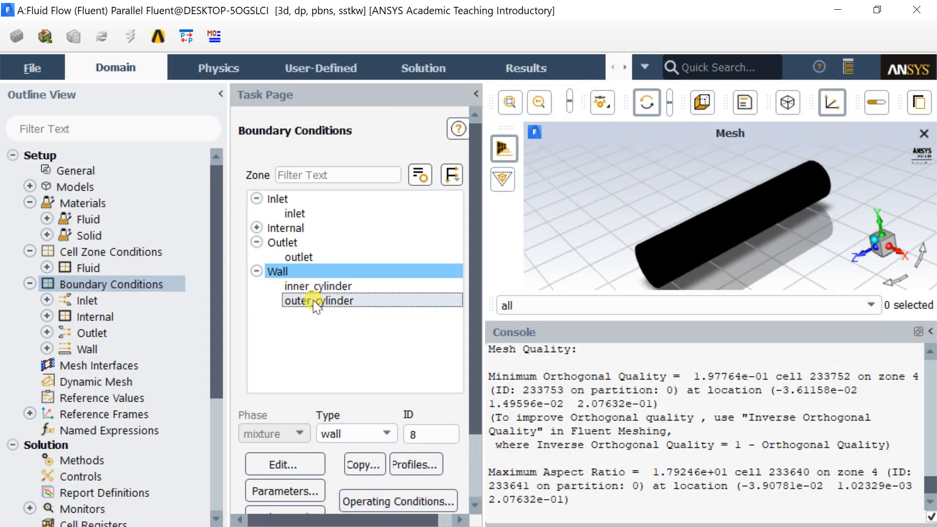
double_click(319, 301)
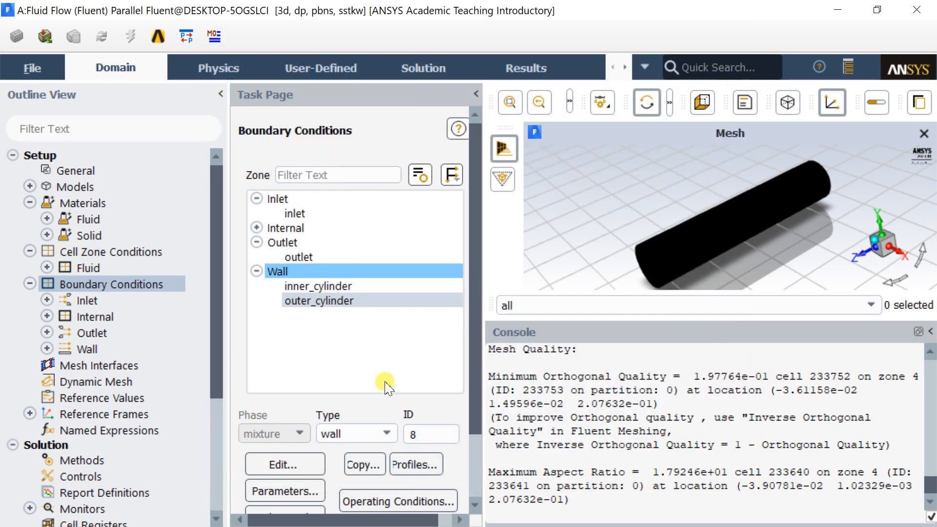
left_click(398, 502)
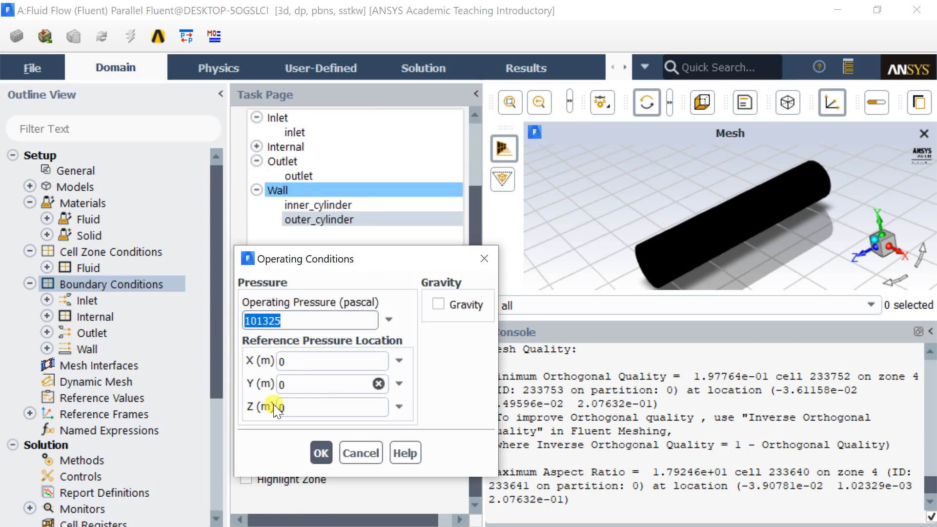
left_click(321, 452)
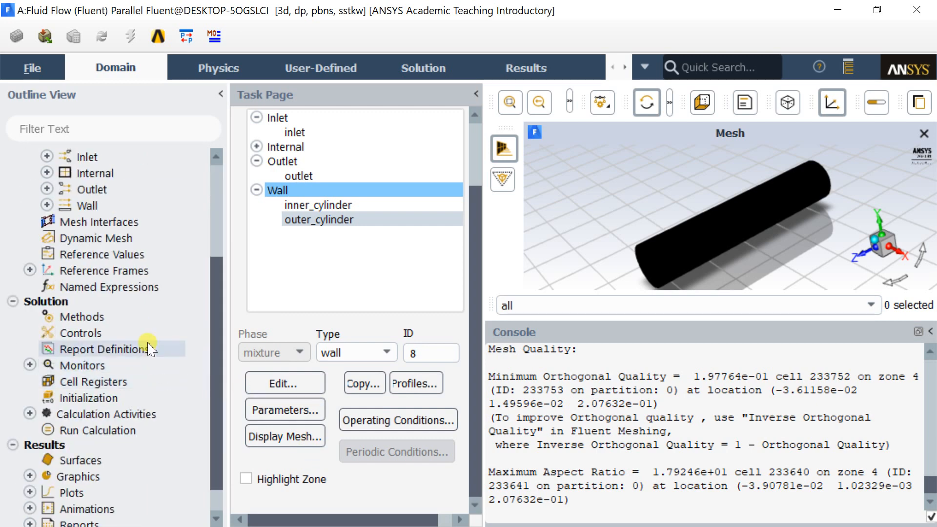
Use Second Order Upwind for turbulent kinetic energy and specific dissipation rate, with Pseudo Transient on
left_click(84, 317)
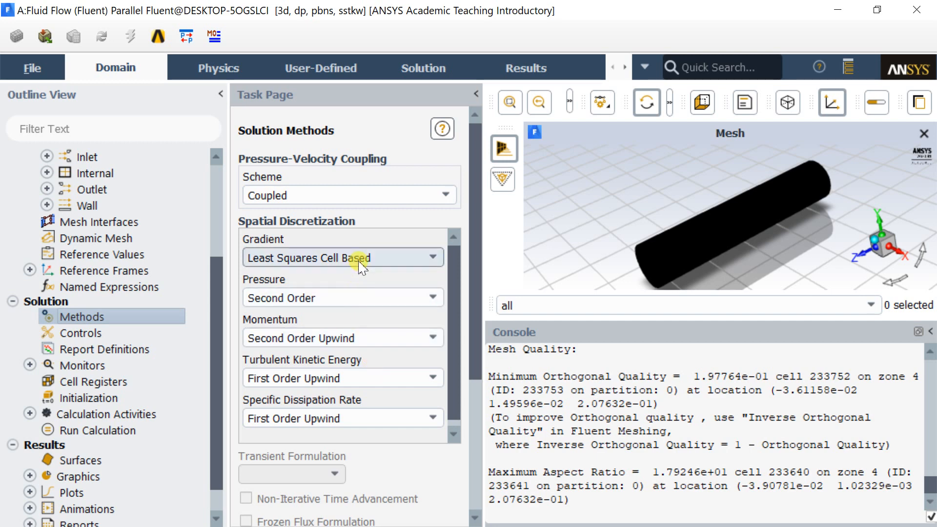
left_click(342, 258)
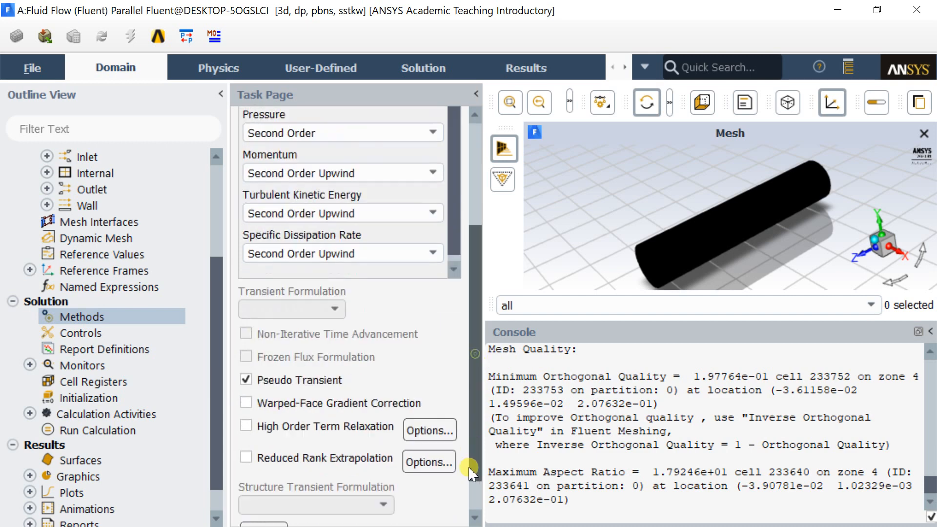
scroll("down", 3)
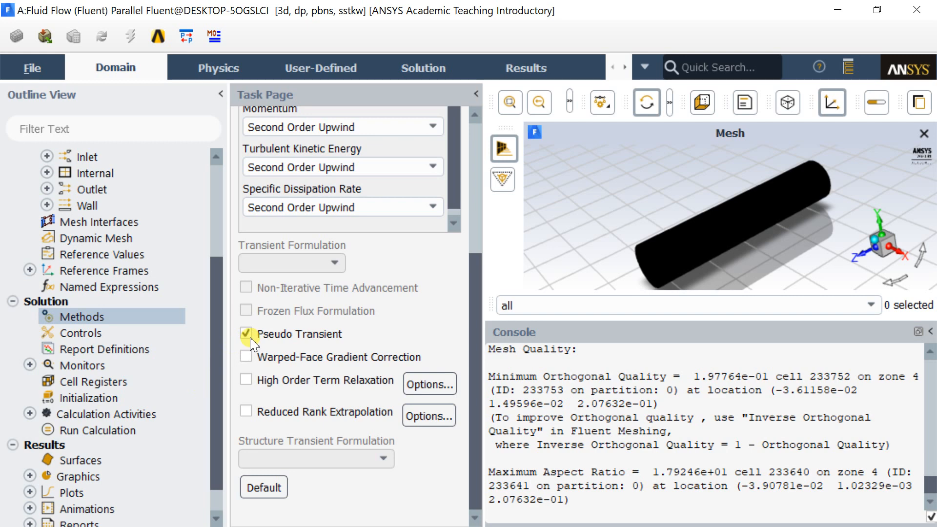
left_click(59, 333)
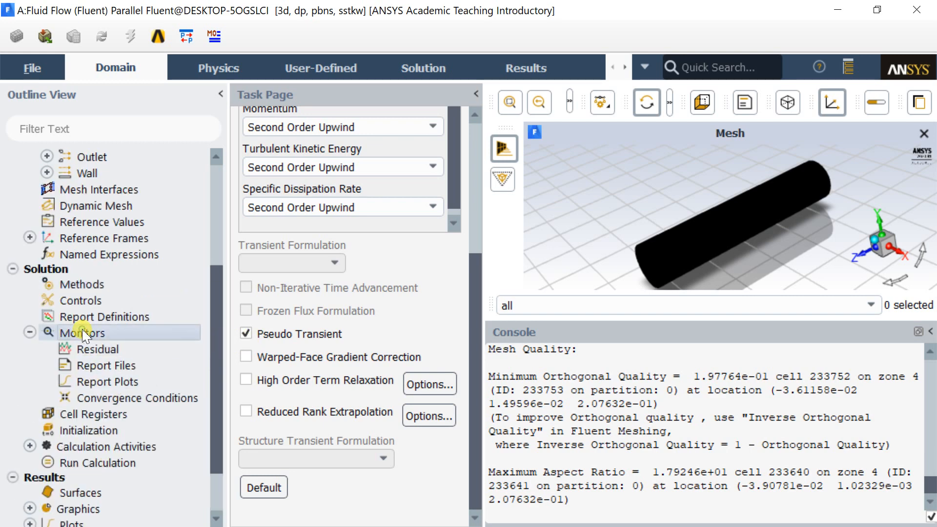
Set all six residual absolute convergence criteria to 1e-7
left_click(83, 333)
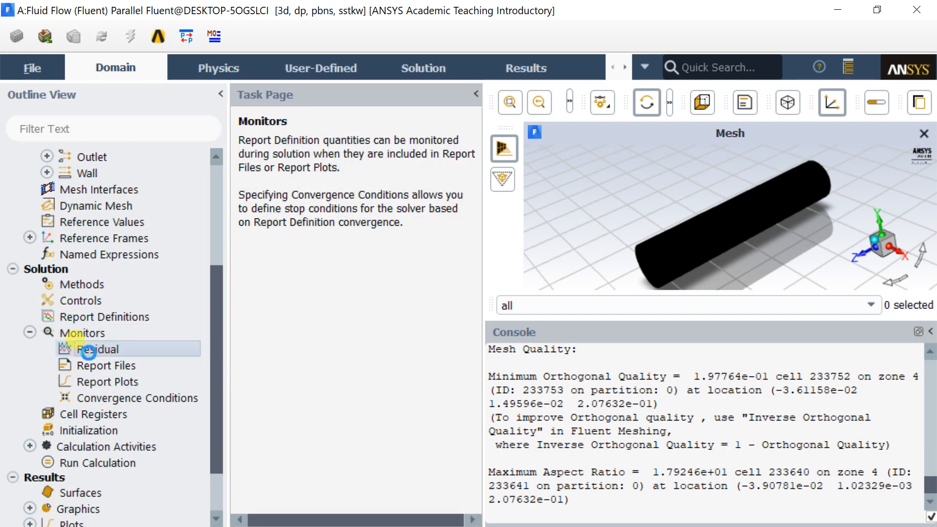
double_click(98, 350)
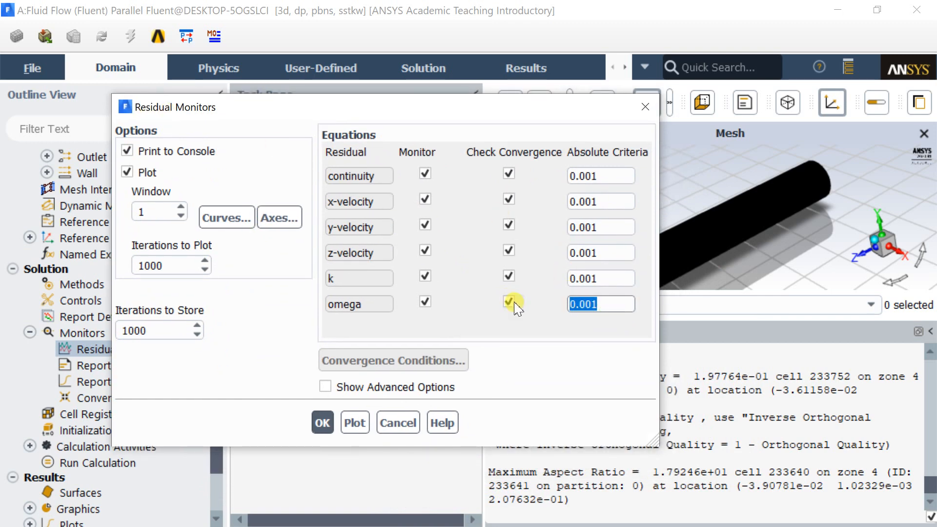
type("1e-7")
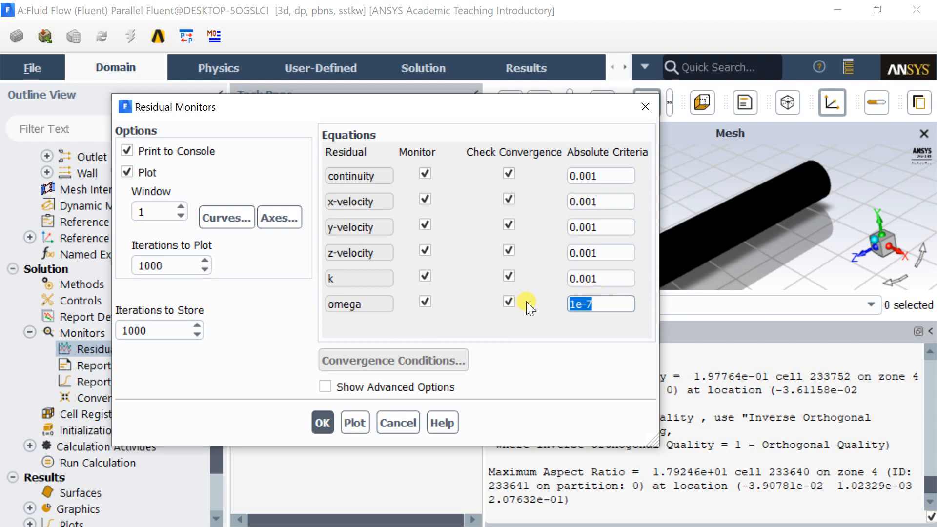
left_click(600, 279)
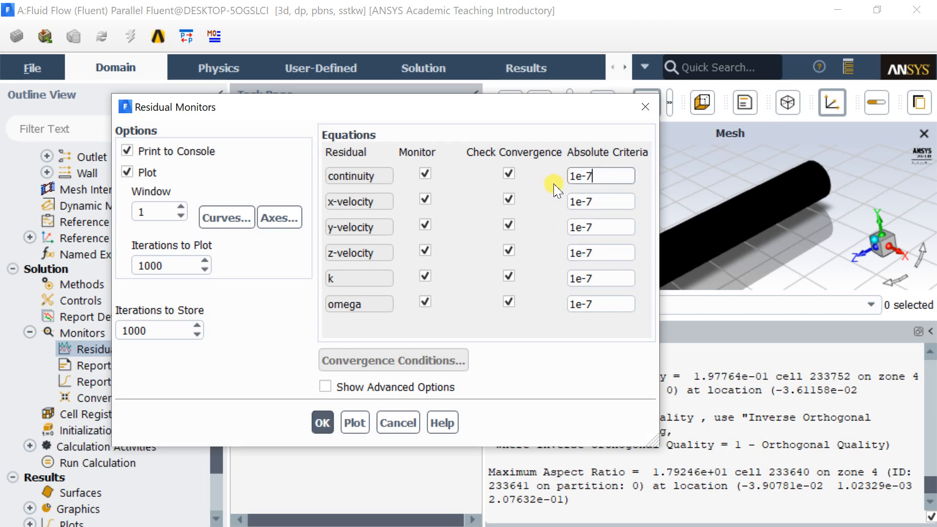
left_click(322, 422)
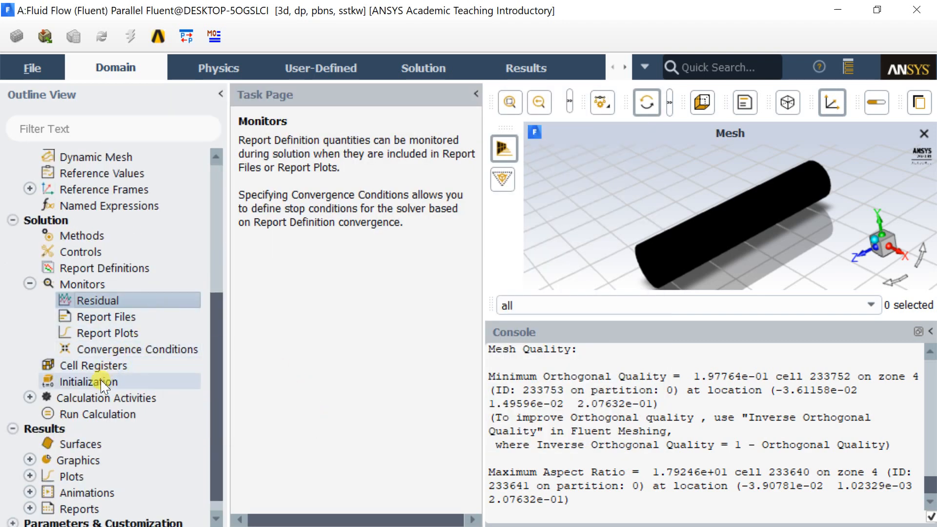
Initialize the flow field with Standard Initialization (zero pressure and velocities)
left_click(89, 382)
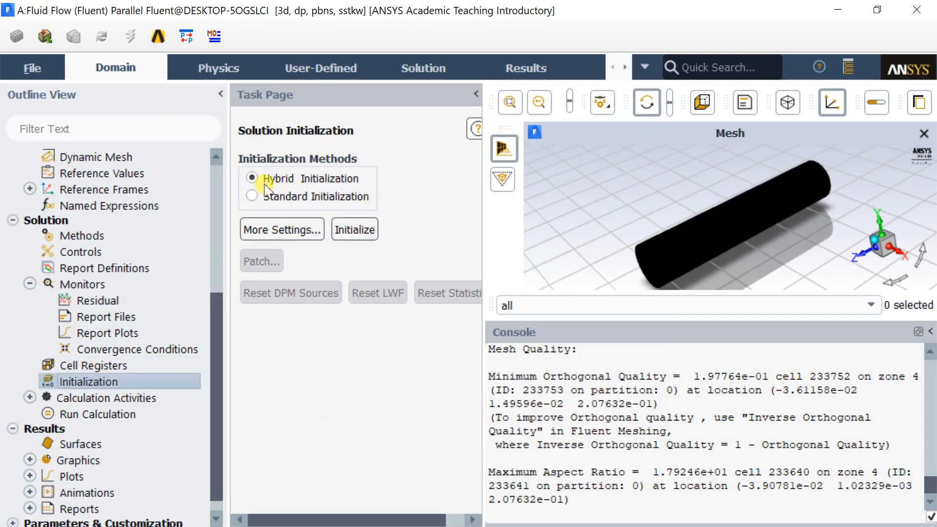
left_click(252, 196)
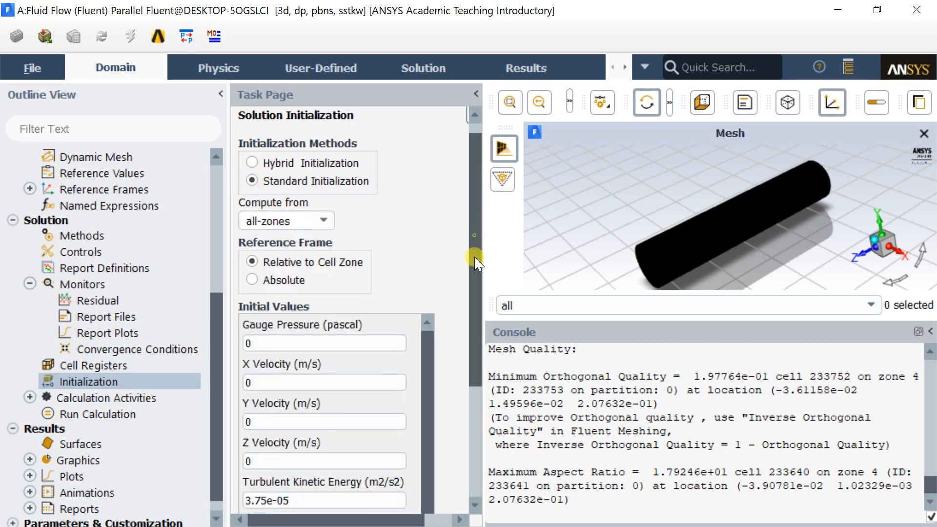
scroll("down", 3)
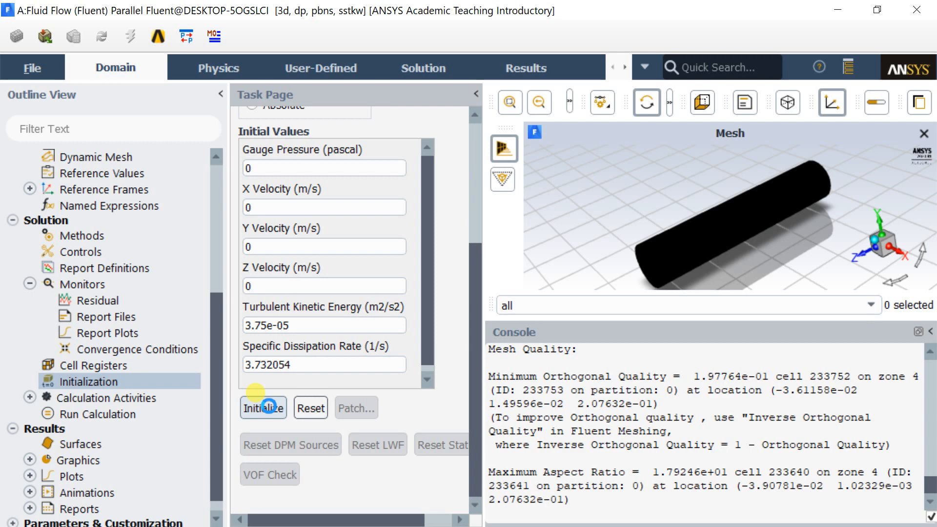
left_click(263, 408)
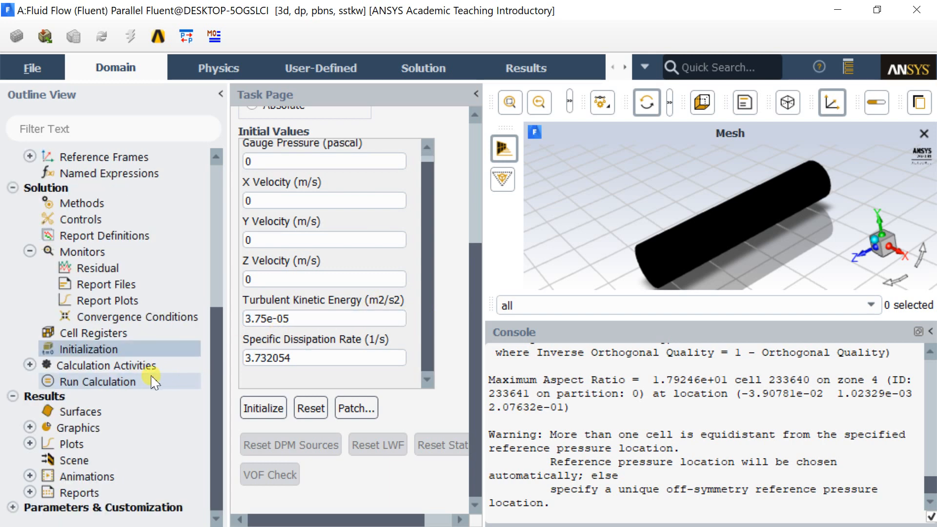
Set Number of Iterations to 500 and run the calculation to convergence
left_click(97, 382)
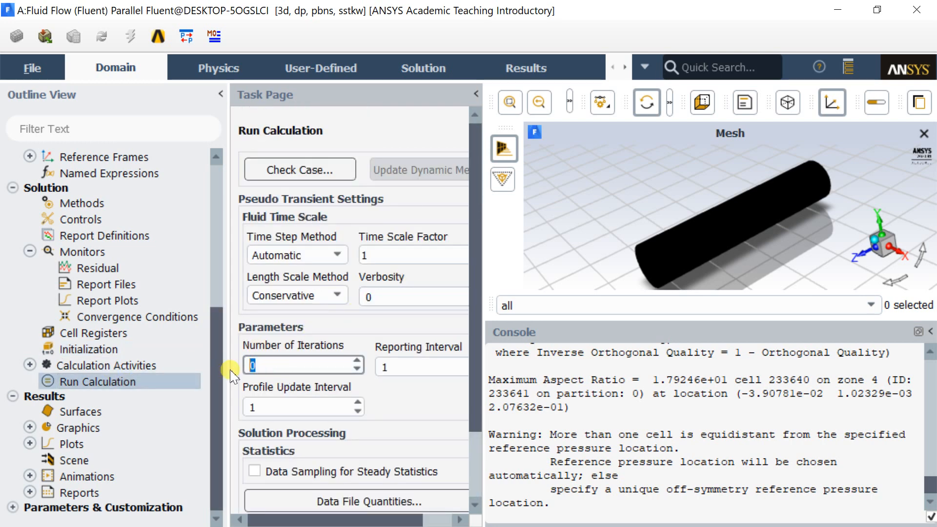
type("500")
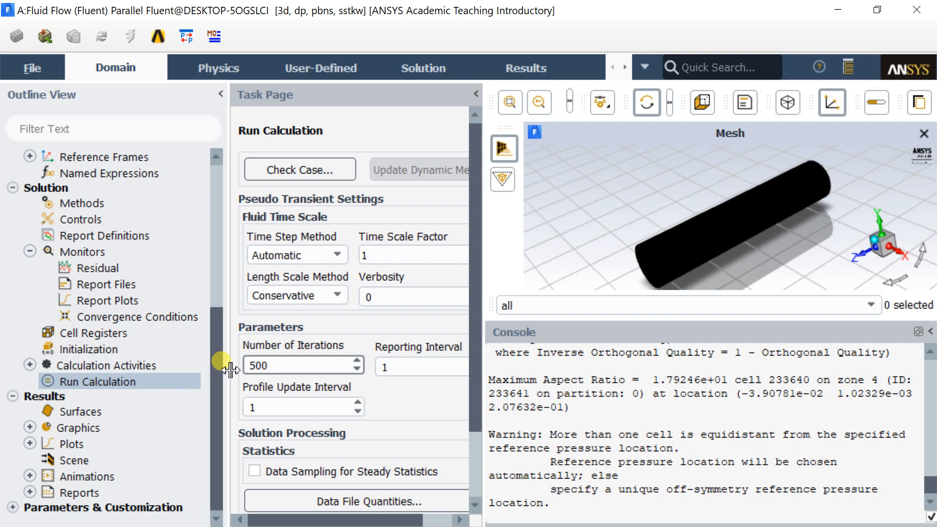
scroll("down", 3)
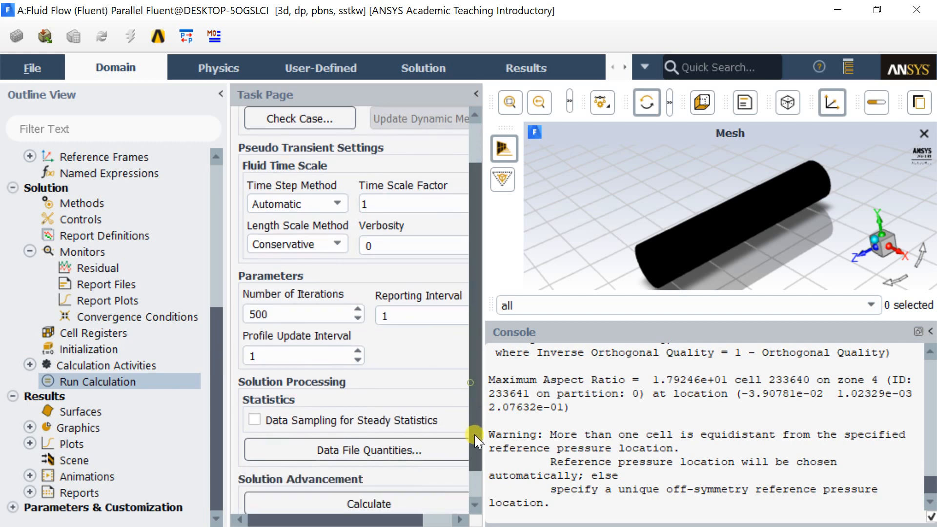
scroll("down", 3)
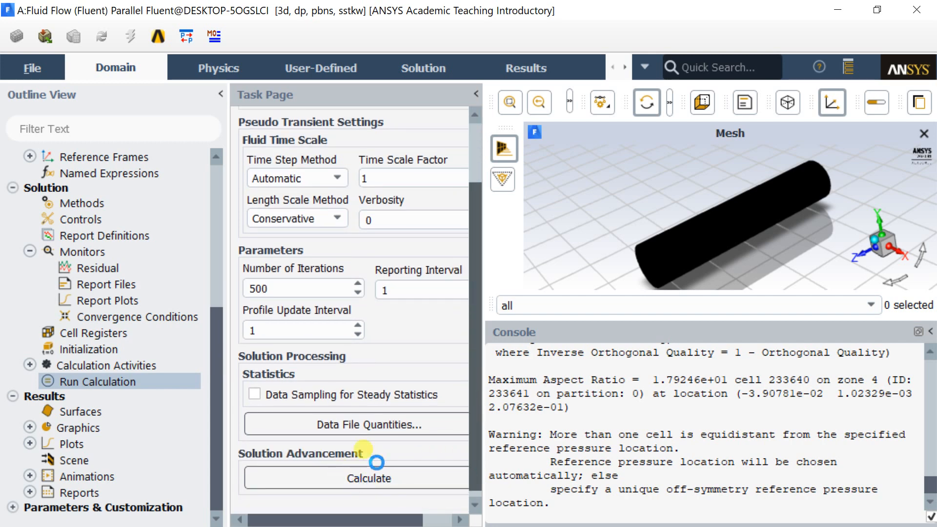
left_click(369, 478)
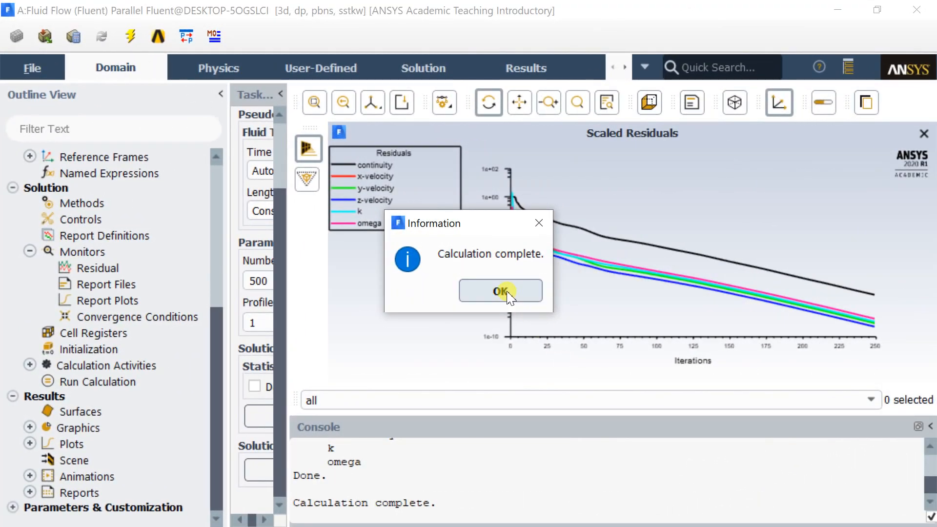
Dismiss the completion notice, save the project, and close Fluent back to Workbench
left_click(500, 291)
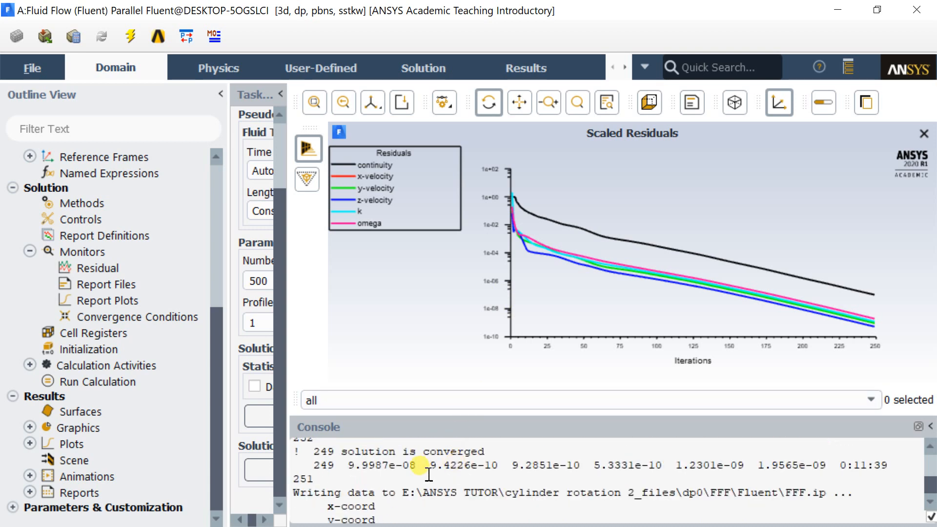
triple_click(388, 451)
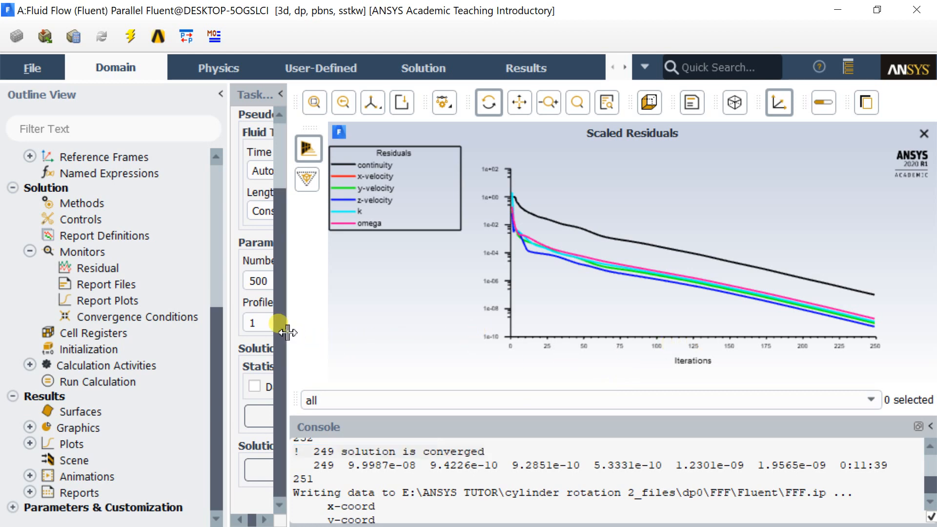
left_click(31, 67)
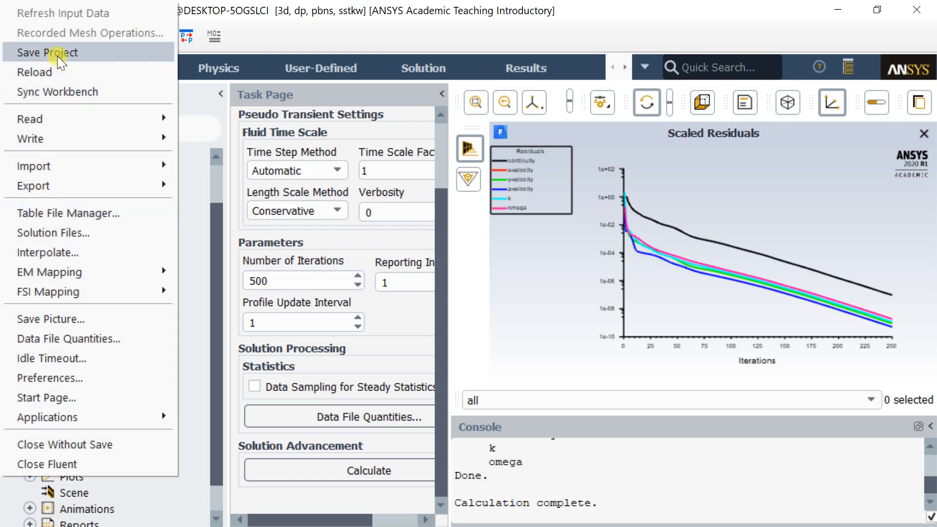
left_click(47, 52)
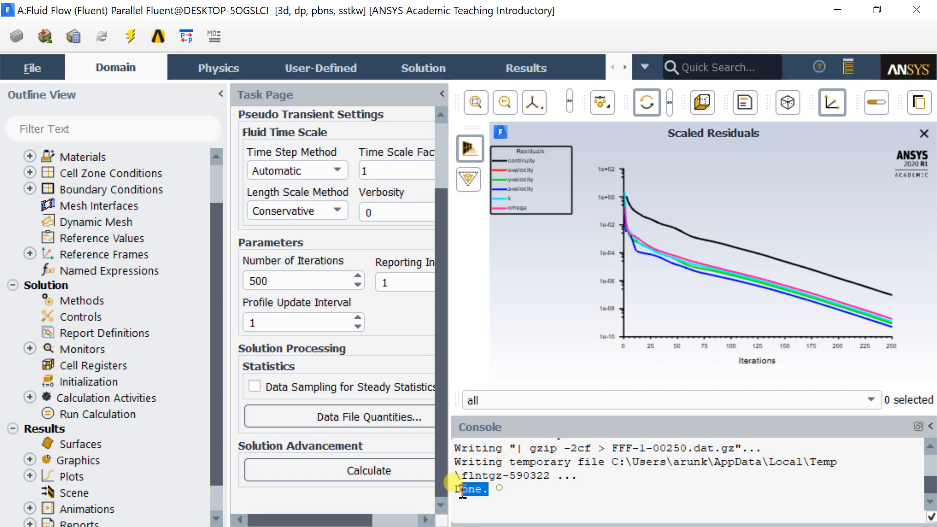
left_click(918, 9)
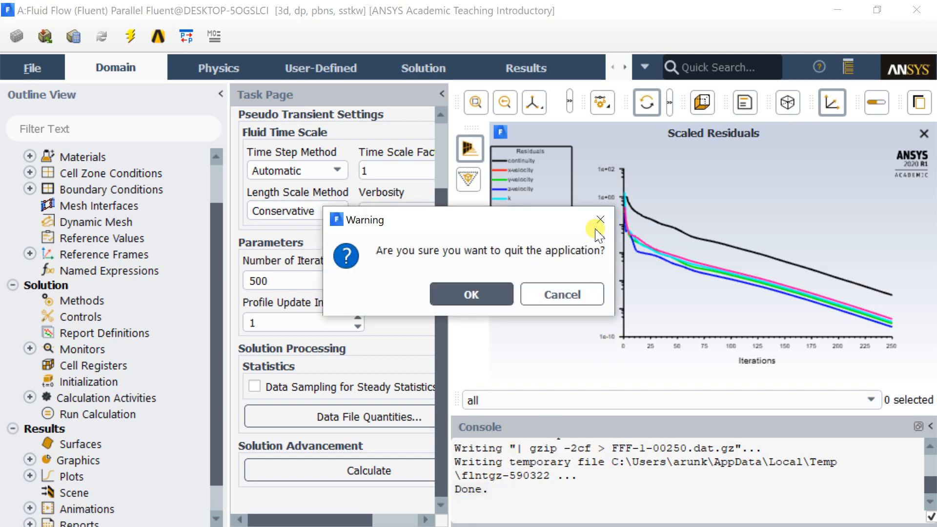
left_click(560, 294)
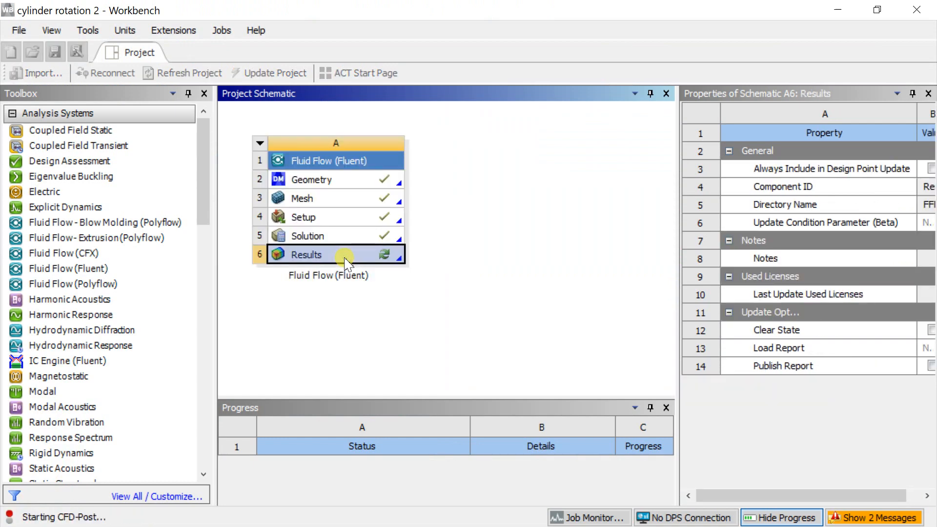
Open Results in CFD-Post and create velocity streamlines seeded from the inlet
double_click(306, 254)
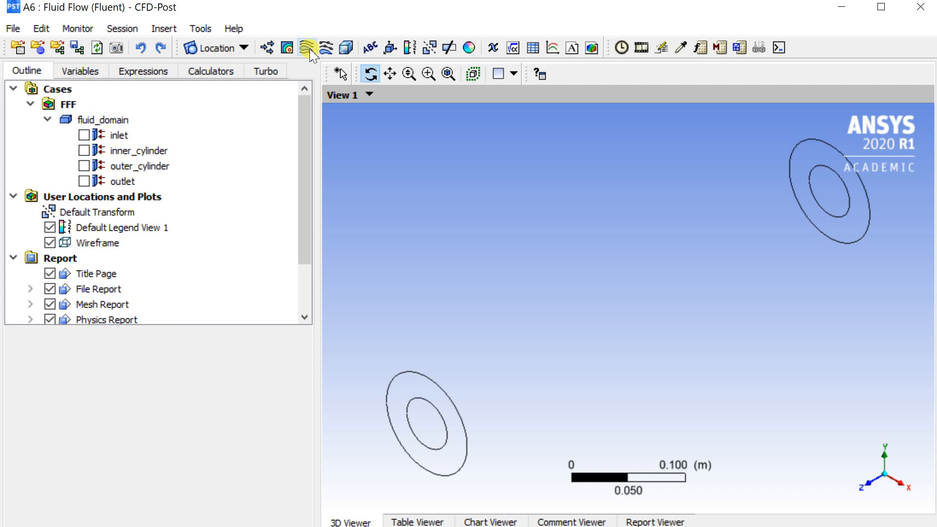
left_click(308, 46)
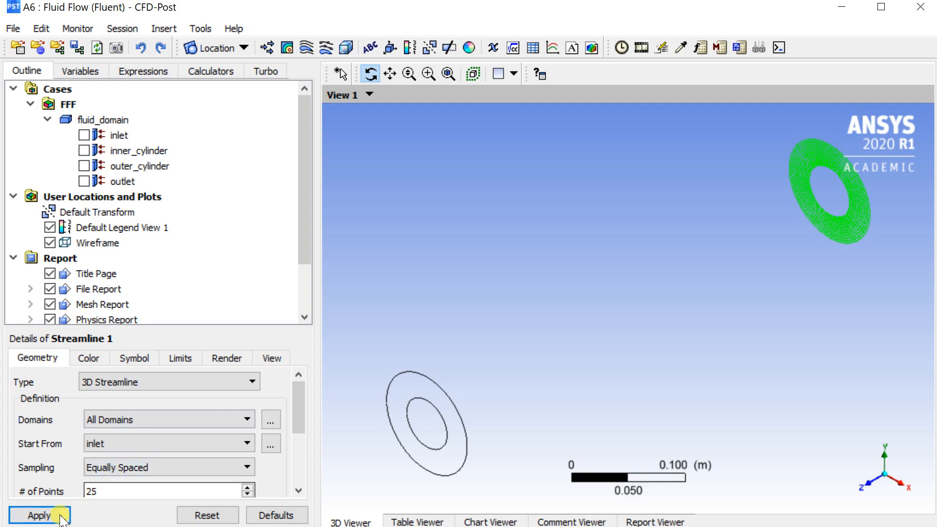
left_click(39, 515)
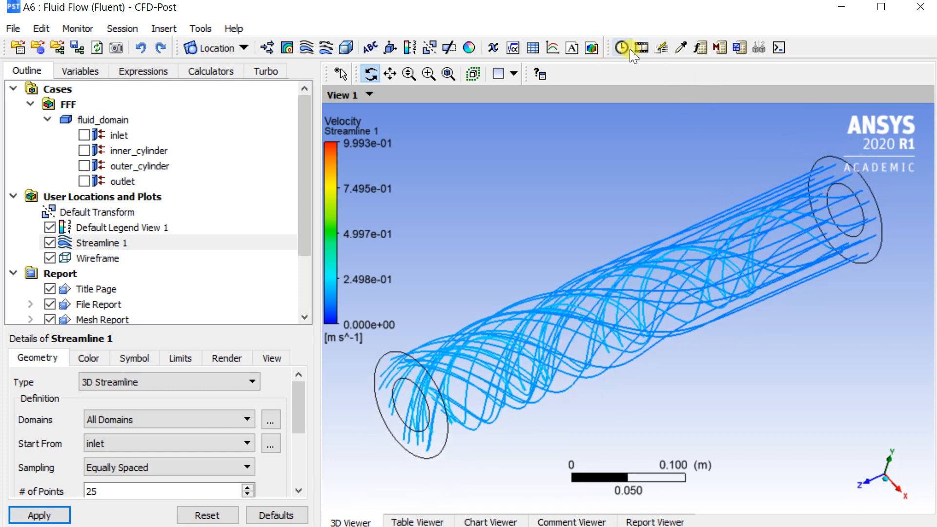
Play the quick animation of particles along Streamline 1, stop it, and close the dialog
left_click(622, 47)
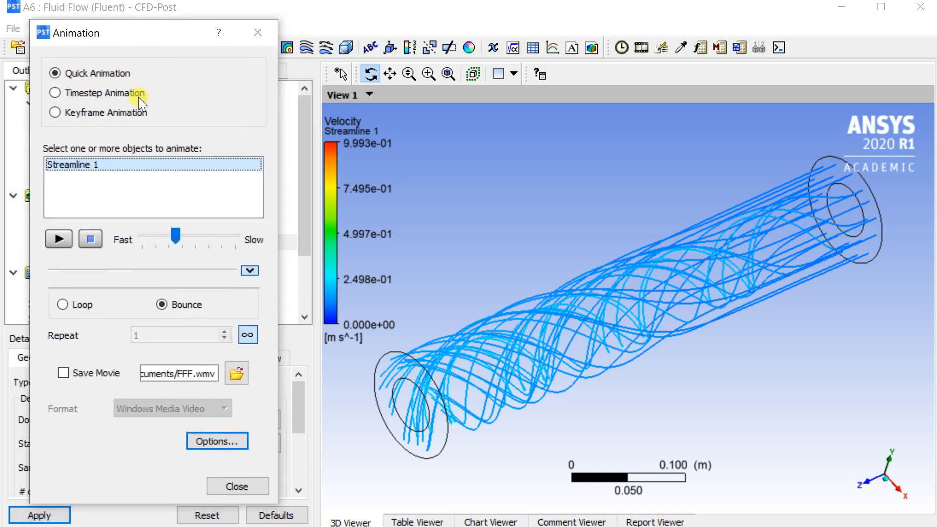
left_click(58, 238)
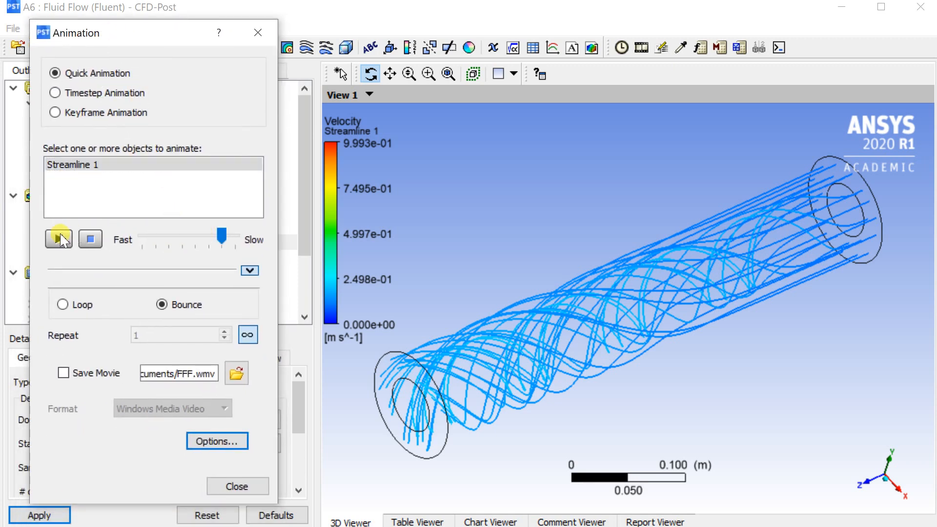
left_click(57, 239)
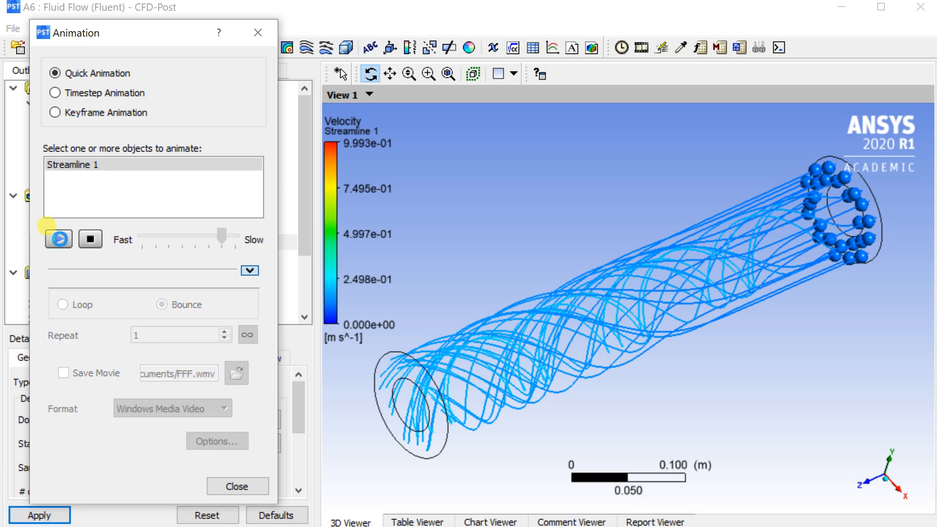
left_click(58, 238)
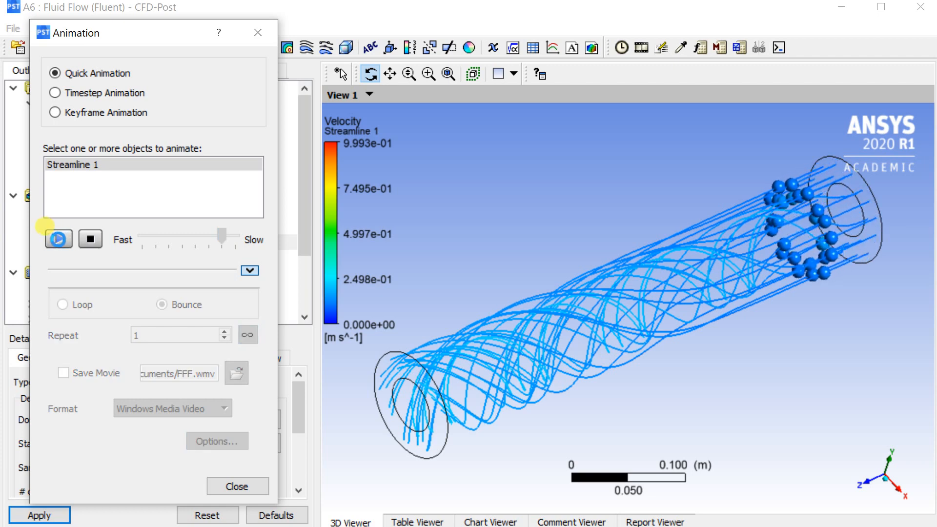
mouse_move(57, 239)
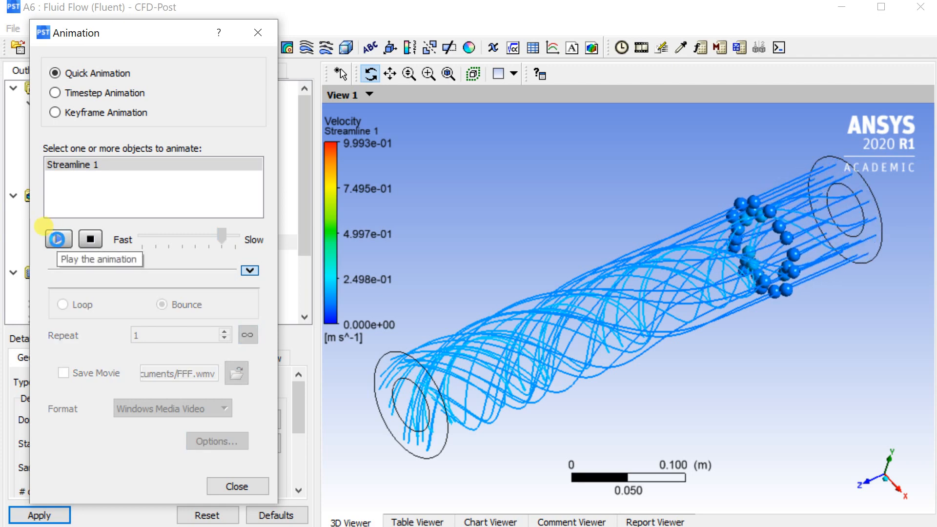
left_click(58, 238)
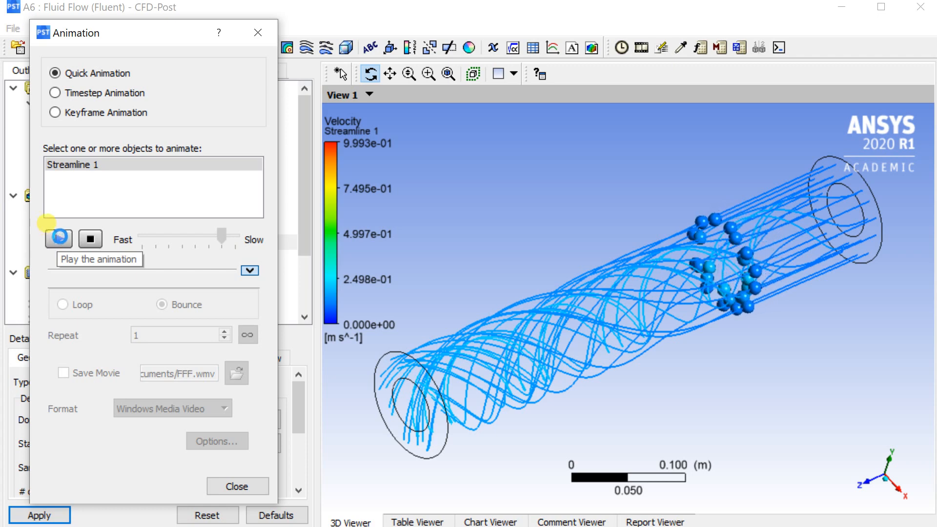
left_click(58, 238)
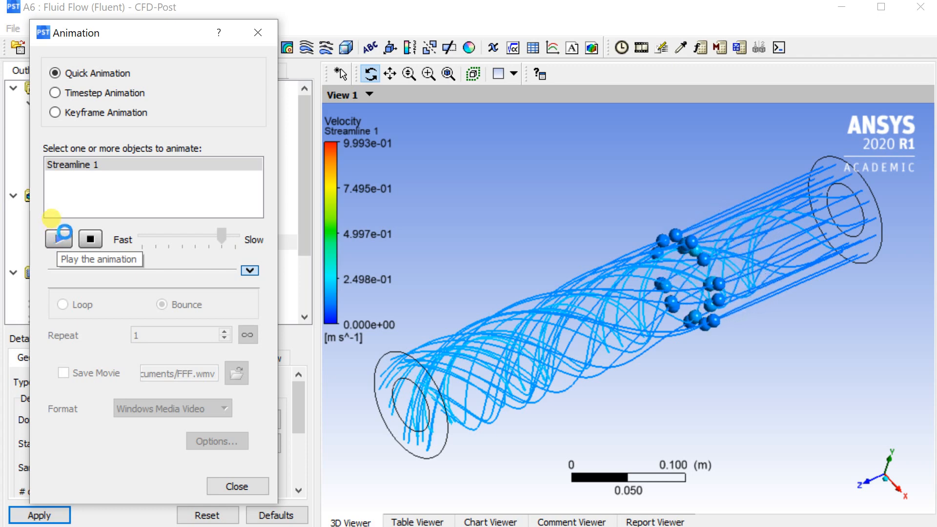
left_click(58, 238)
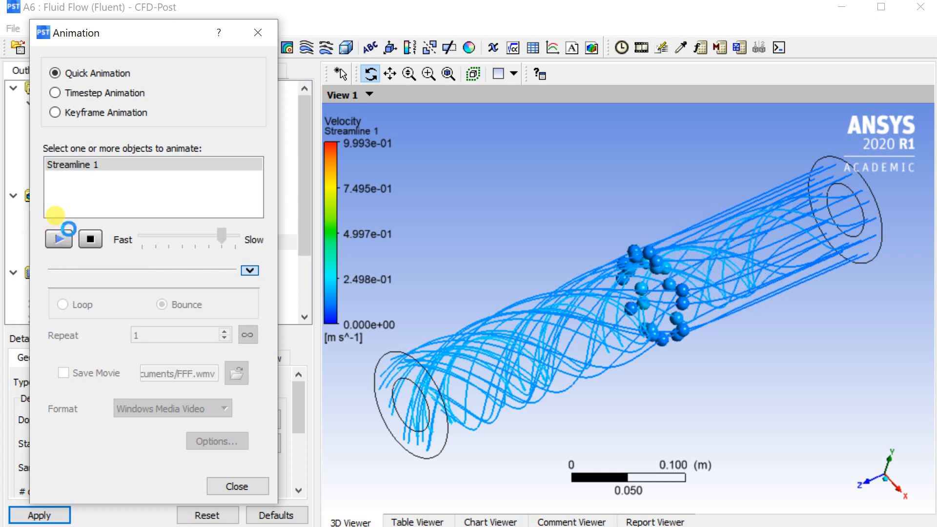
left_click(59, 238)
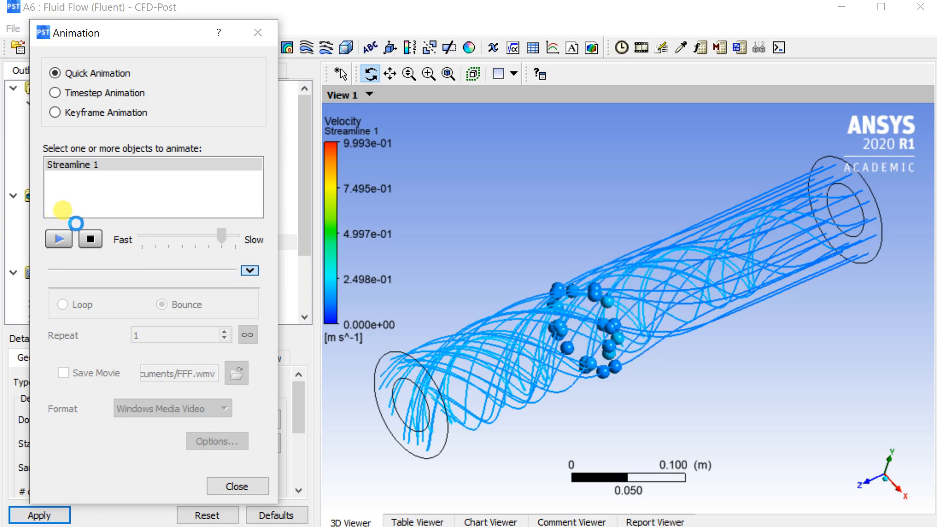
left_click(58, 238)
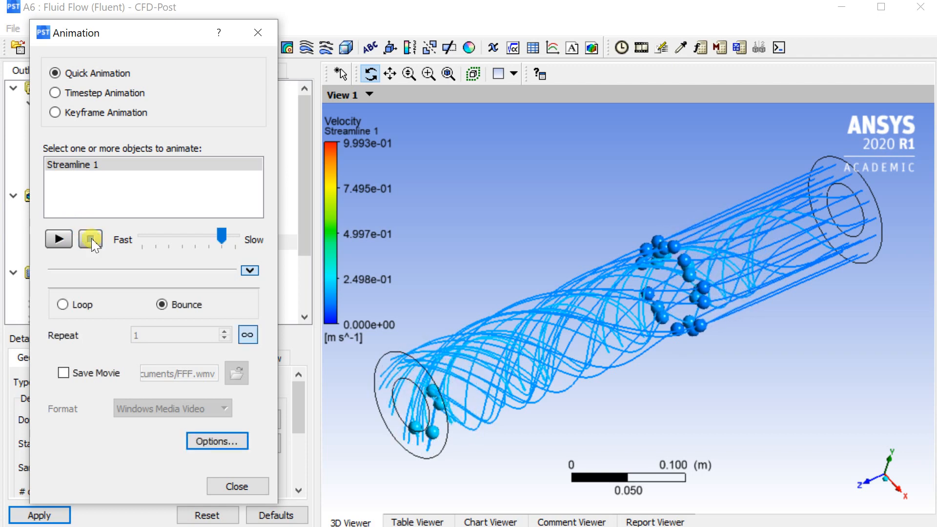
left_click(237, 486)
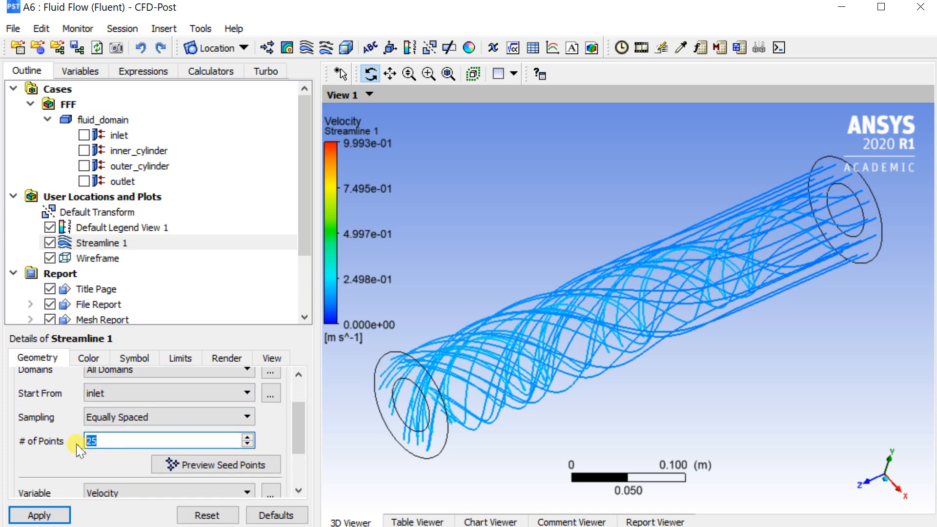
Regenerate Streamline 1 with 100 then 500 inlet seed points
type("100")
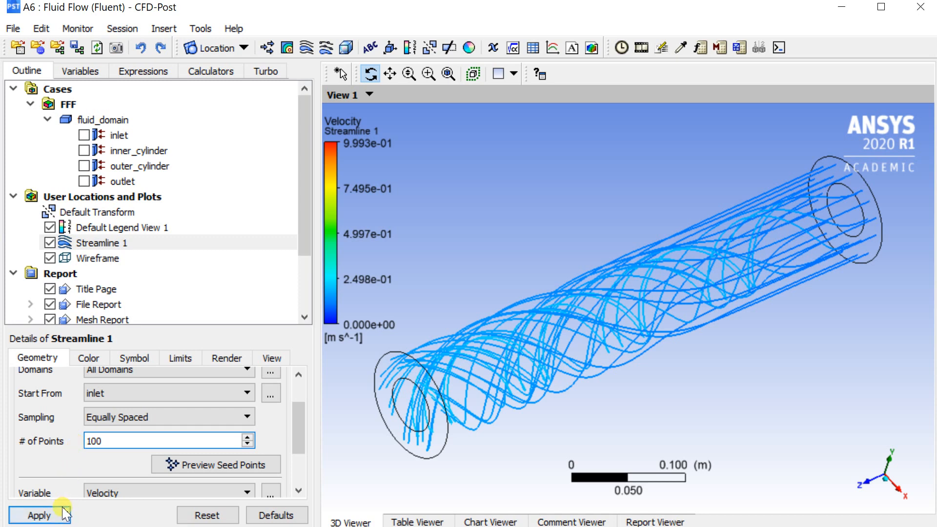
left_click(40, 515)
type("500")
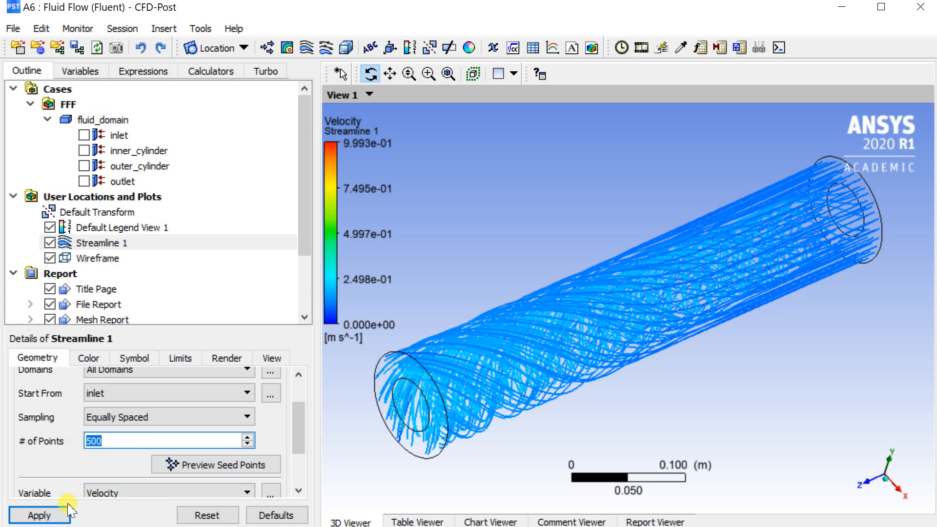
left_click(39, 516)
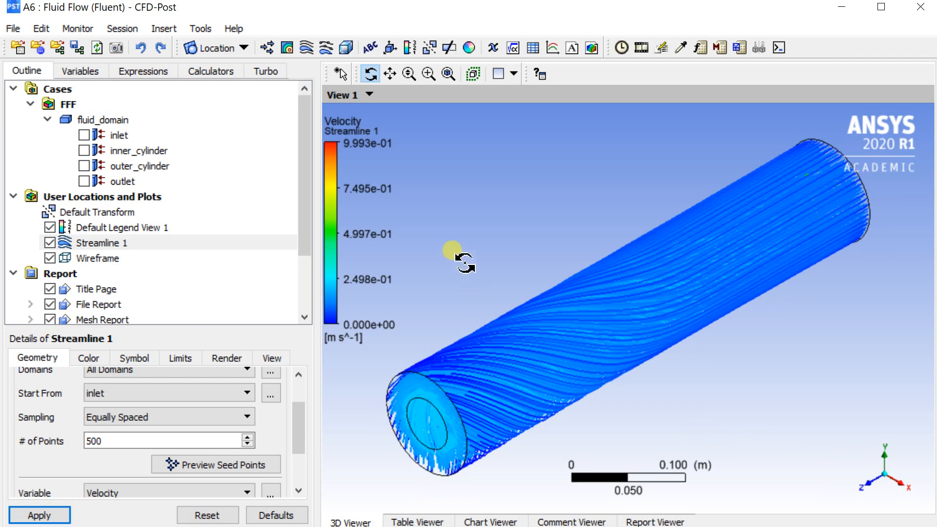
left_click(640, 47)
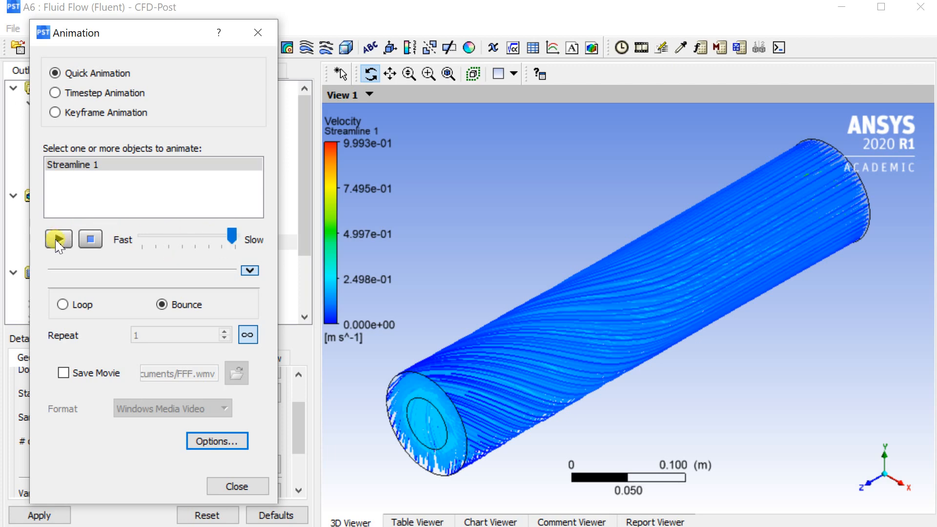
Play the particle animation along the dense 500-point streamlines
left_click(58, 239)
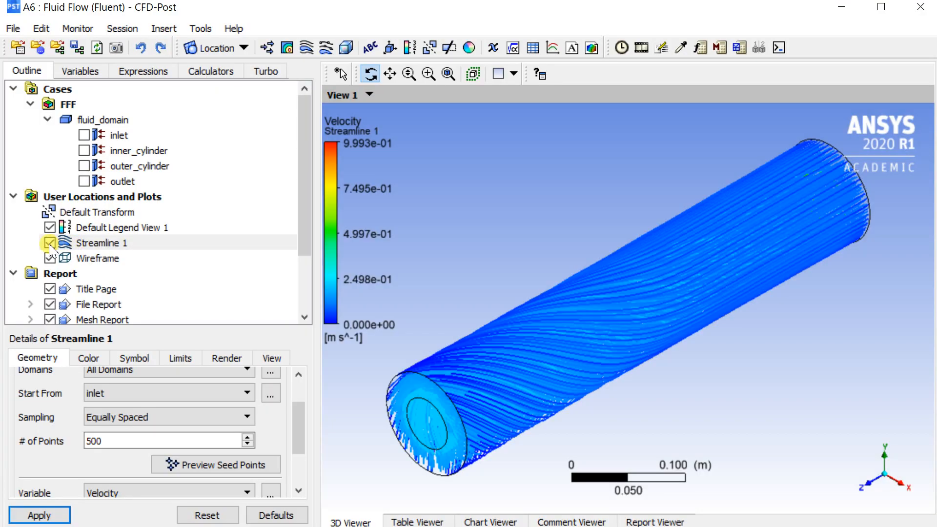
Hide Streamline 1 and show Contour 1 of velocity with 100 levels on the inlet, then the outlet
left_click(50, 243)
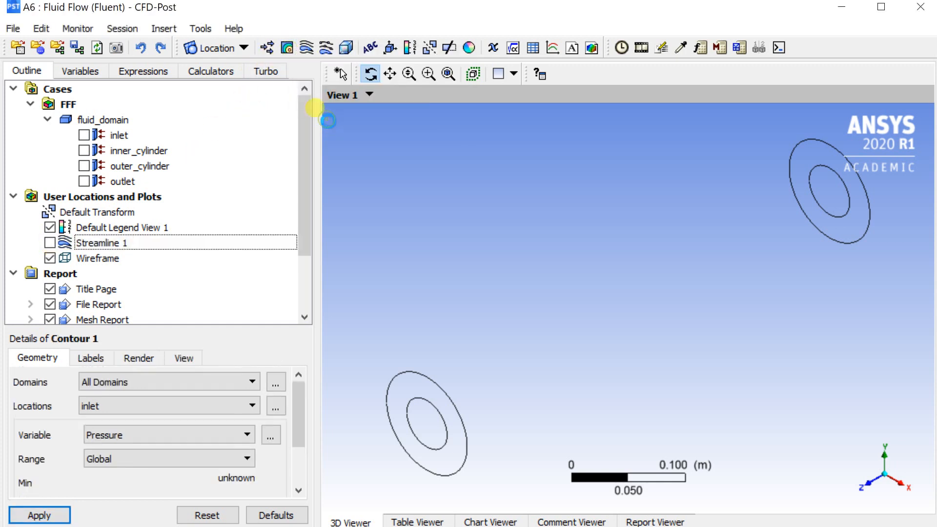
left_click(158, 406)
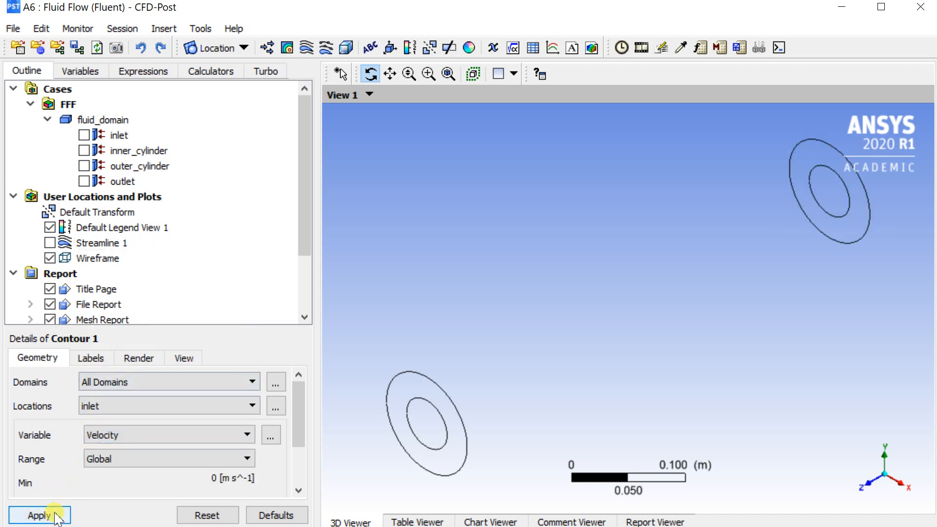
left_click(39, 516)
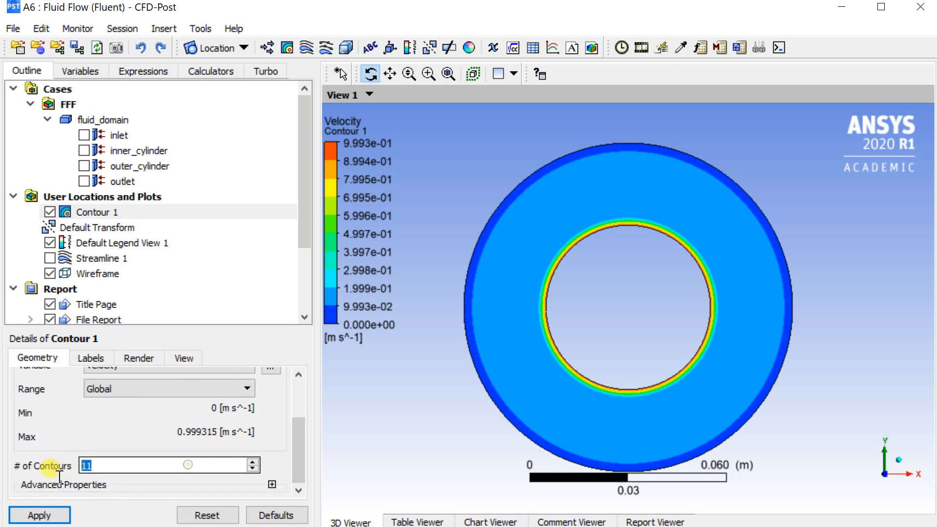
type("100")
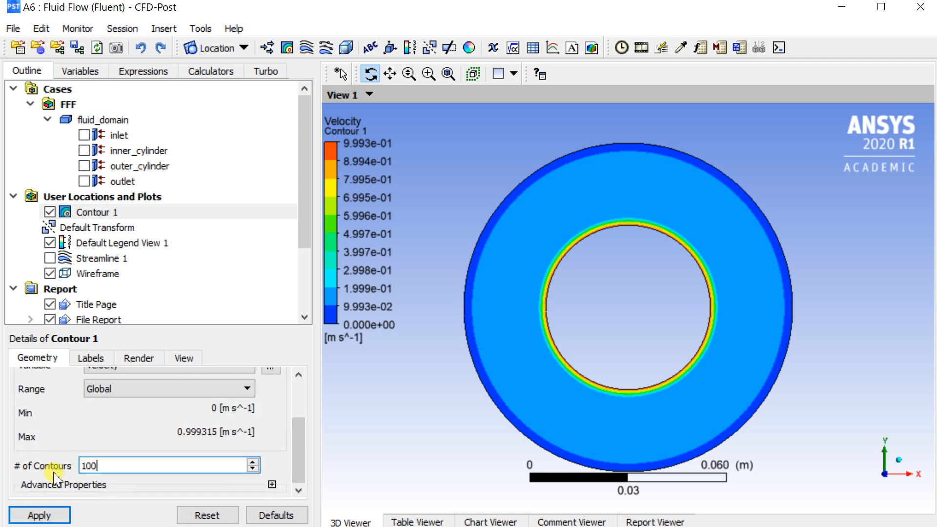
left_click(39, 514)
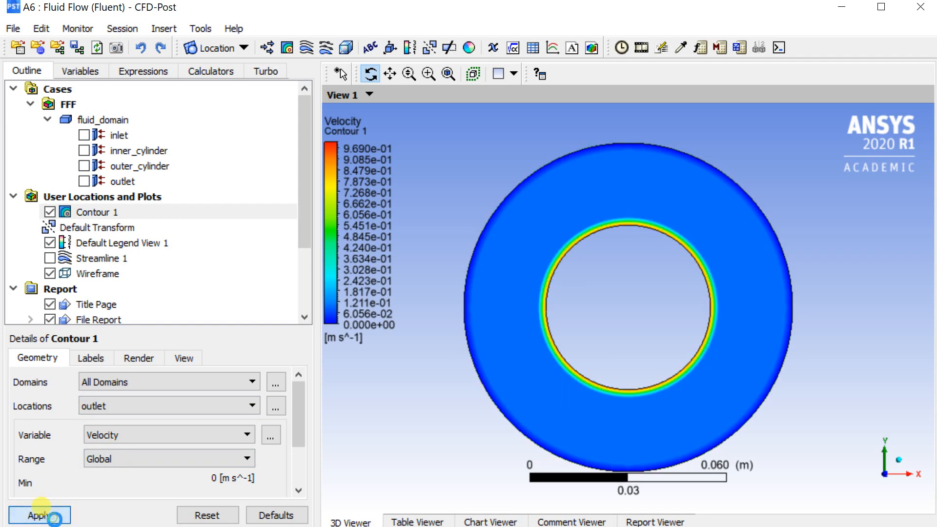
left_click(39, 515)
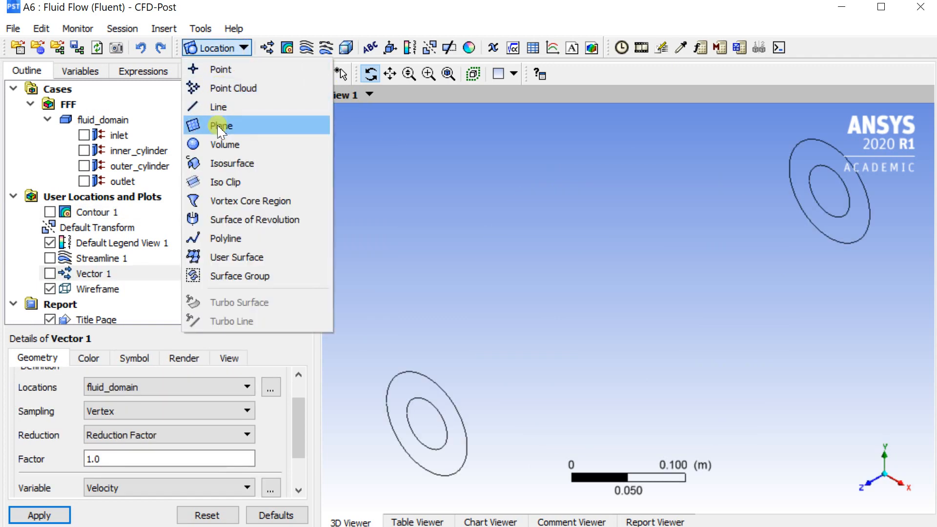
Create Plane 1 as a YZ plane at X = 0 cutting lengthwise through the annulus
left_click(220, 125)
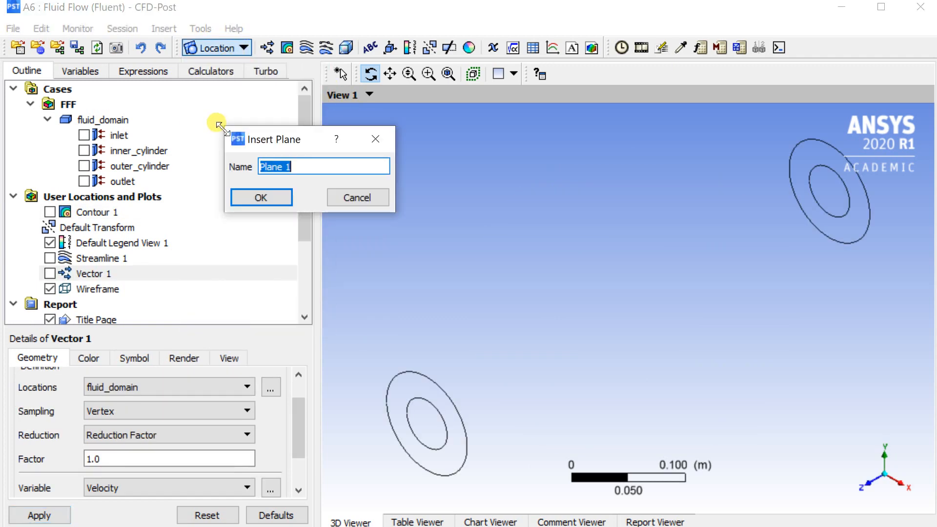
left_click(357, 197)
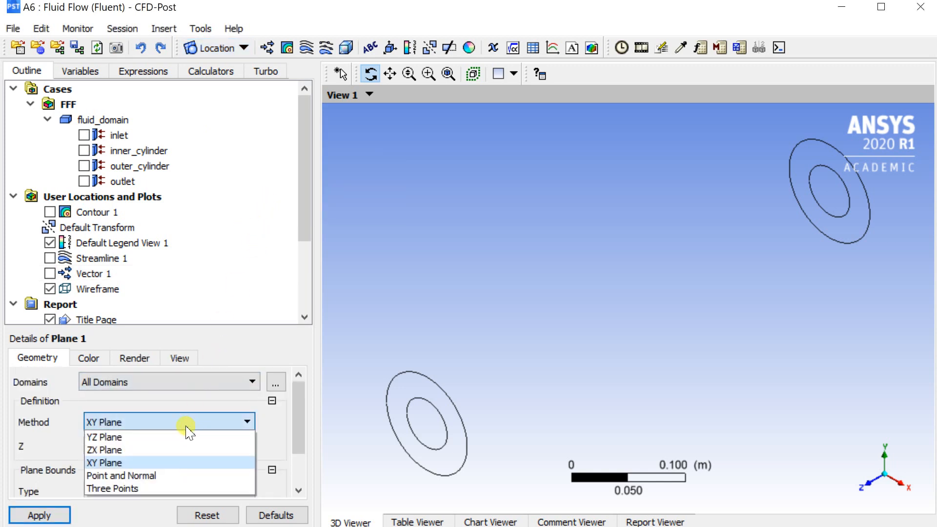
left_click(104, 437)
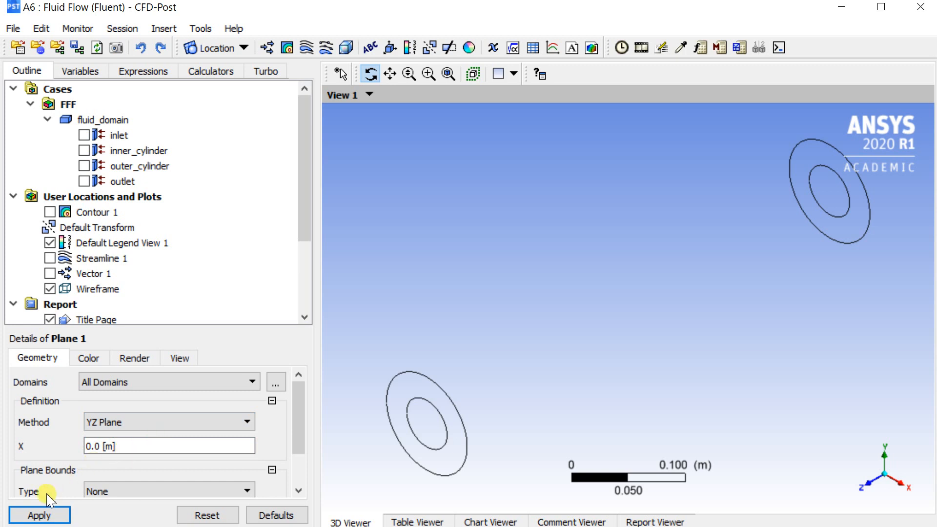
left_click(39, 515)
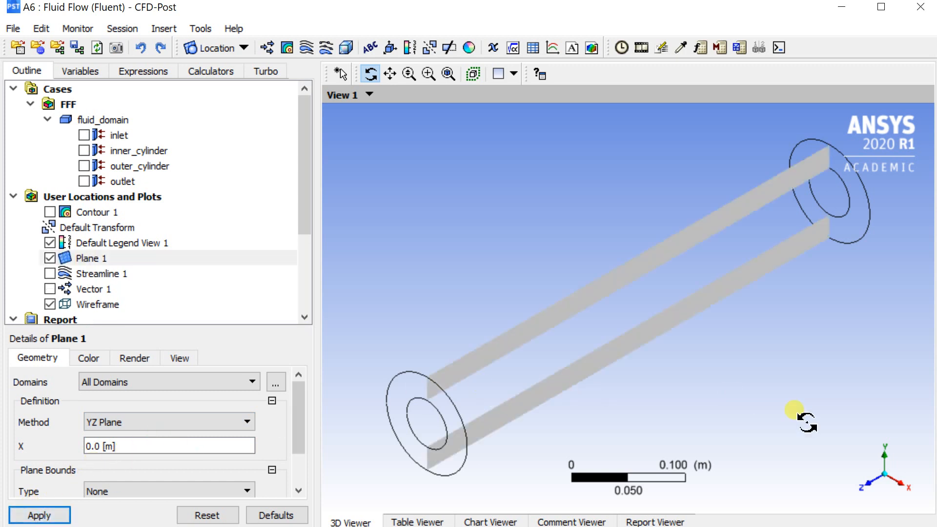
left_click(286, 48)
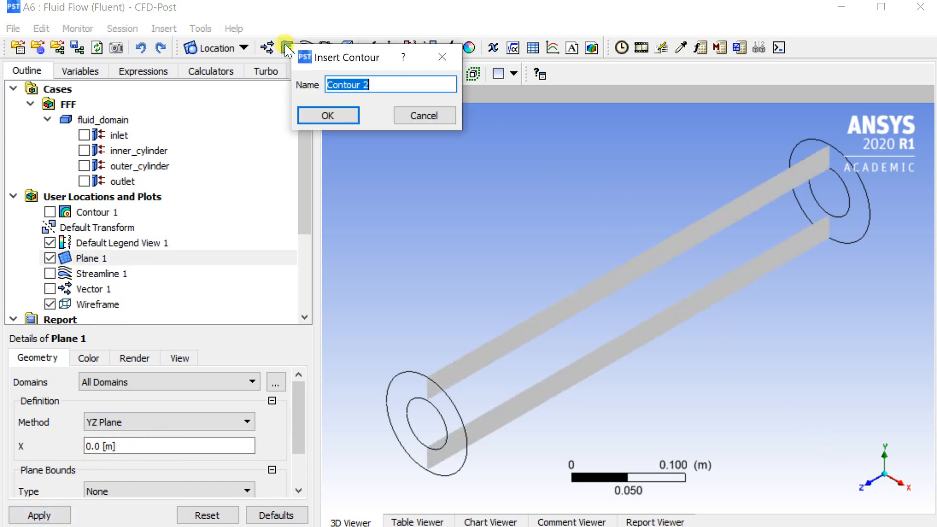
Show Contour 2 of velocity on Plane 1 with 100 levels and Local range
left_click(328, 115)
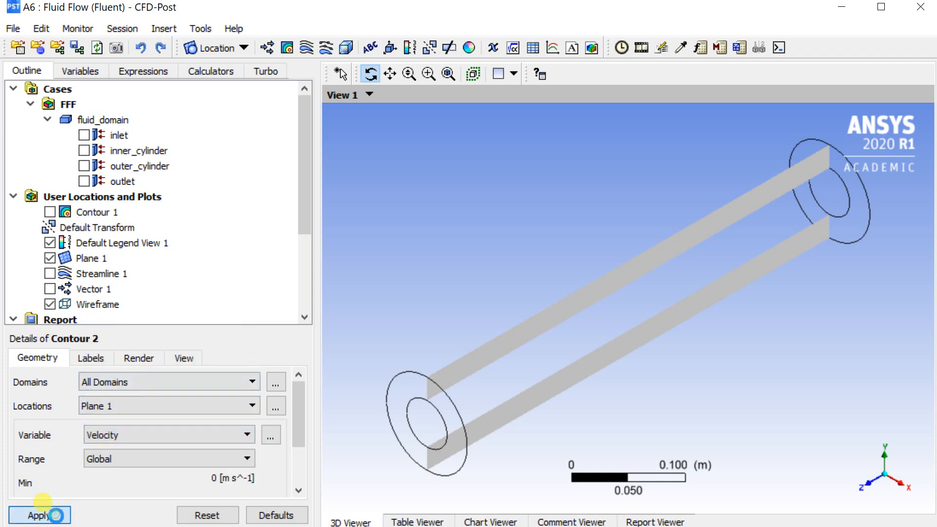
left_click(39, 515)
type("100")
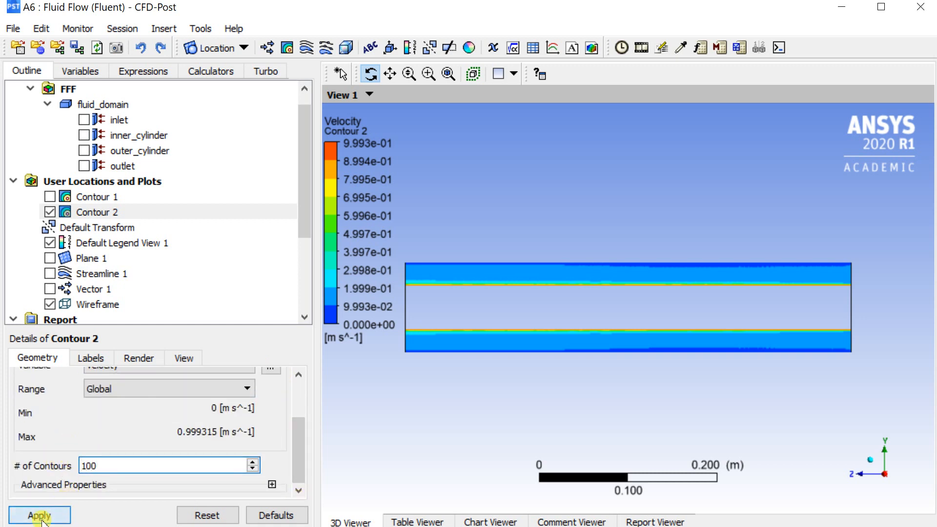
left_click(39, 515)
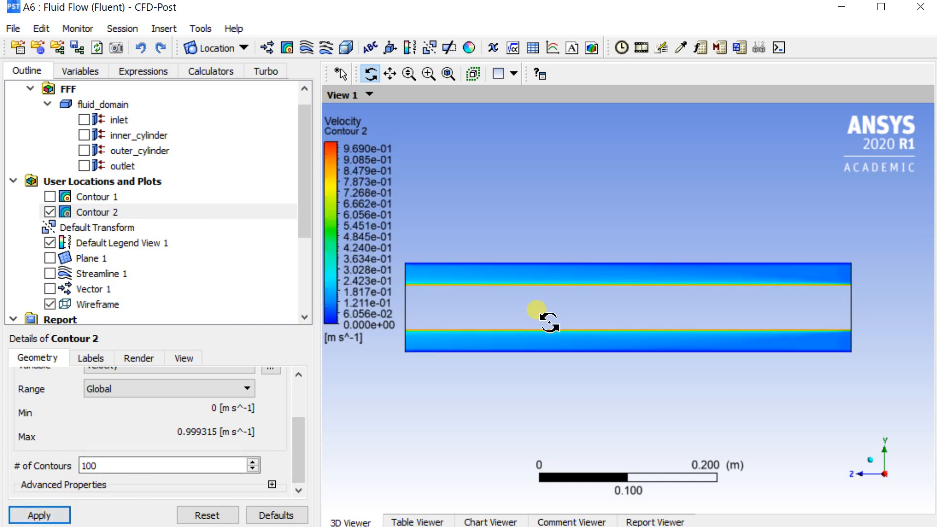
mouse_move(364, 251)
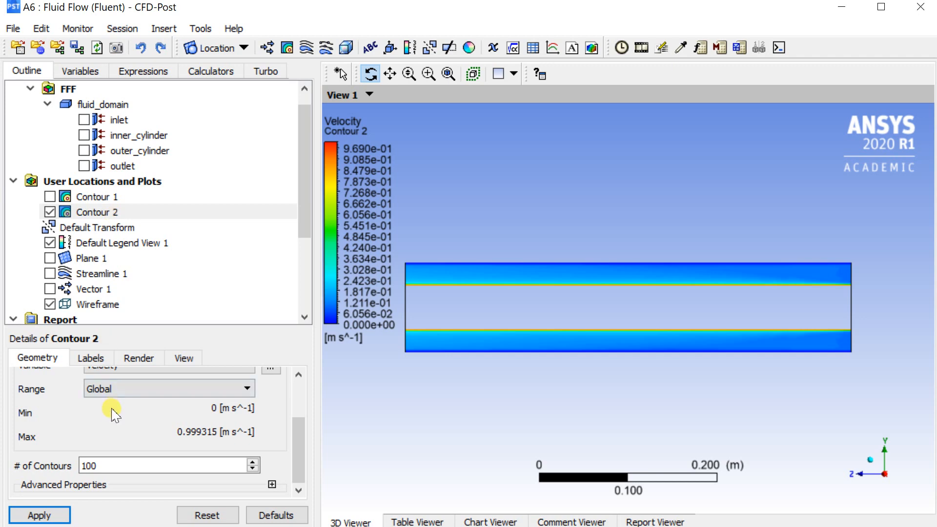
left_click(169, 389)
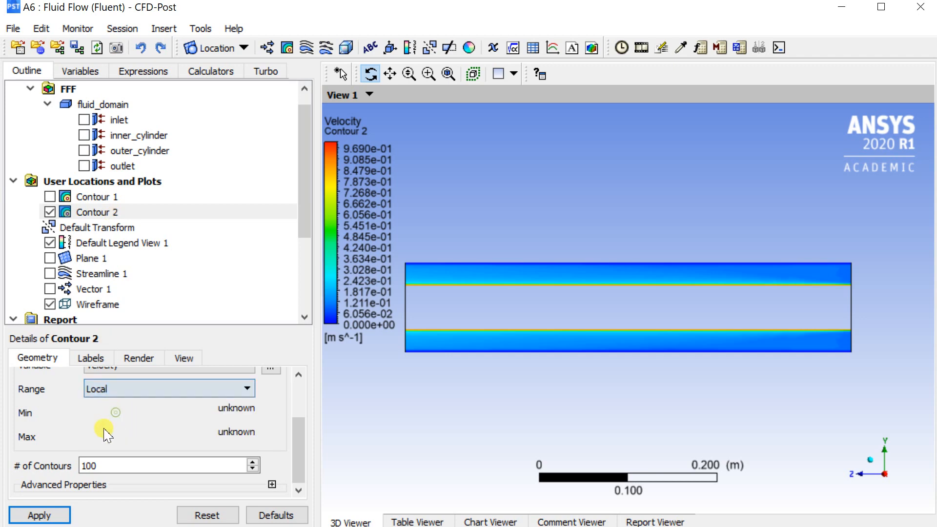
left_click(40, 516)
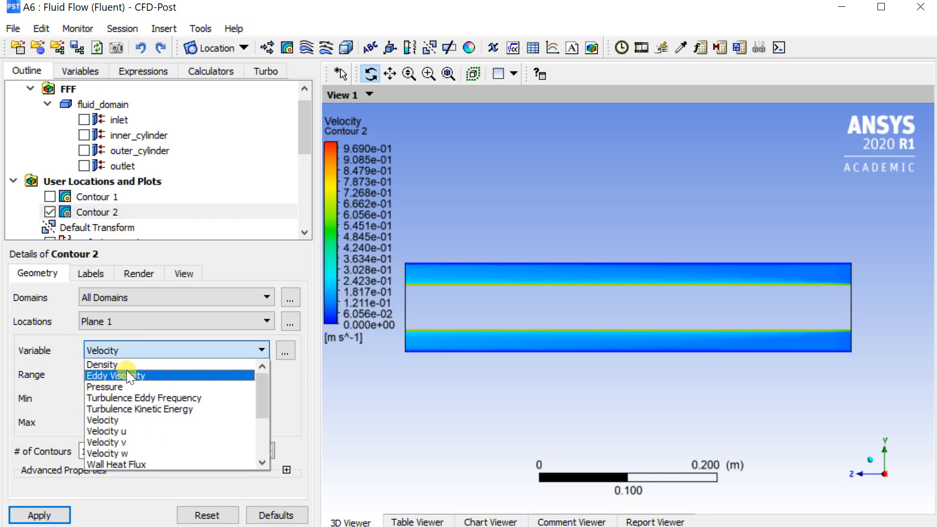
Switch Contour 2 on Plane 1 to Eddy Viscosity, then to Pressure, and inspect it in 3D
left_click(115, 375)
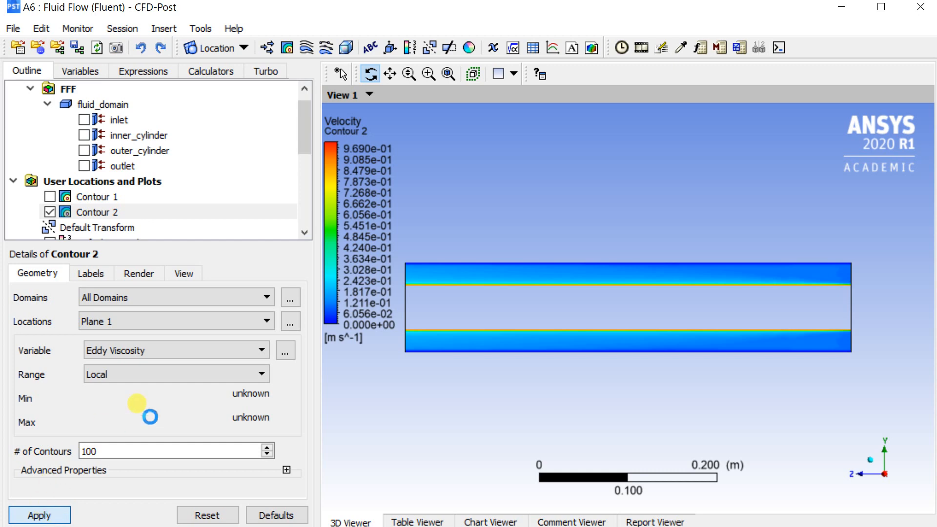
left_click(38, 515)
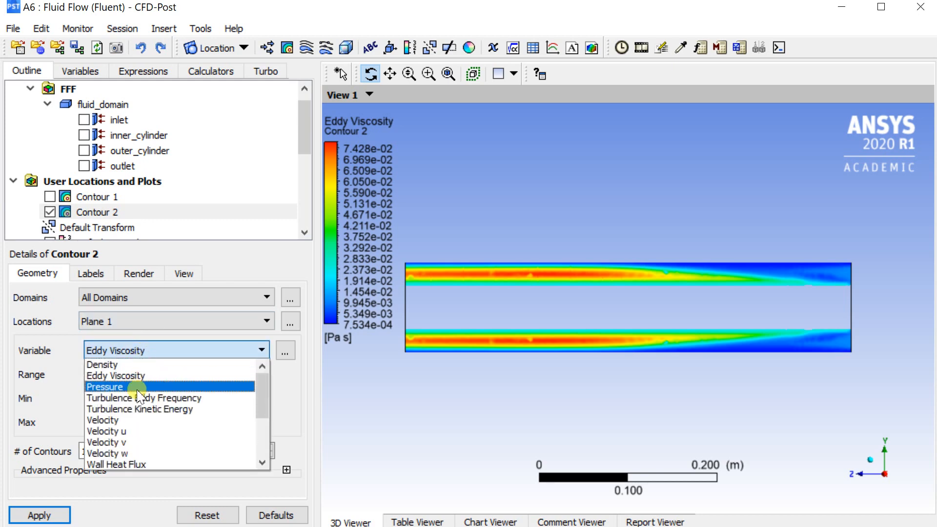
left_click(105, 387)
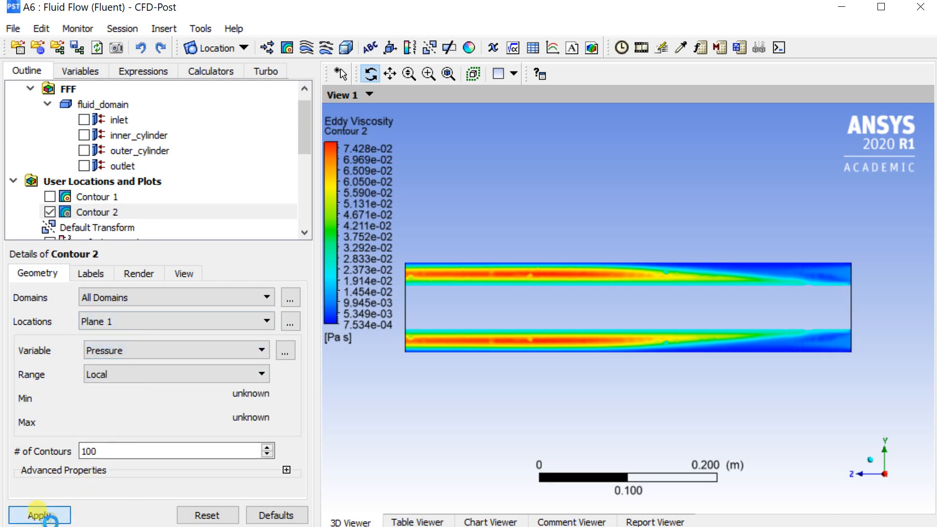
left_click(39, 515)
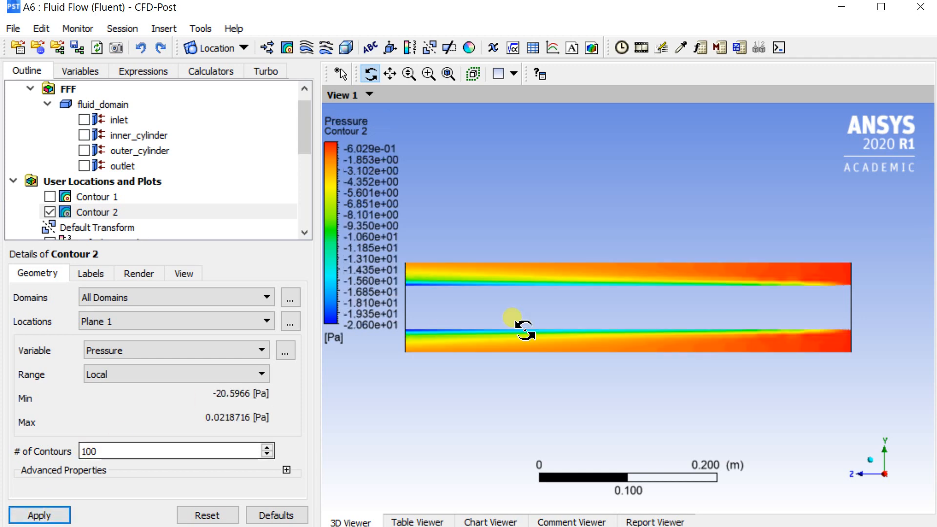
left_click_drag(526, 331, 507, 349)
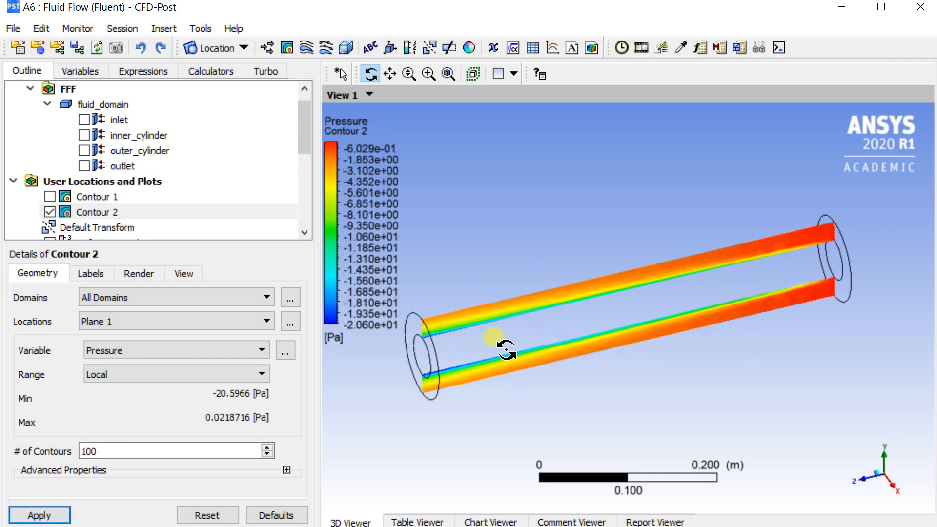
left_click_drag(507, 348, 513, 329)
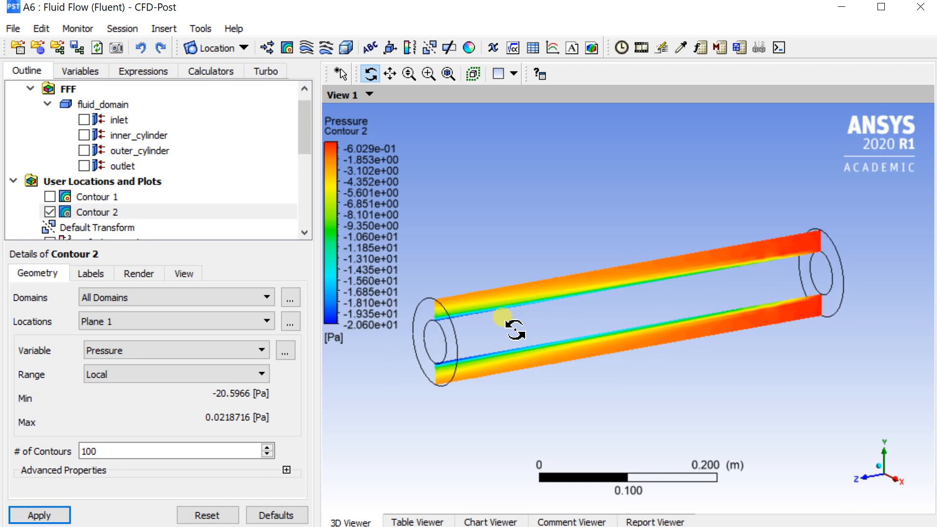
Set Default Legend View 1 to Fixed format with precision 3, then return to Contour 2
left_click(122, 196)
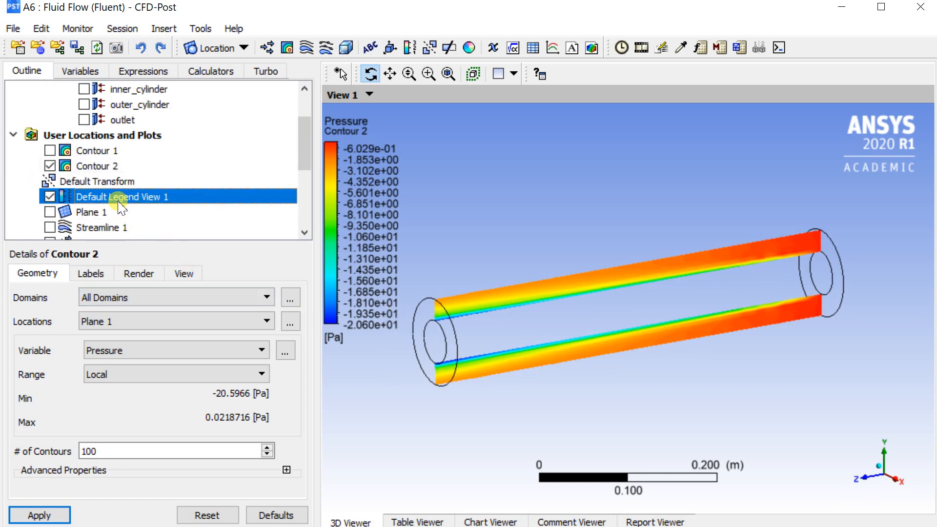
left_click(123, 196)
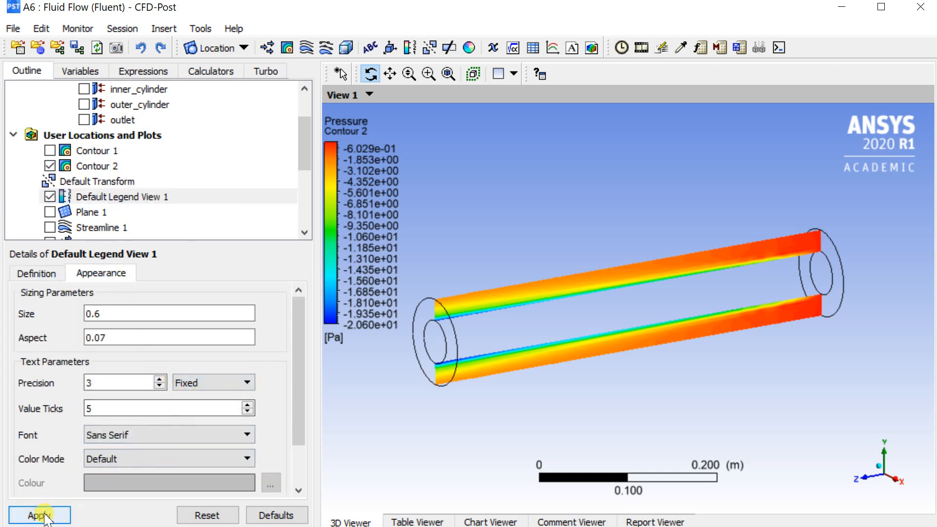
left_click(39, 515)
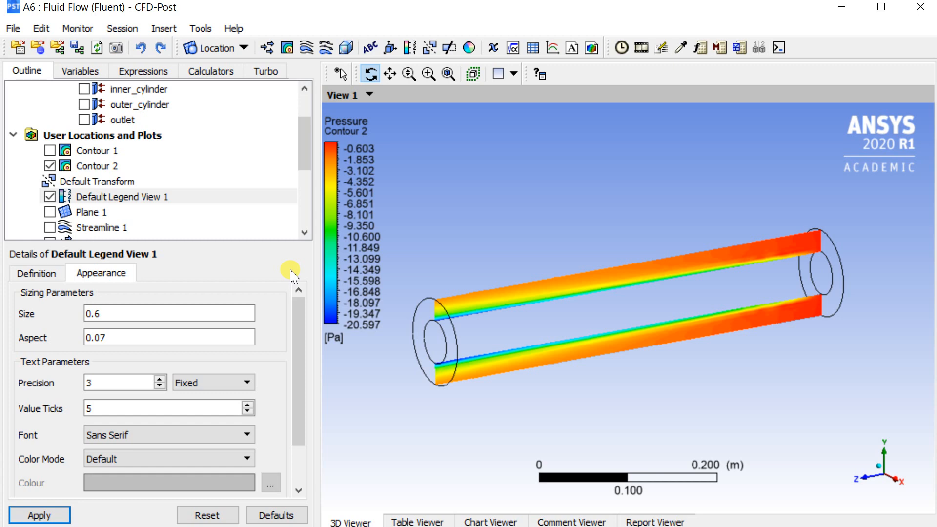
mouse_move(195, 229)
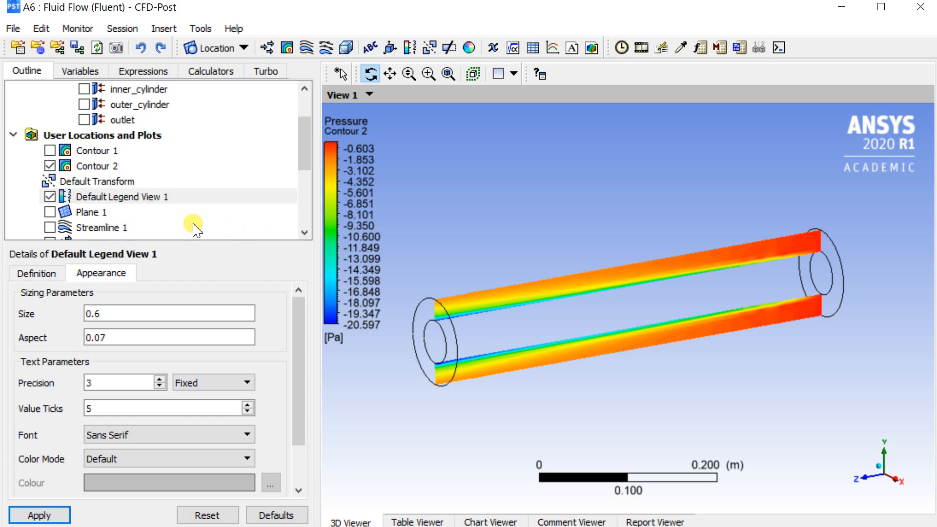
left_click(96, 166)
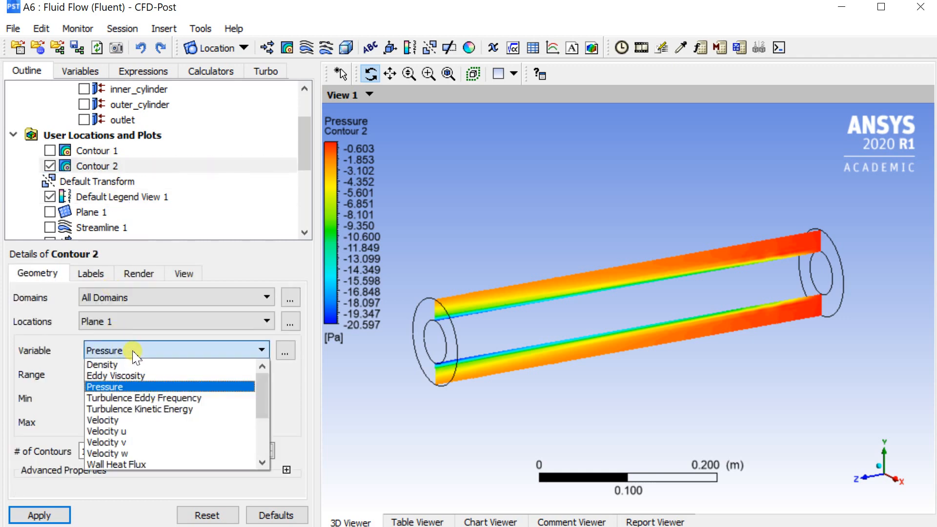
Switch Contour 2 to Turbulence Eddy Frequency, then Turbulence Kinetic Energy, and inspect the view
scroll("down", 3)
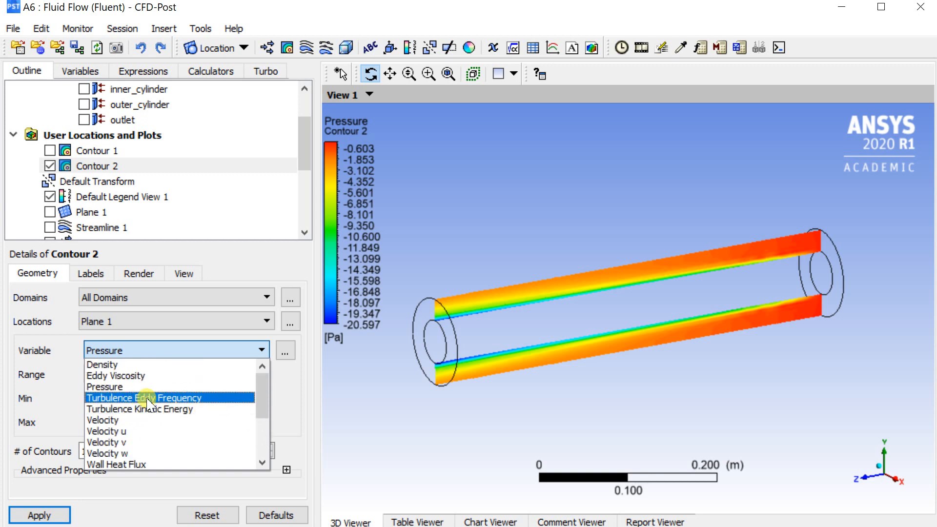
left_click(142, 398)
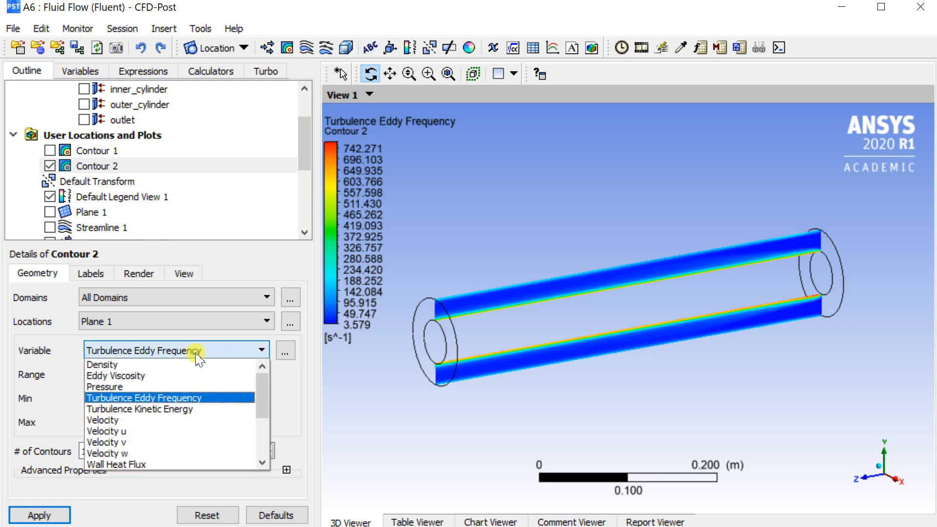
left_click(140, 409)
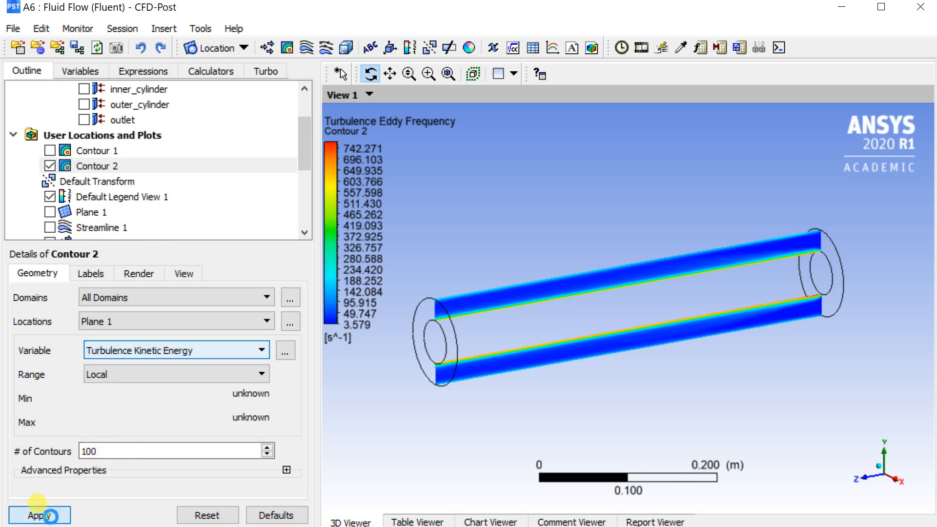
left_click(39, 514)
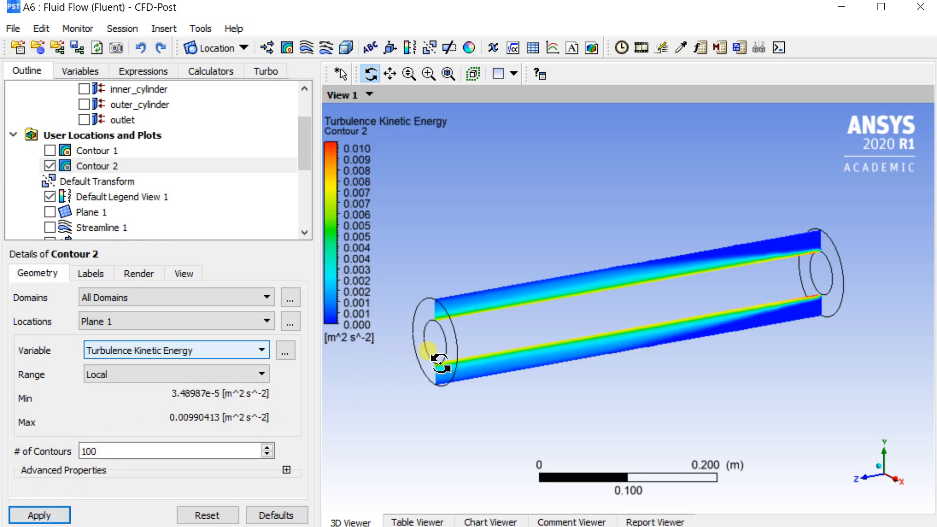
left_click_drag(439, 364, 696, 335)
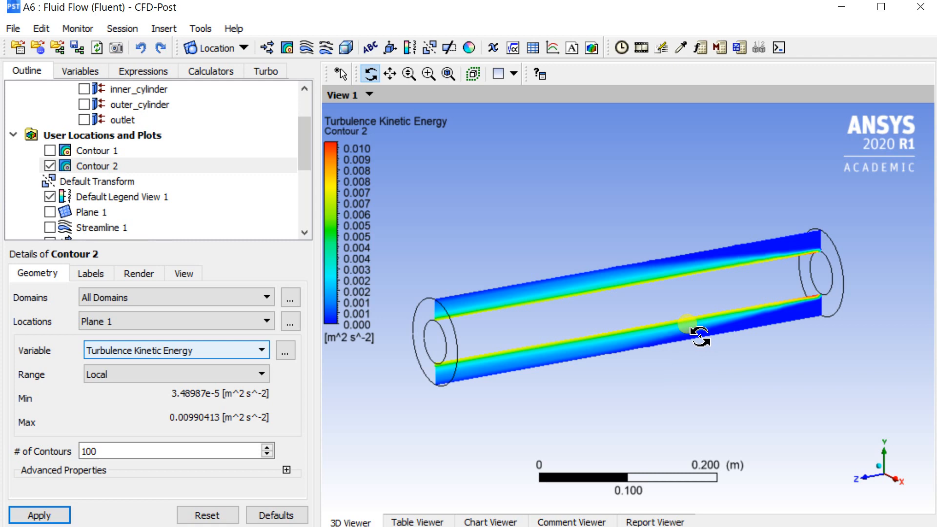
left_click_drag(699, 335, 890, 478)
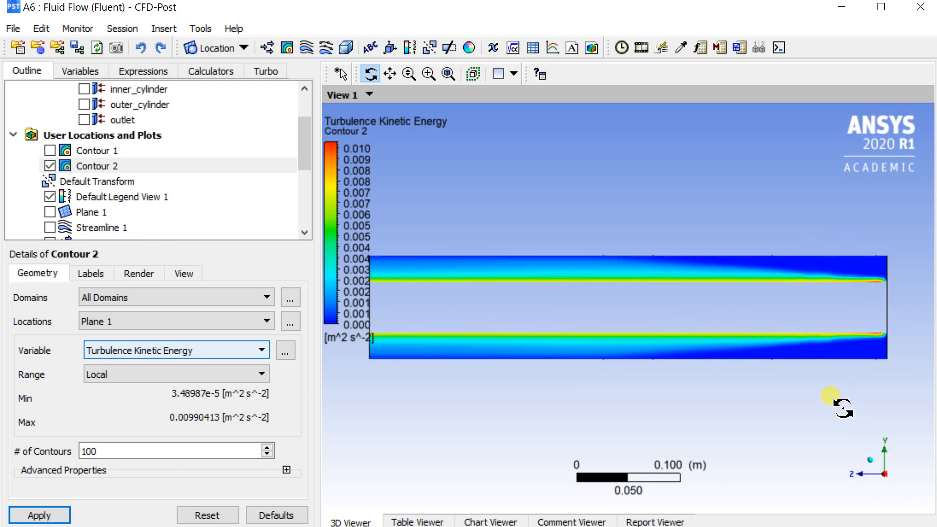
mouse_move(493, 211)
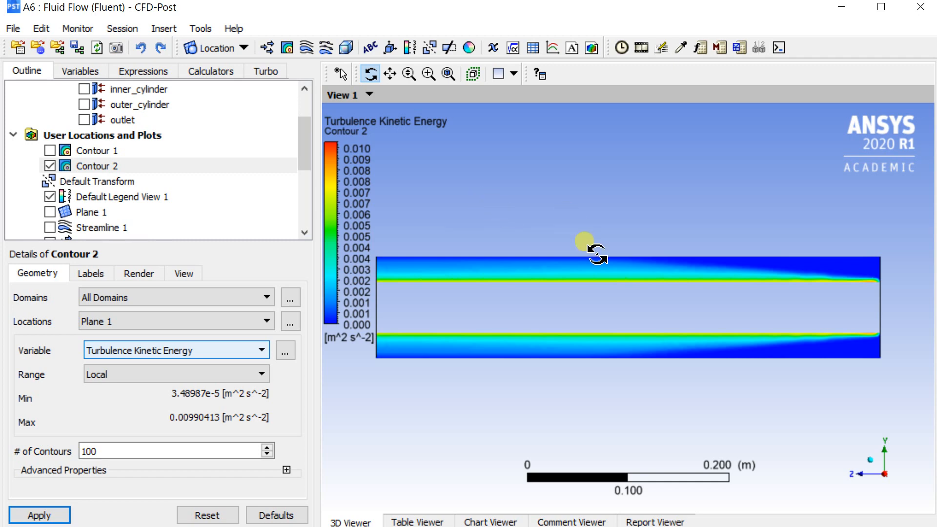
mouse_move(587, 253)
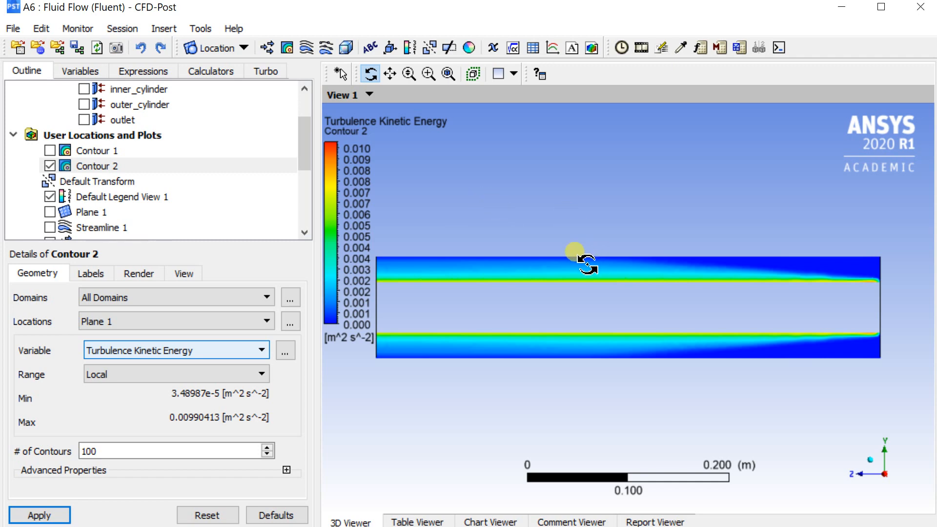
mouse_move(676, 155)
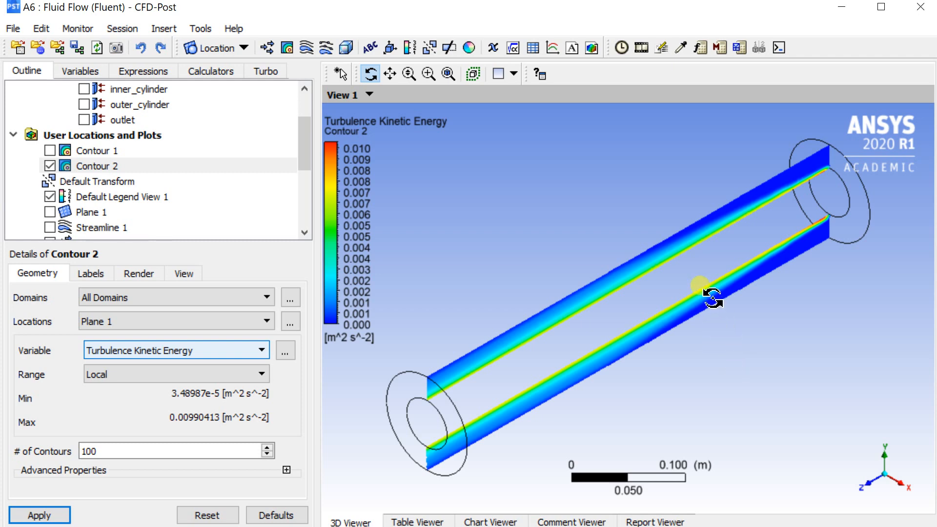
mouse_move(238, 357)
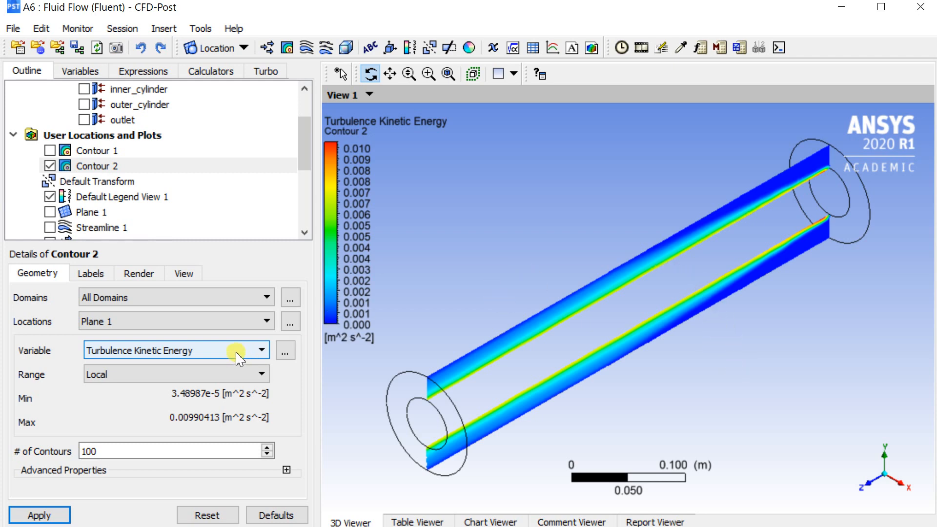
Set Contour 2 on Plane 1 to display Velocity, spanning about 0 to 0.999 m/s
left_click(260, 350)
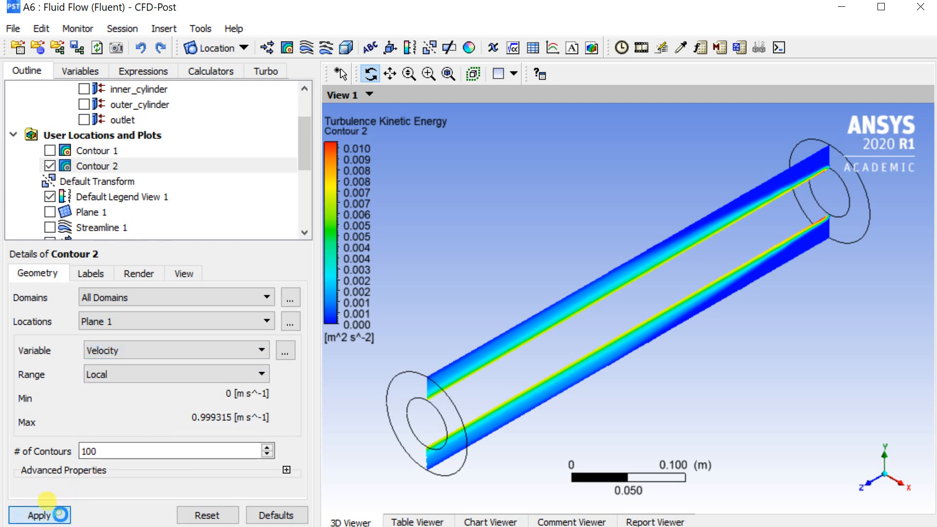
left_click(39, 515)
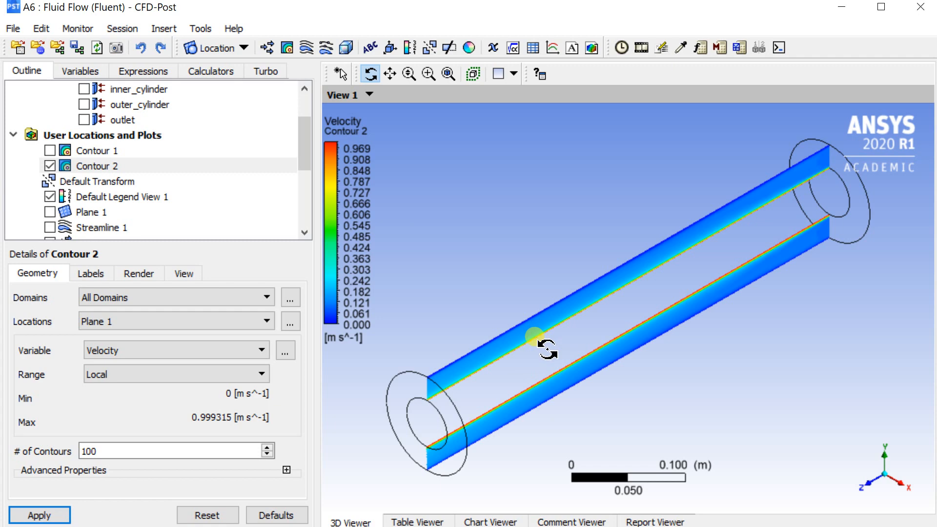
mouse_move(305, 123)
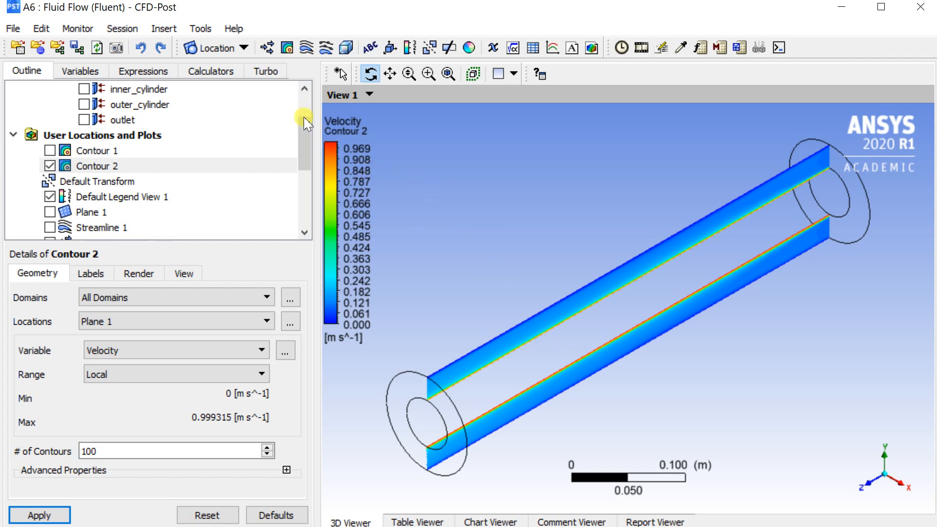